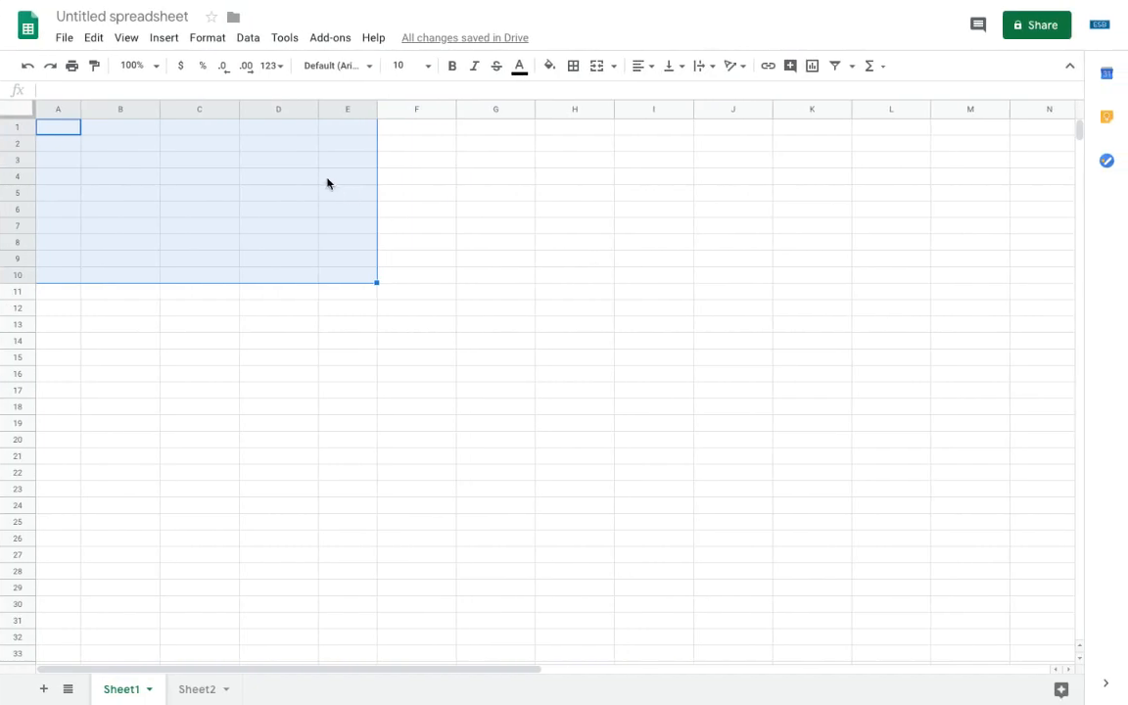
Widen column A of the empty sheet, then select cells B1 and C1.
click(347, 176)
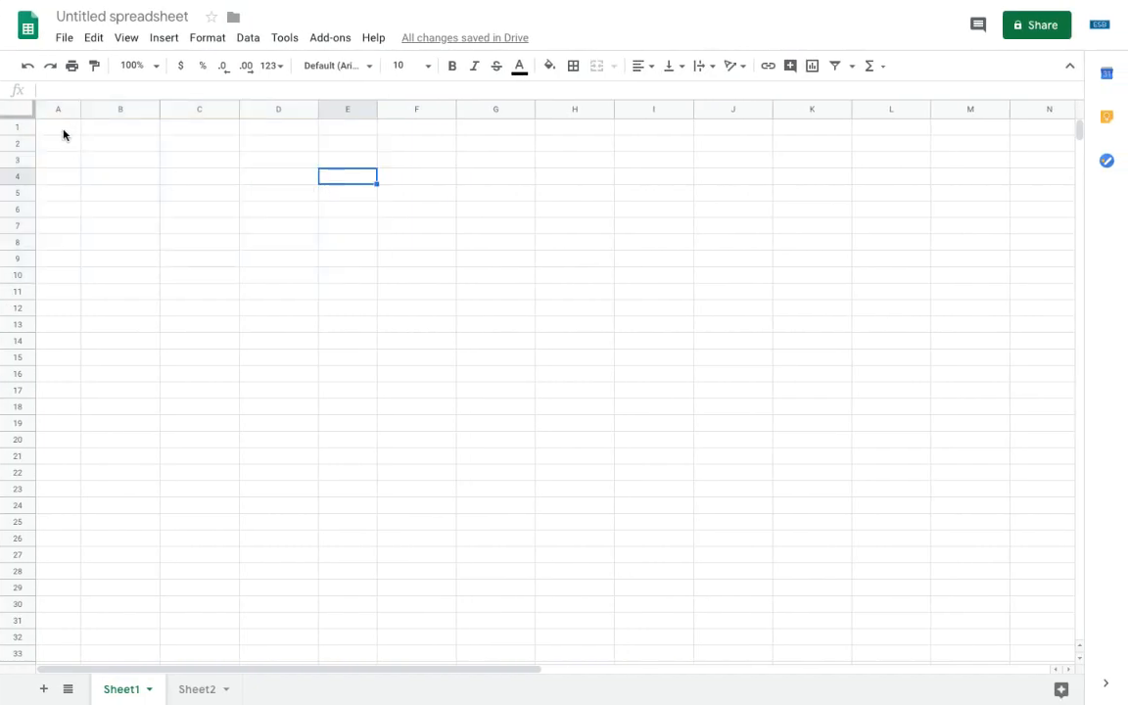
mouse_move(710, 529)
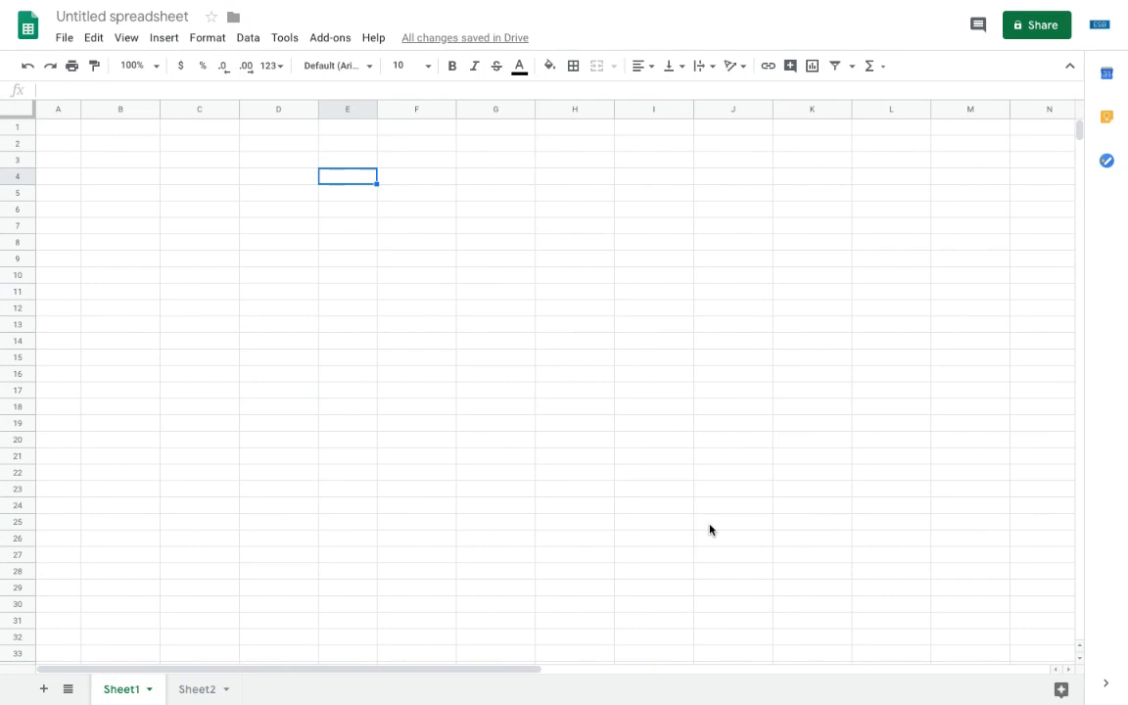
mouse_move(109, 150)
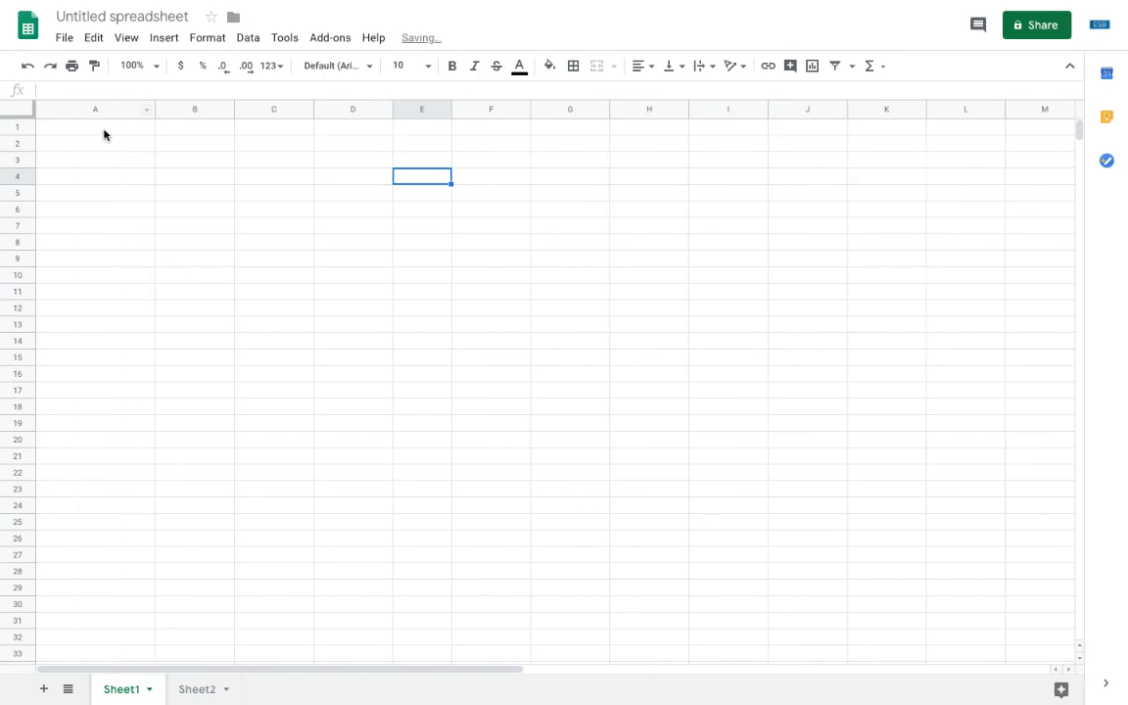
click(194, 126)
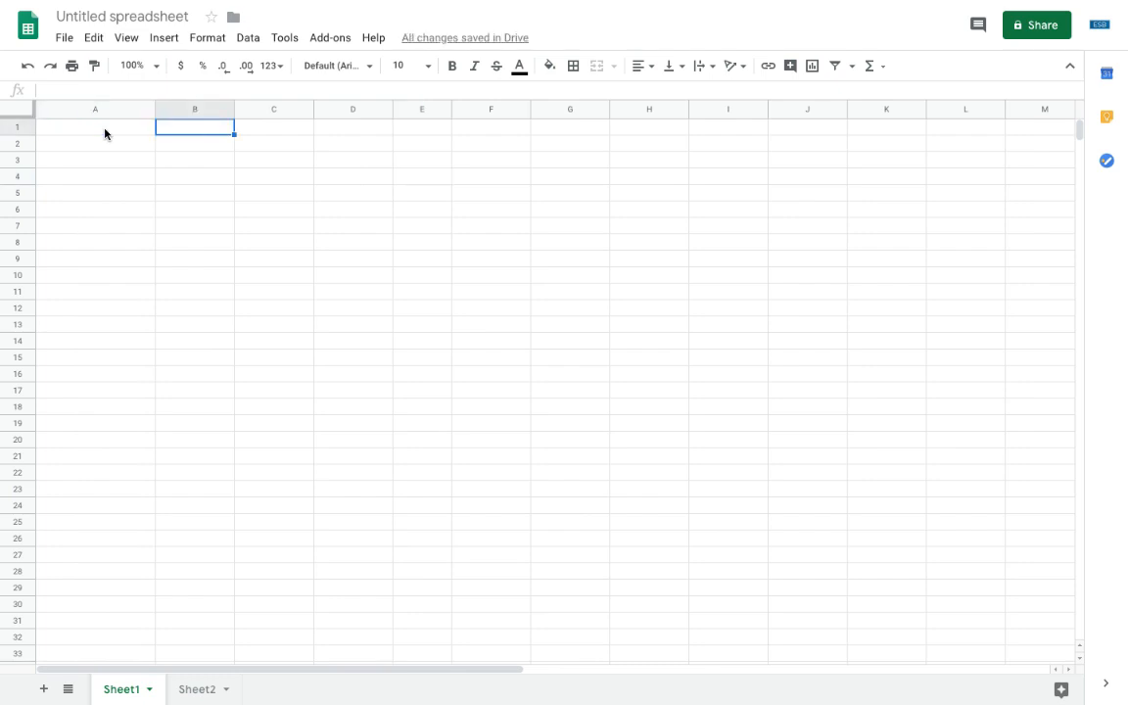
click(273, 125)
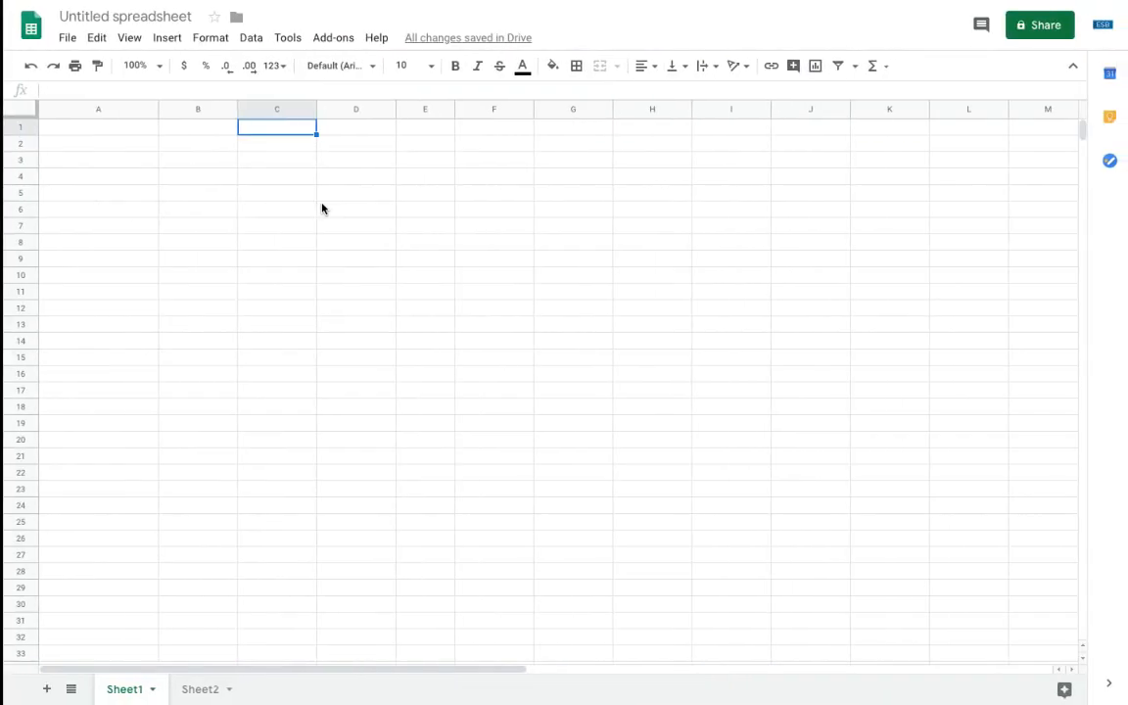
Enter 'Words Words Words' in A1, 'More words' in B1 and 123 in A4.
click(95, 126)
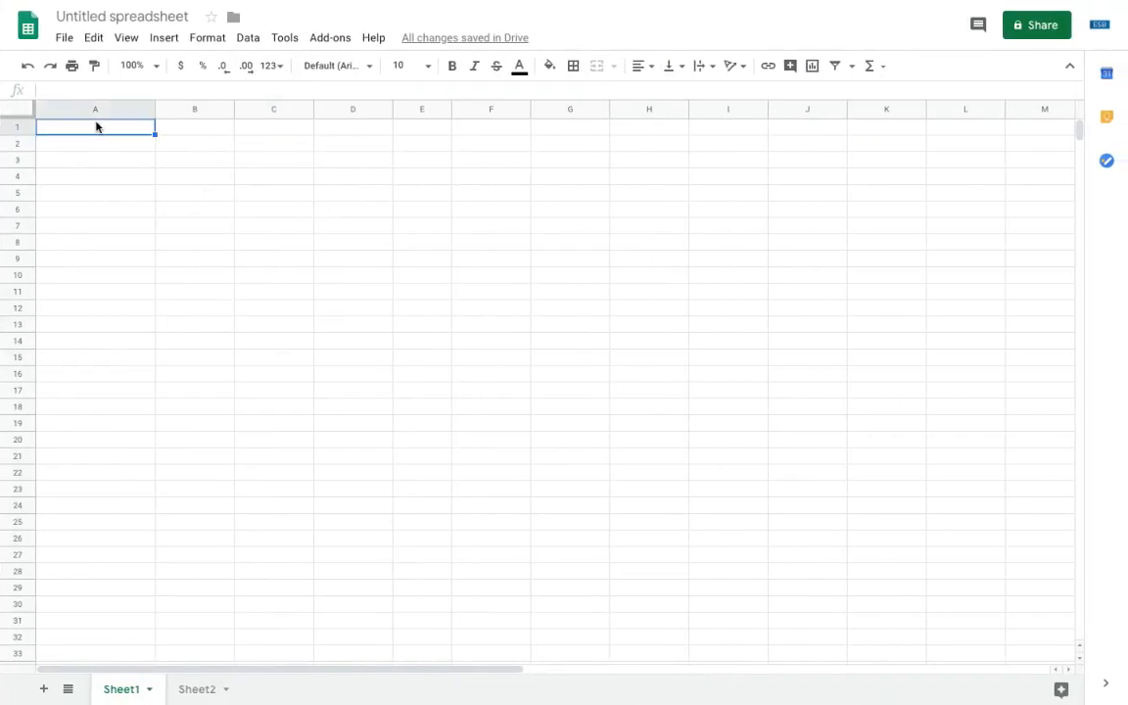
text(Words Words Wor)
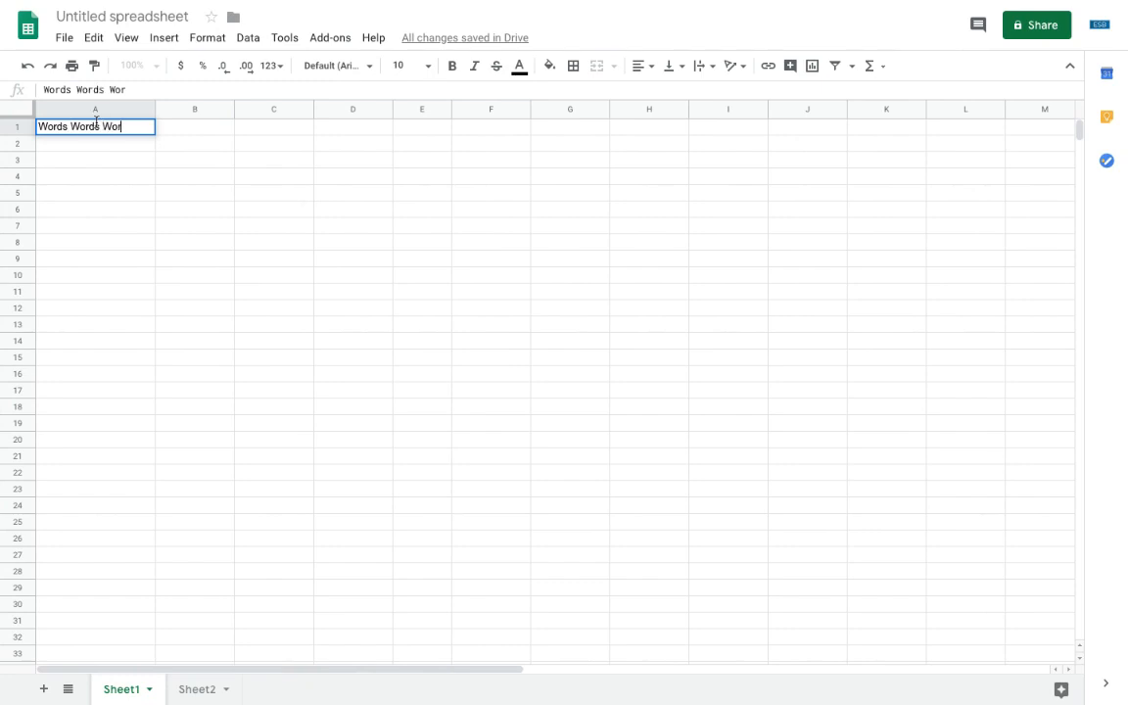
key(enter)
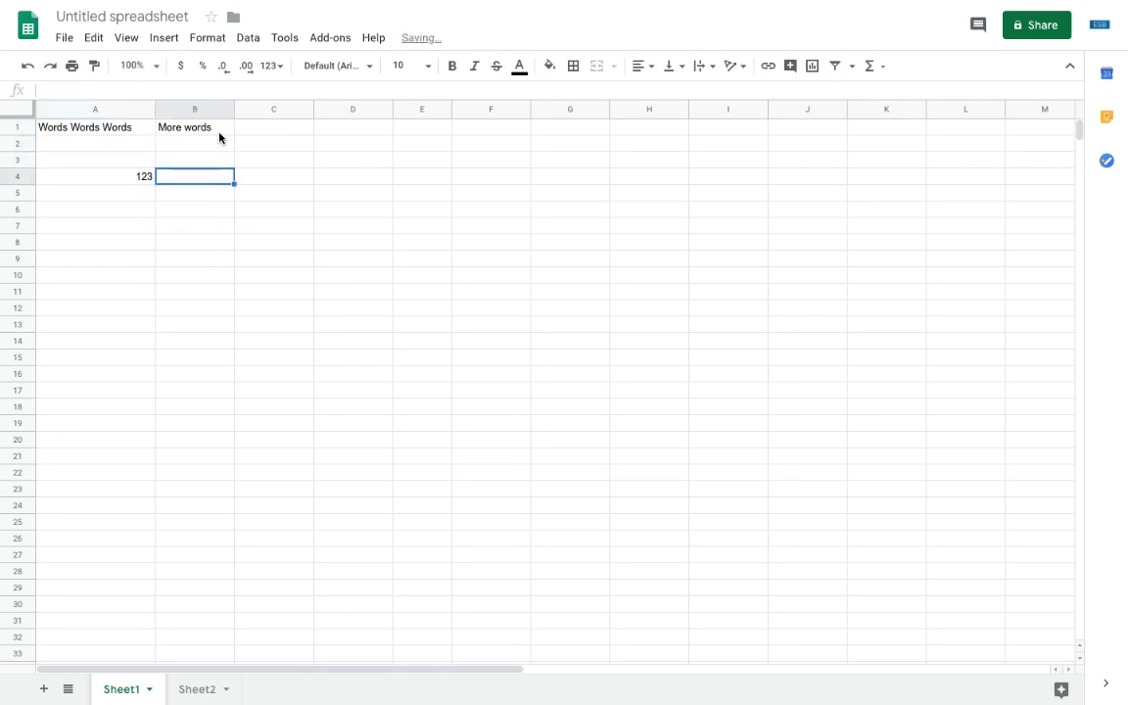
click(193, 160)
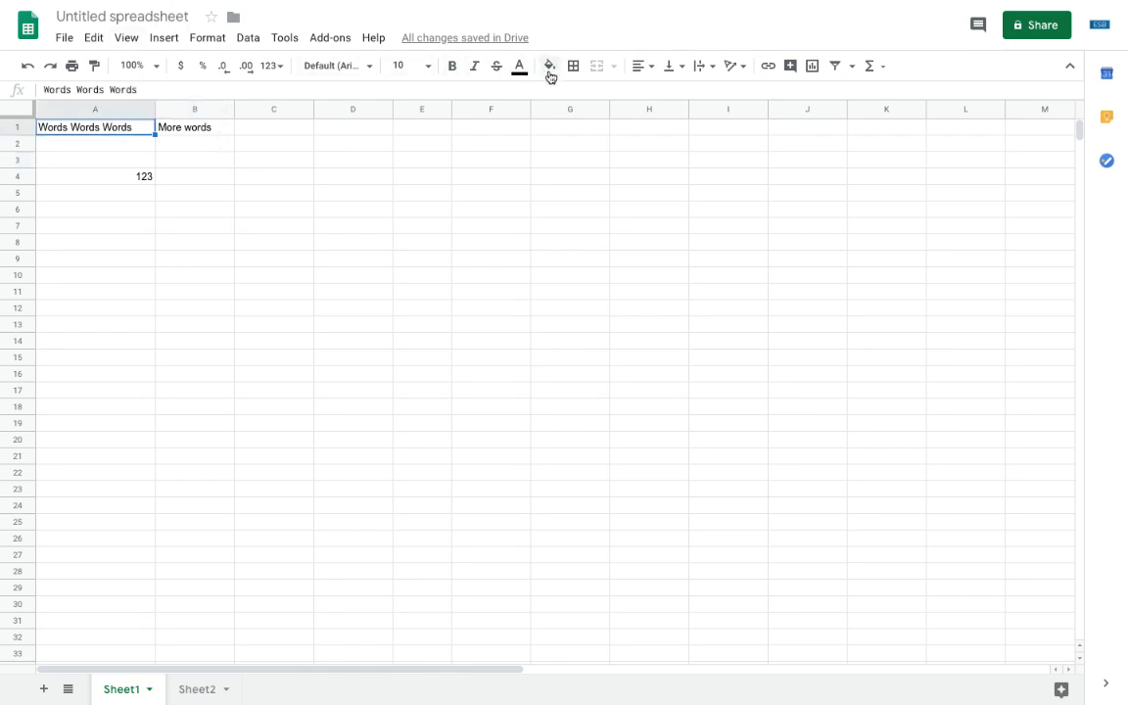
Delete the three entries in A1:B4, leaving the sheet blank.
click(549, 65)
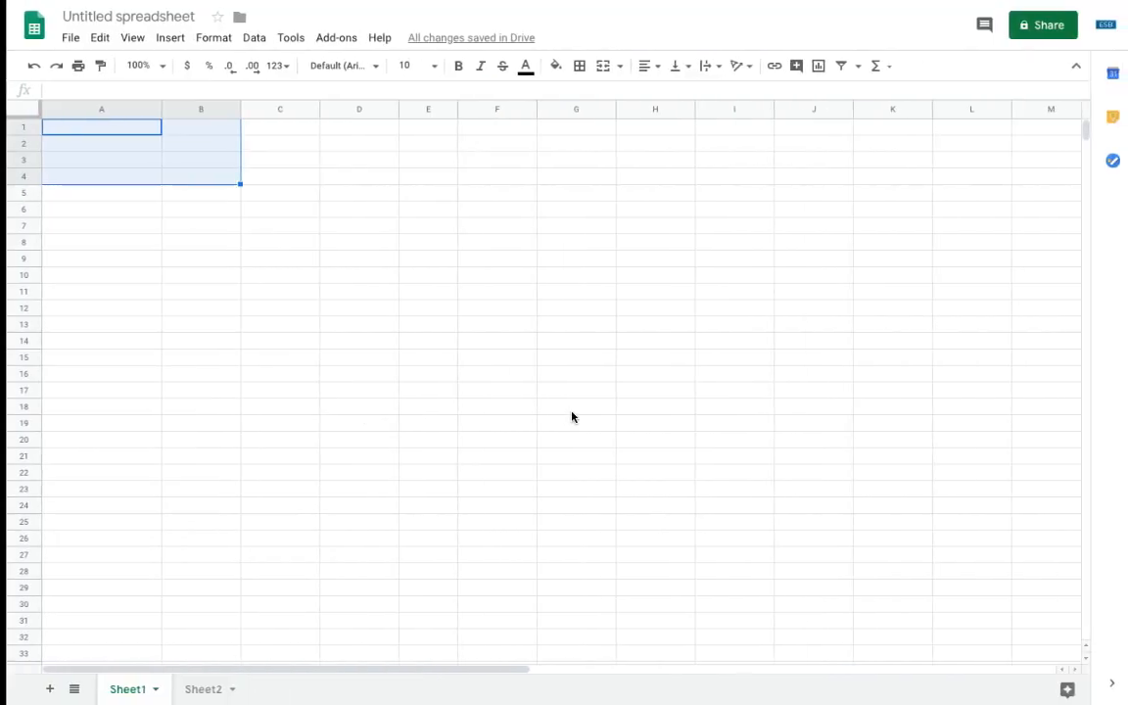
click(95, 127)
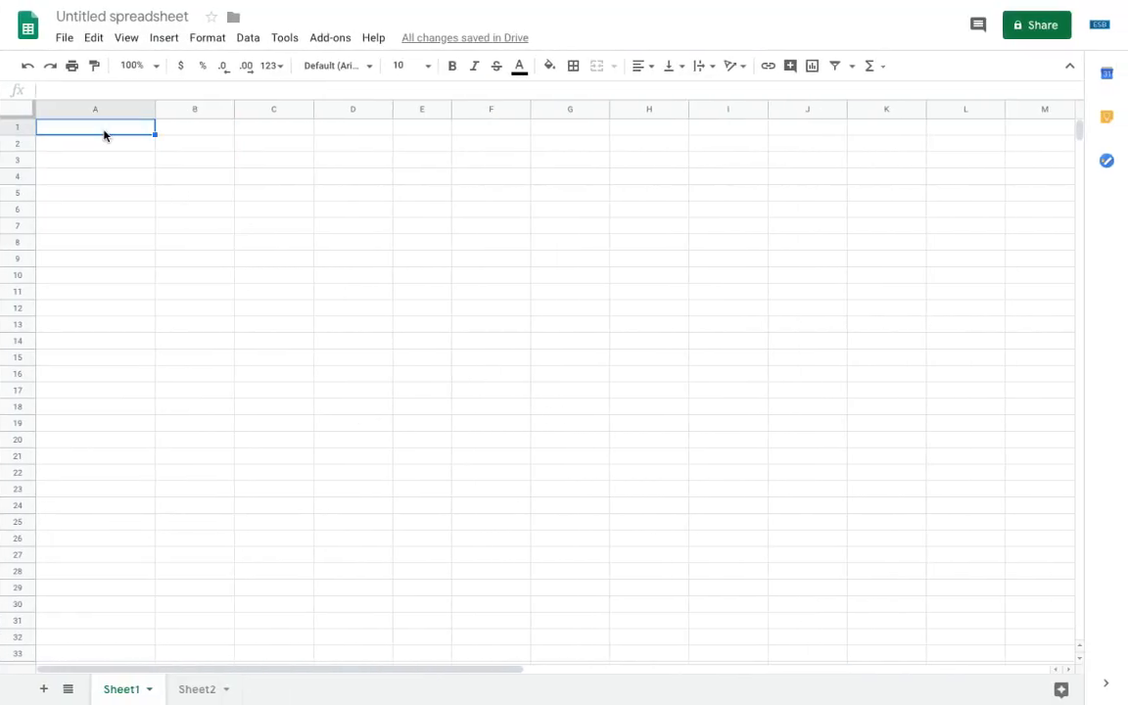
text(=)
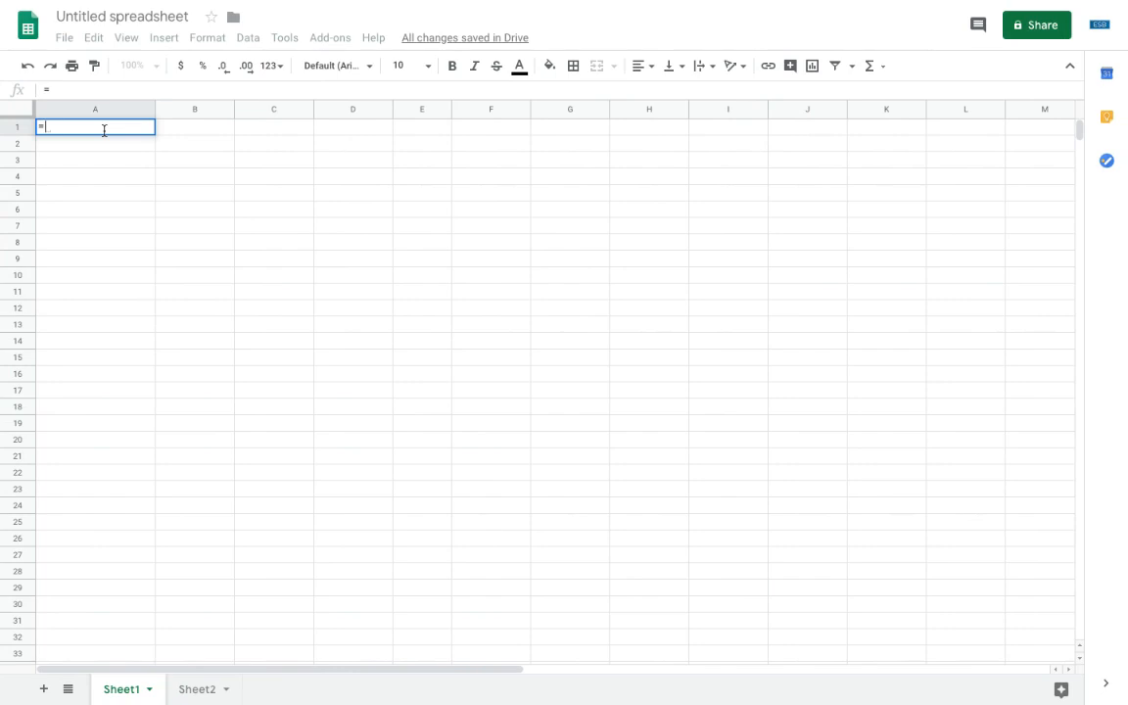
text(2+2)
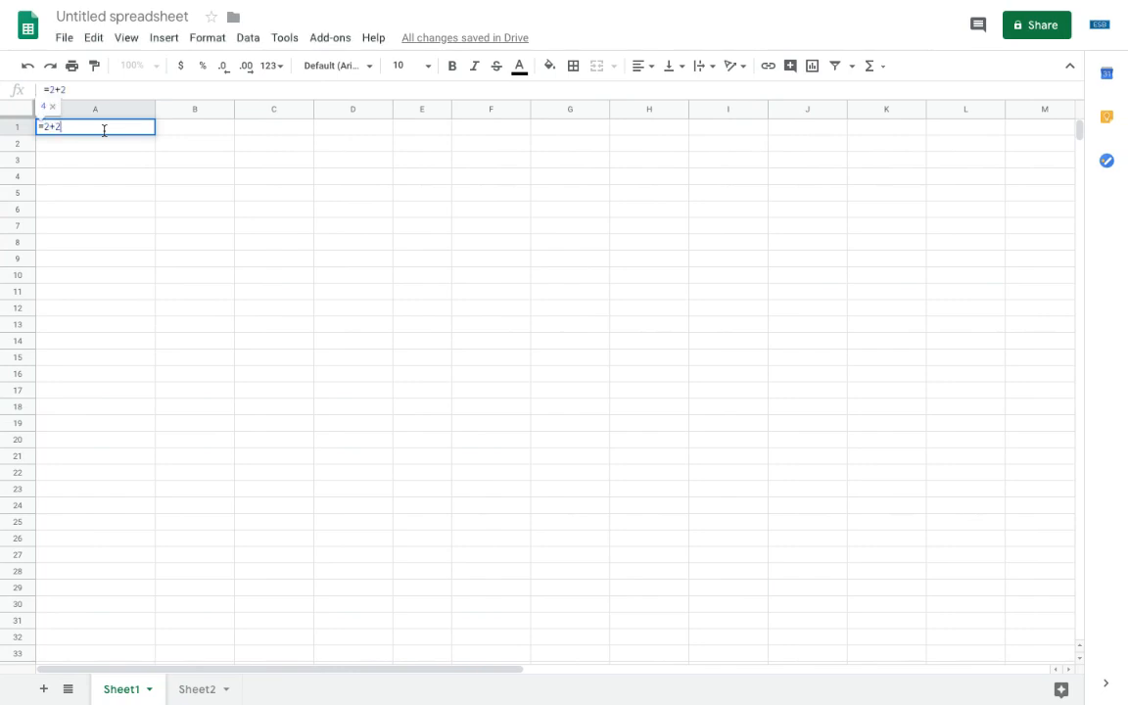
key(Return)
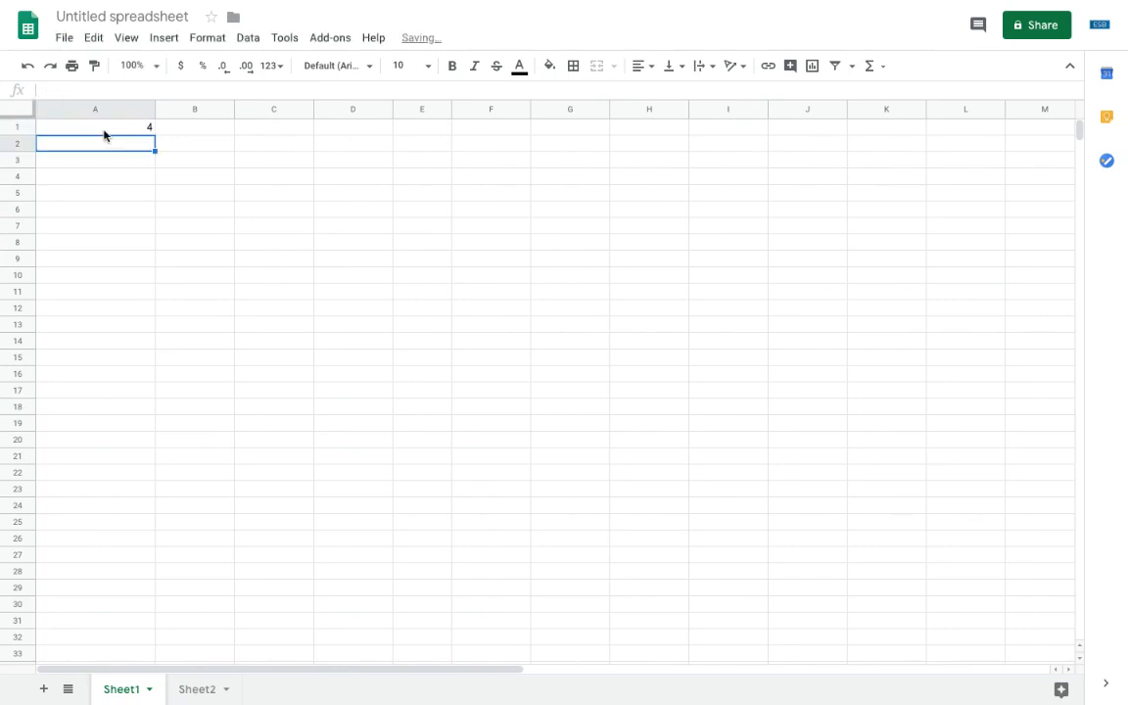
text(=su)
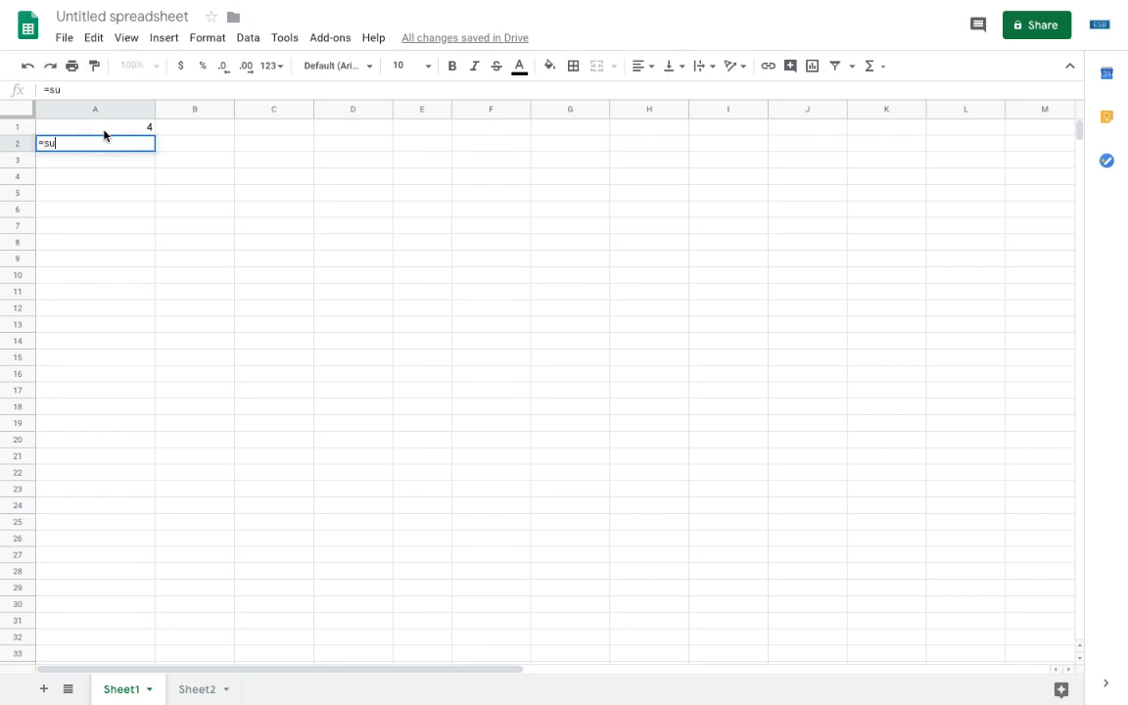
text(m(2,2))
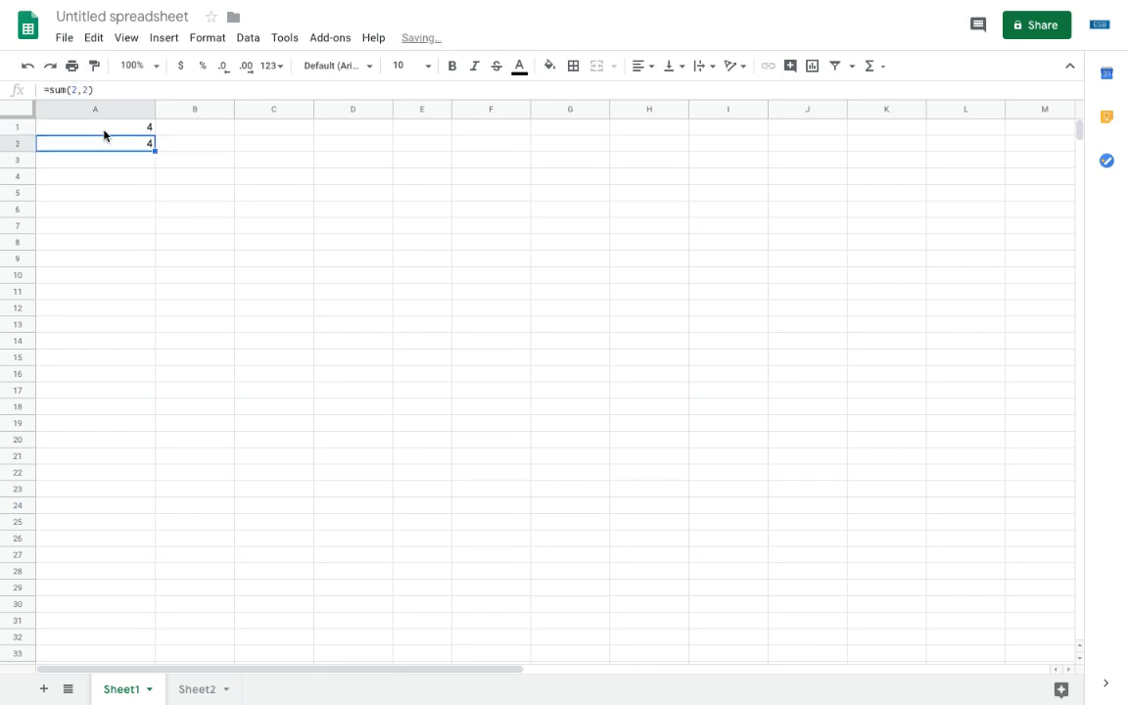
click(95, 127)
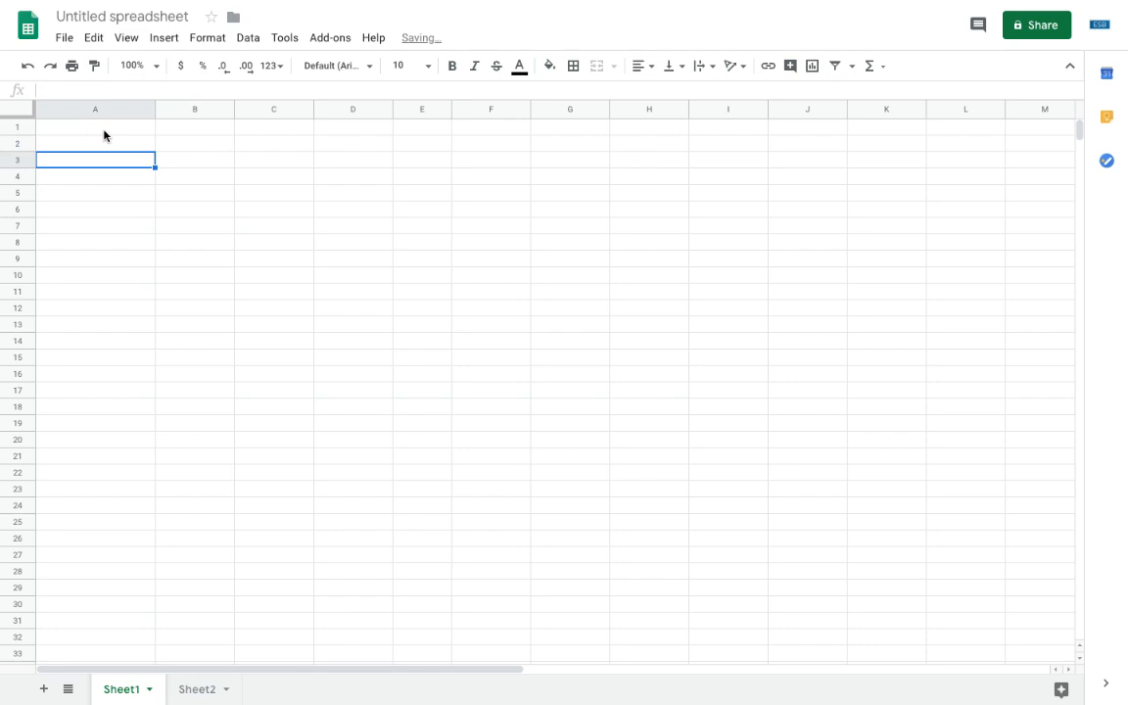
Enter =2+2 in A1 so it shows 4, 'words' in A2 and 123 in A3.
click(95, 126)
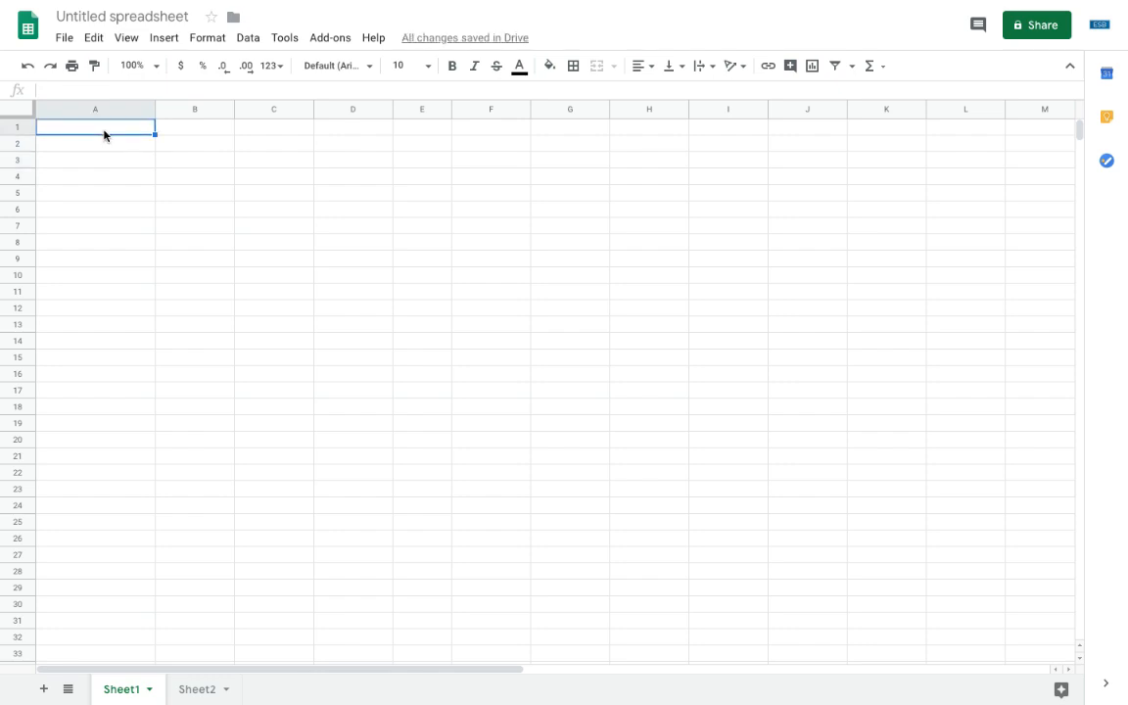
text(=)
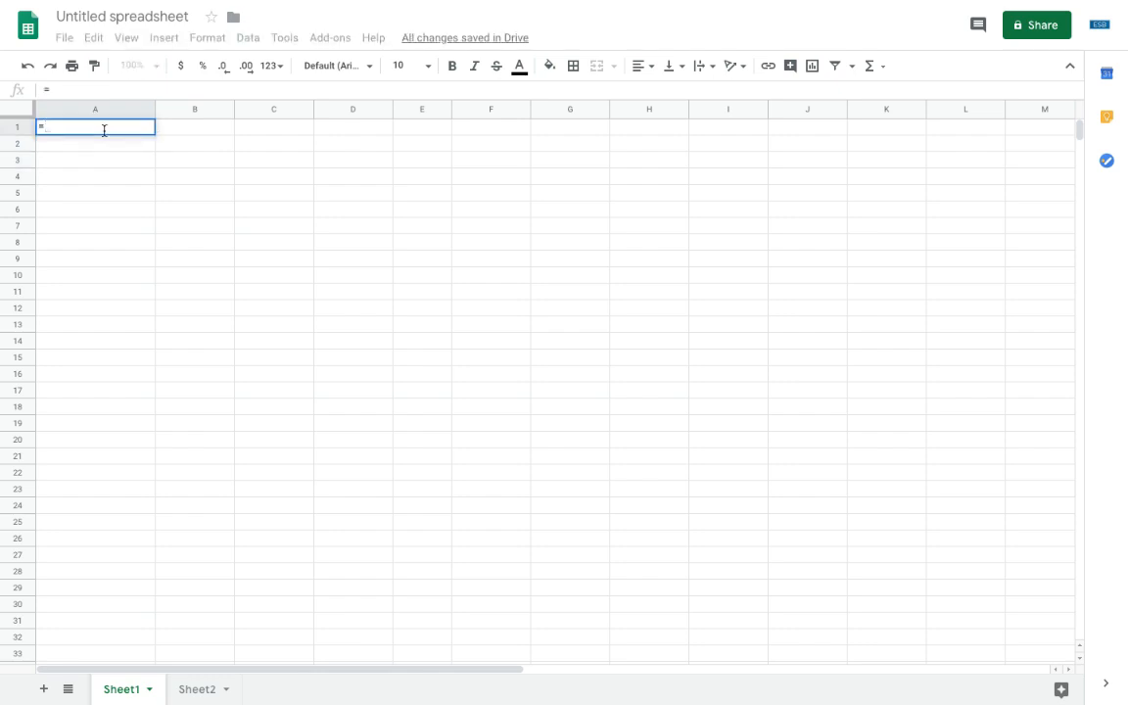
text(2+)
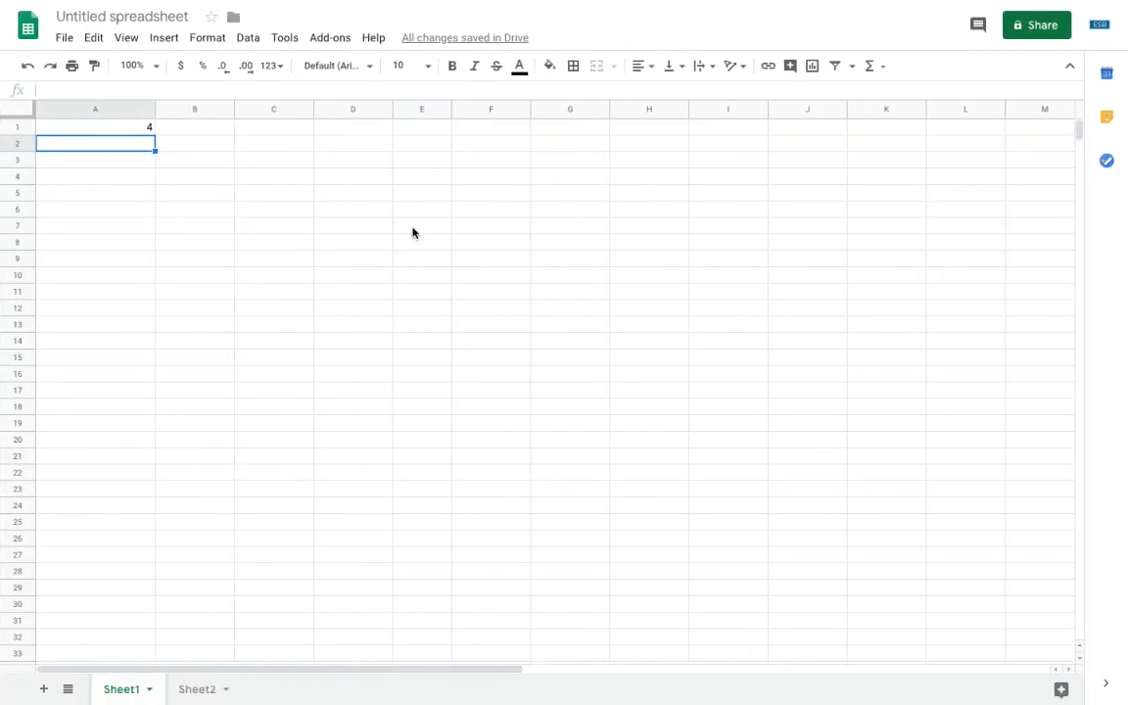
text(words)
click(95, 160)
text(123)
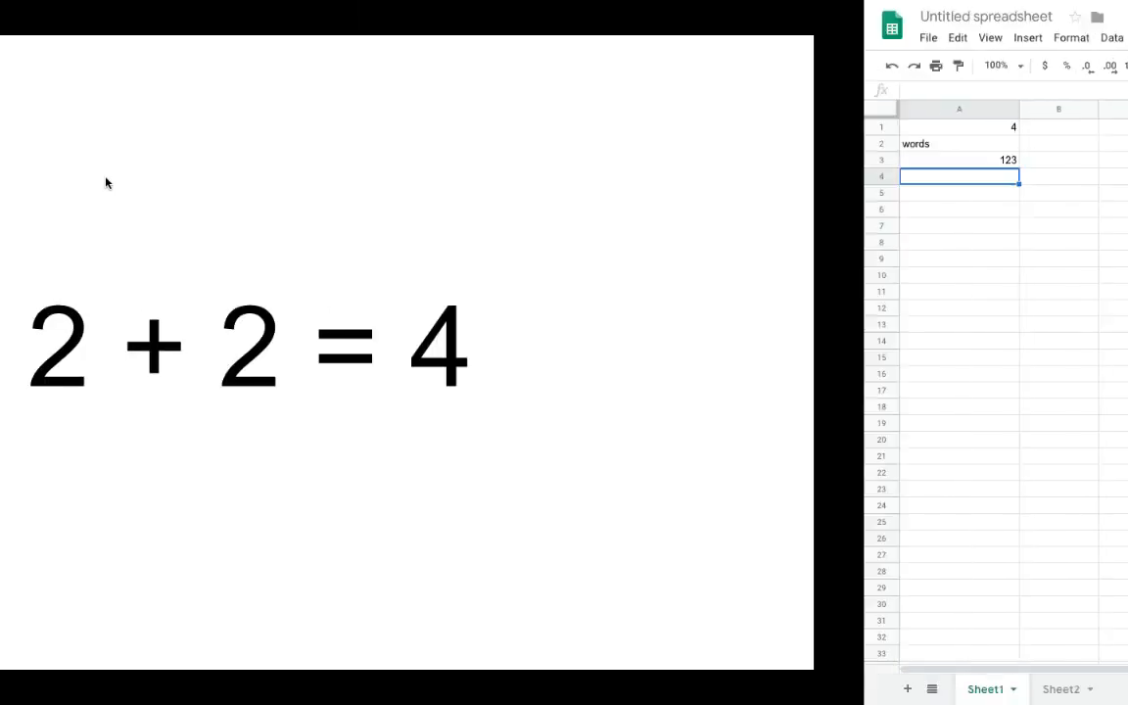
Clear 'words' and 123 from A2:A3, keeping 4 in A1.
click(95, 126)
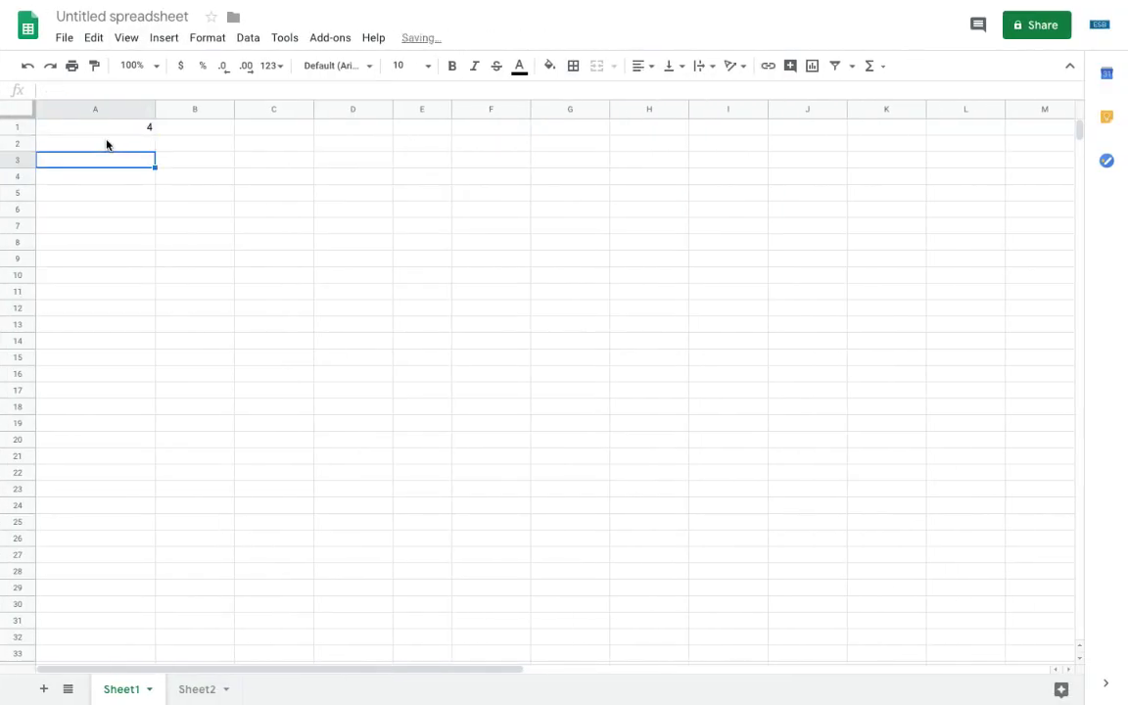
mouse_move(495, 258)
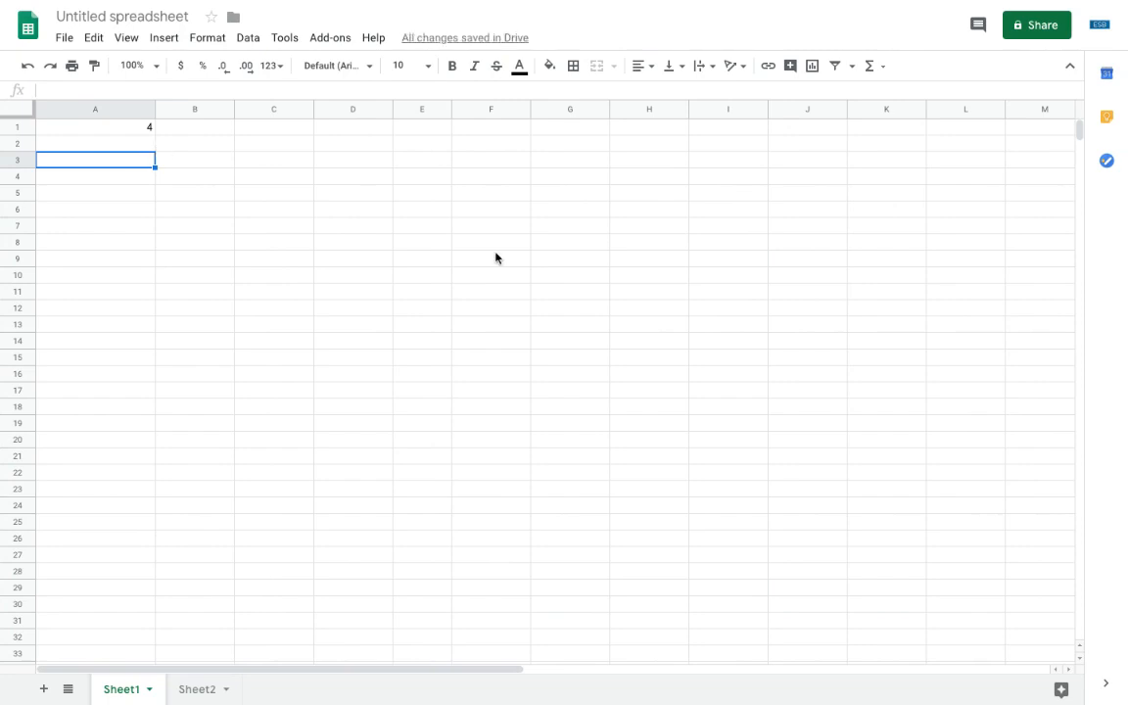
mouse_move(164, 212)
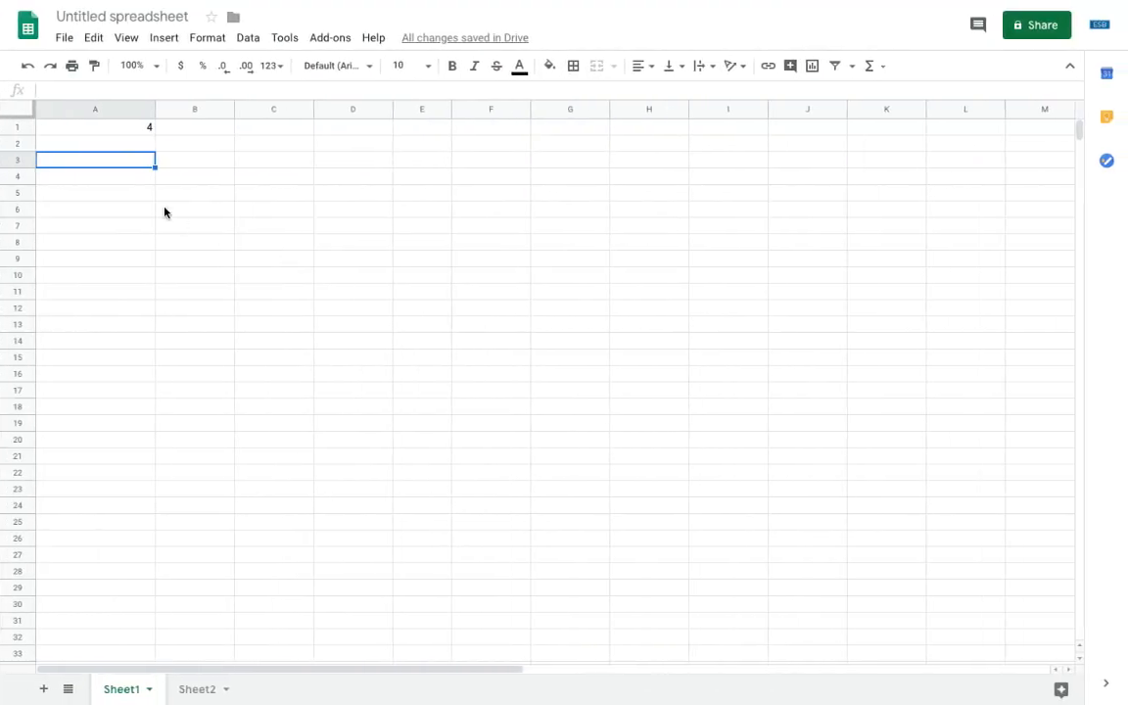
Enter ="Hello"&" "&"World" in A2 so it displays Hello World.
text(=)
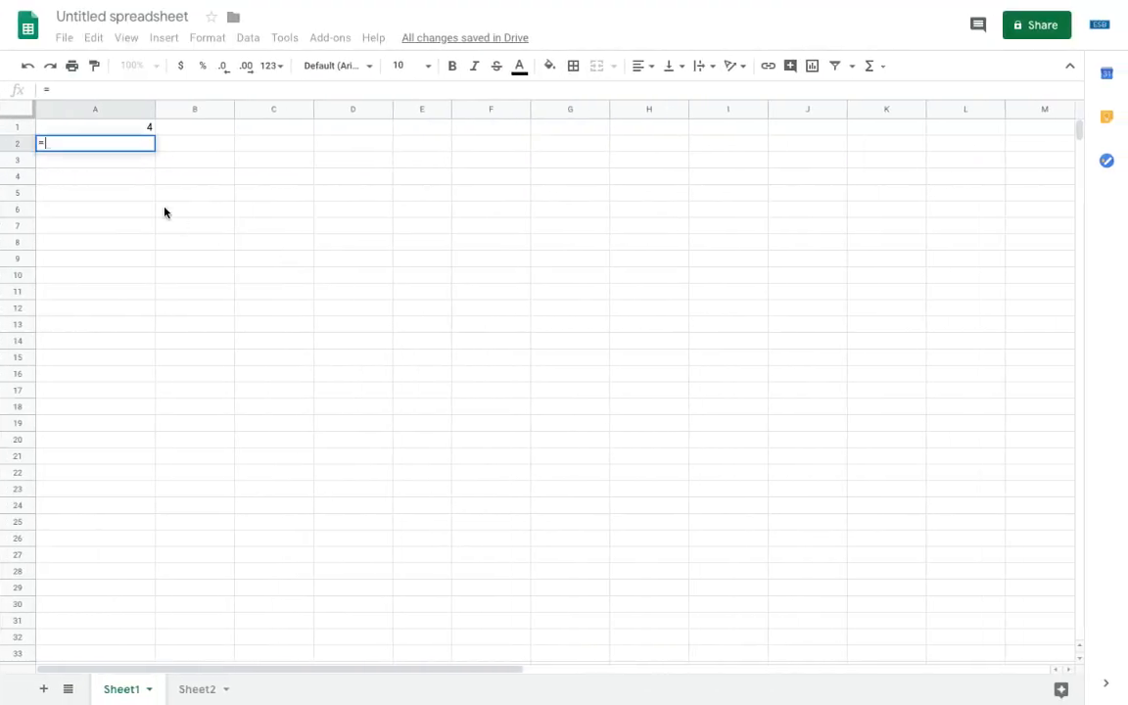
text(="Hello)
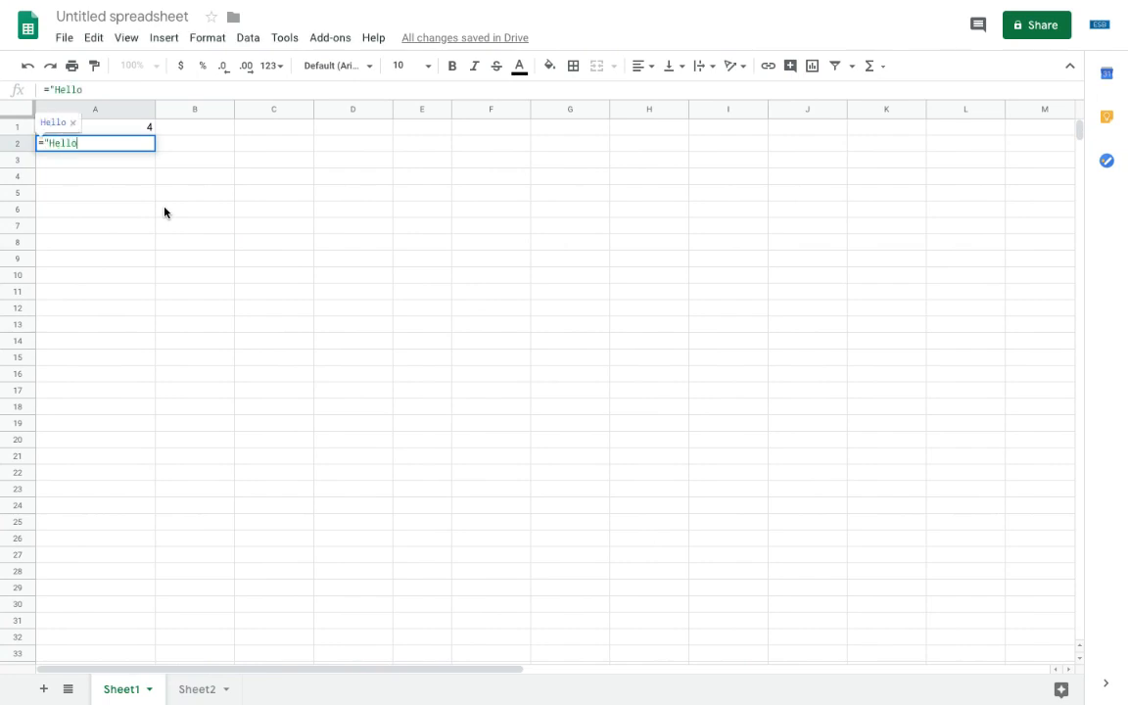
text(&W)
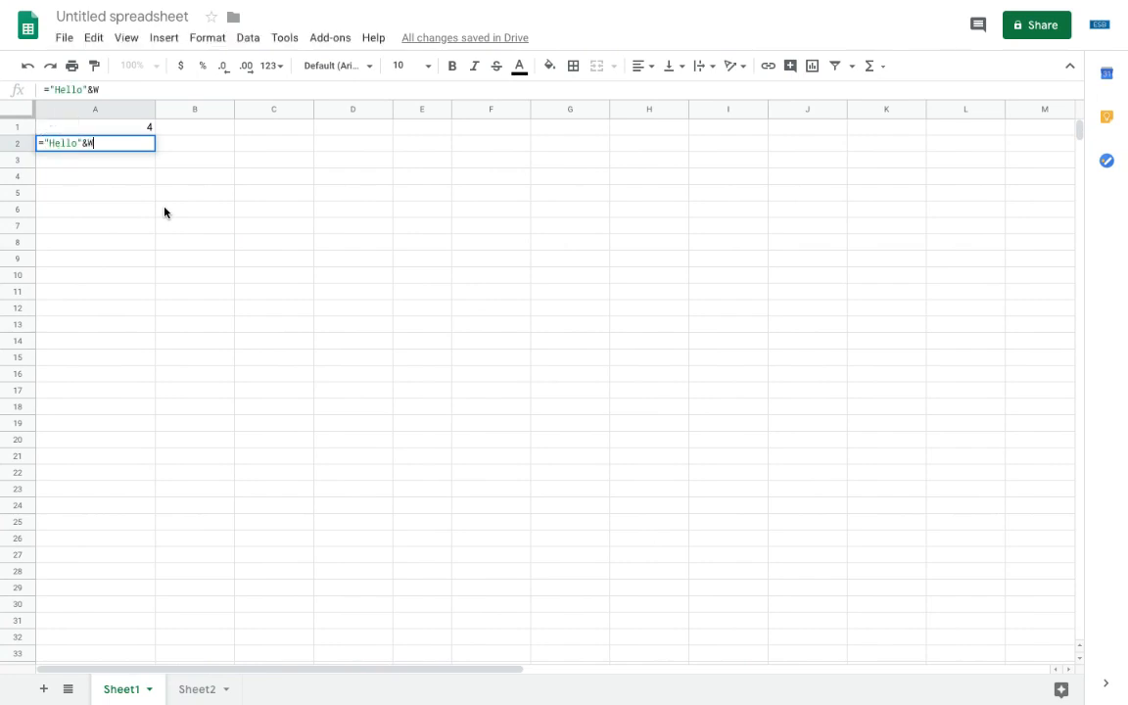
text("orld")
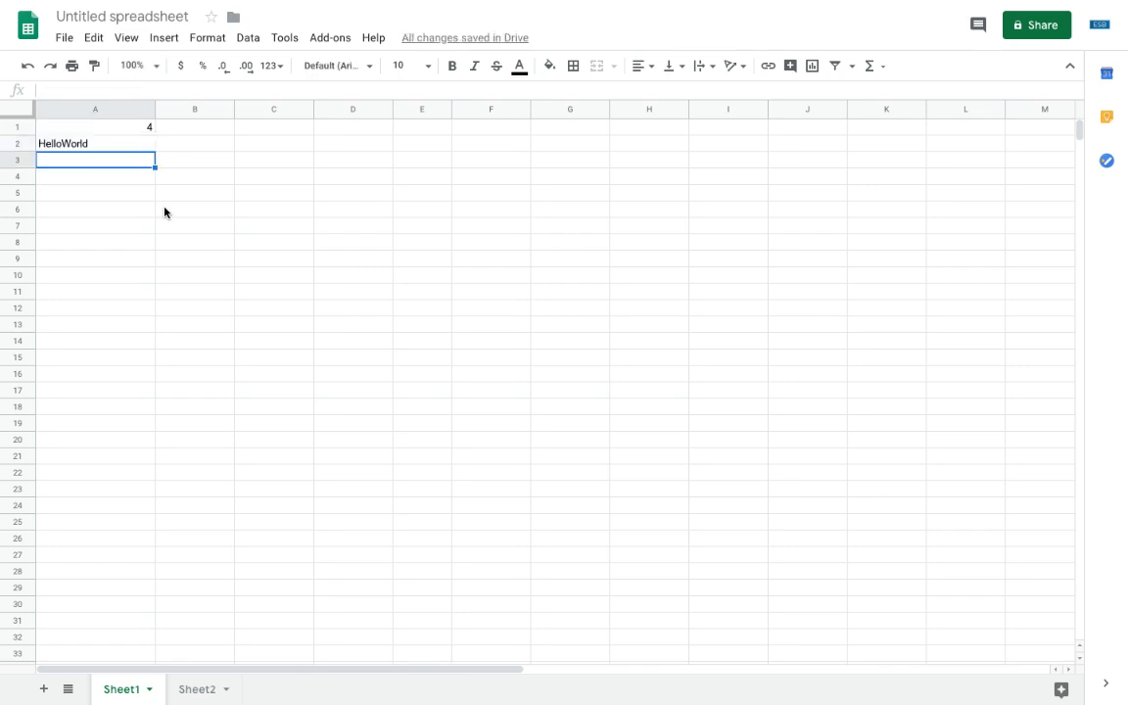
click(95, 143)
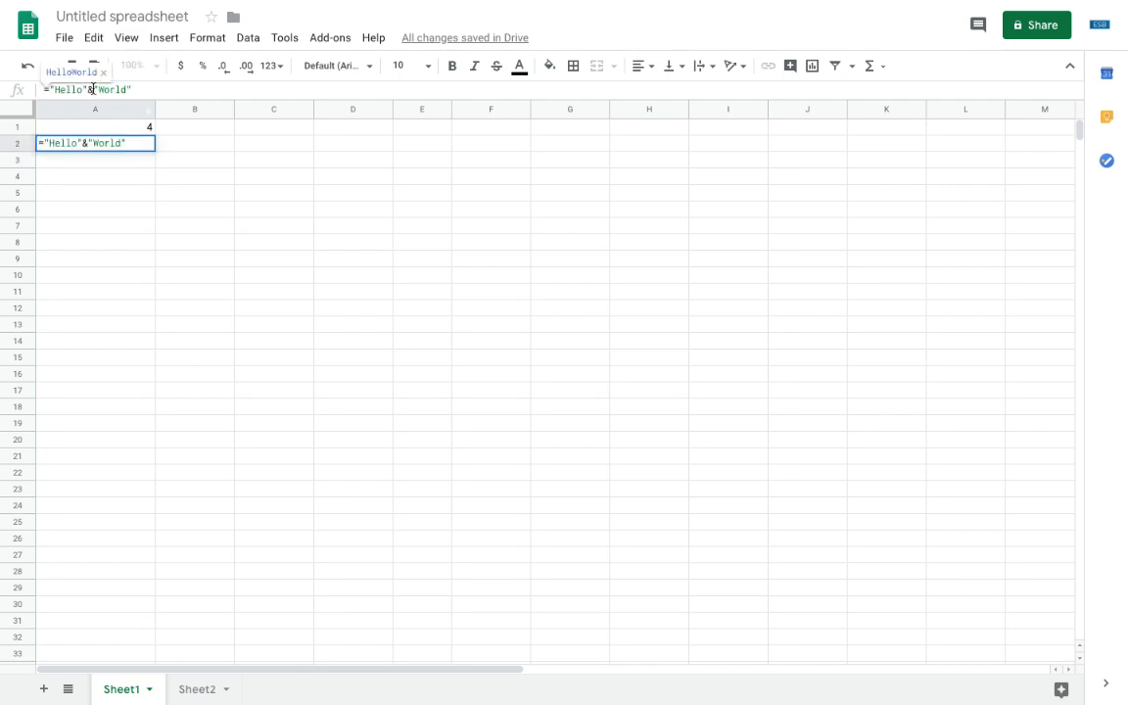
text(" ")
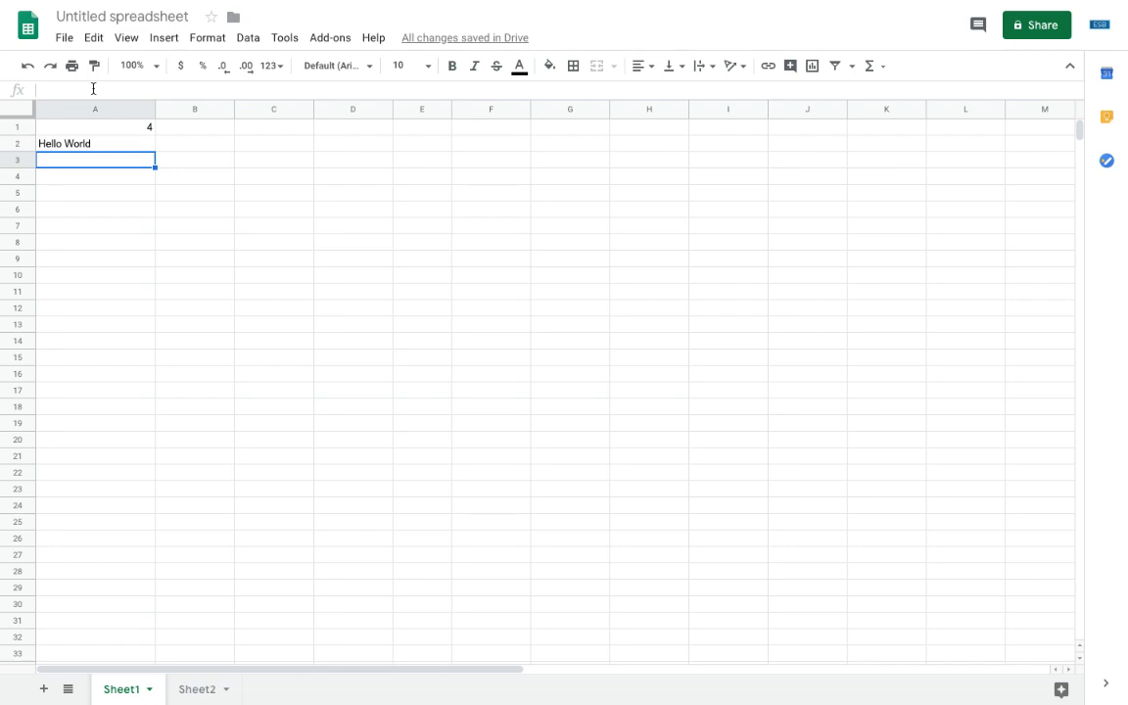
mouse_move(390, 288)
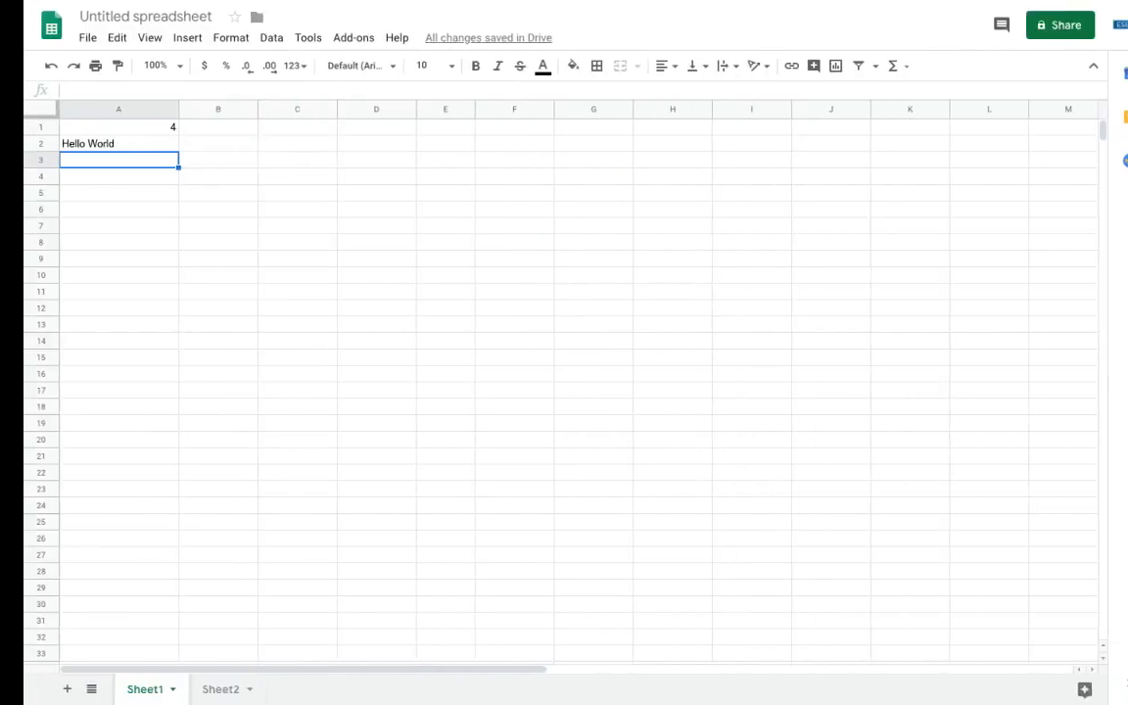
Enter 1–5 in A1:A5 and 6–10 in B1:B5, then select D1, D2, B2 and A5.
click(95, 126)
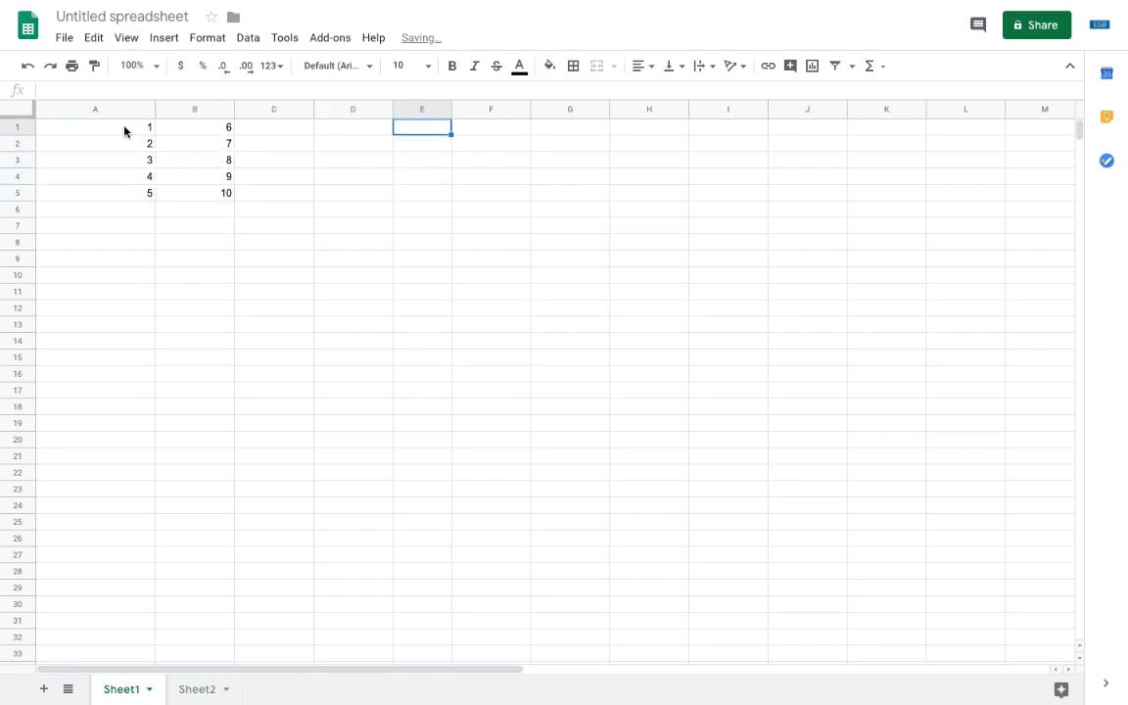
click(352, 127)
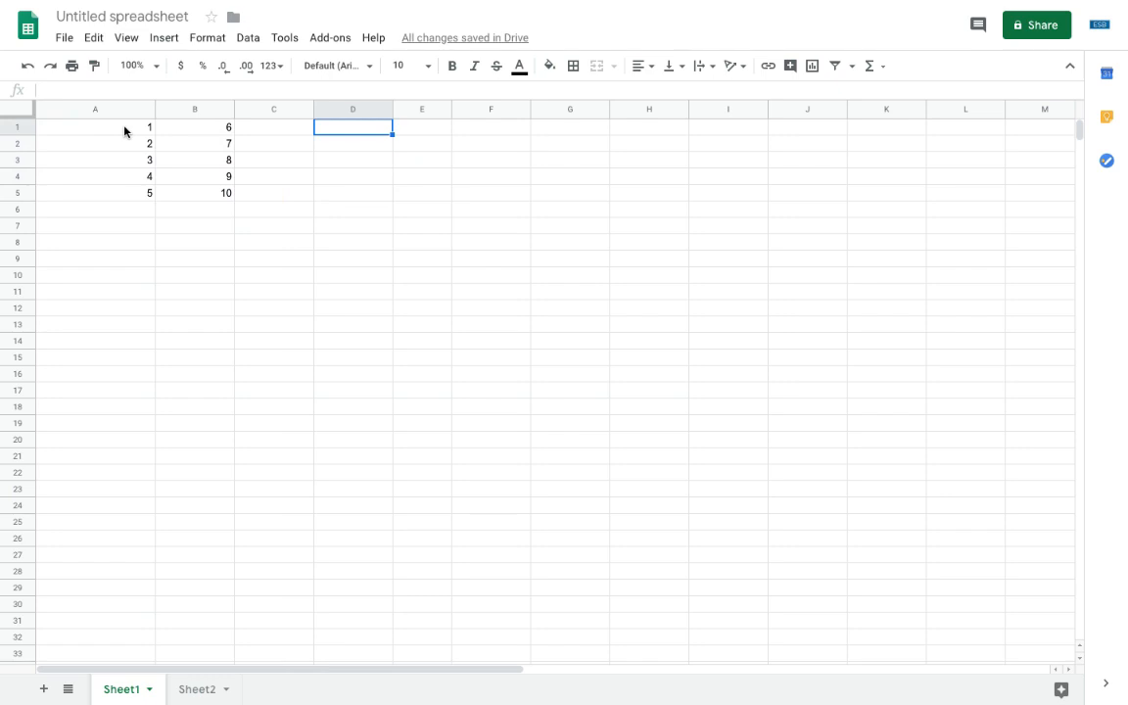
mouse_move(106, 125)
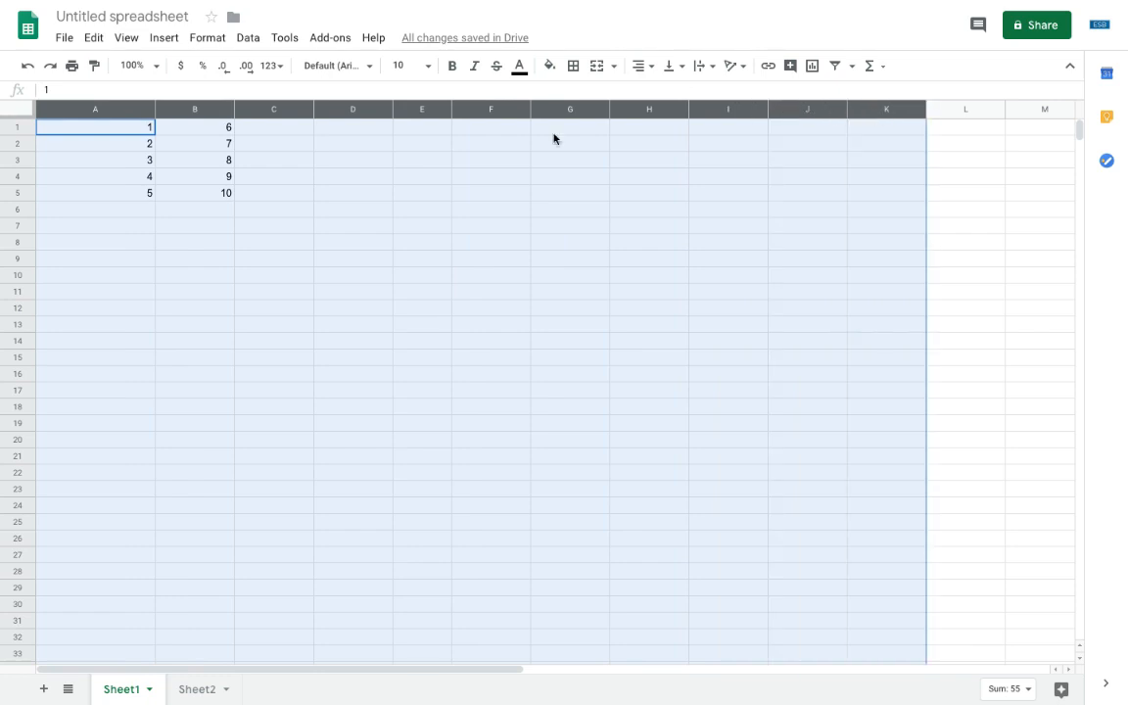
mouse_move(869, 108)
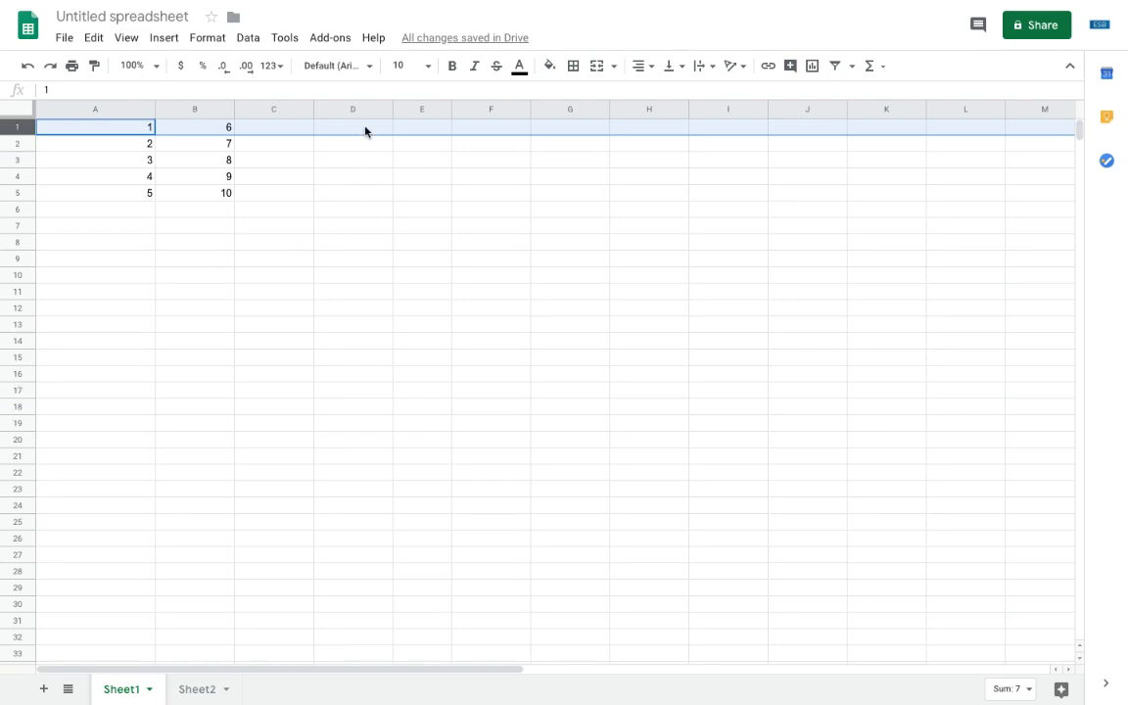
click(352, 144)
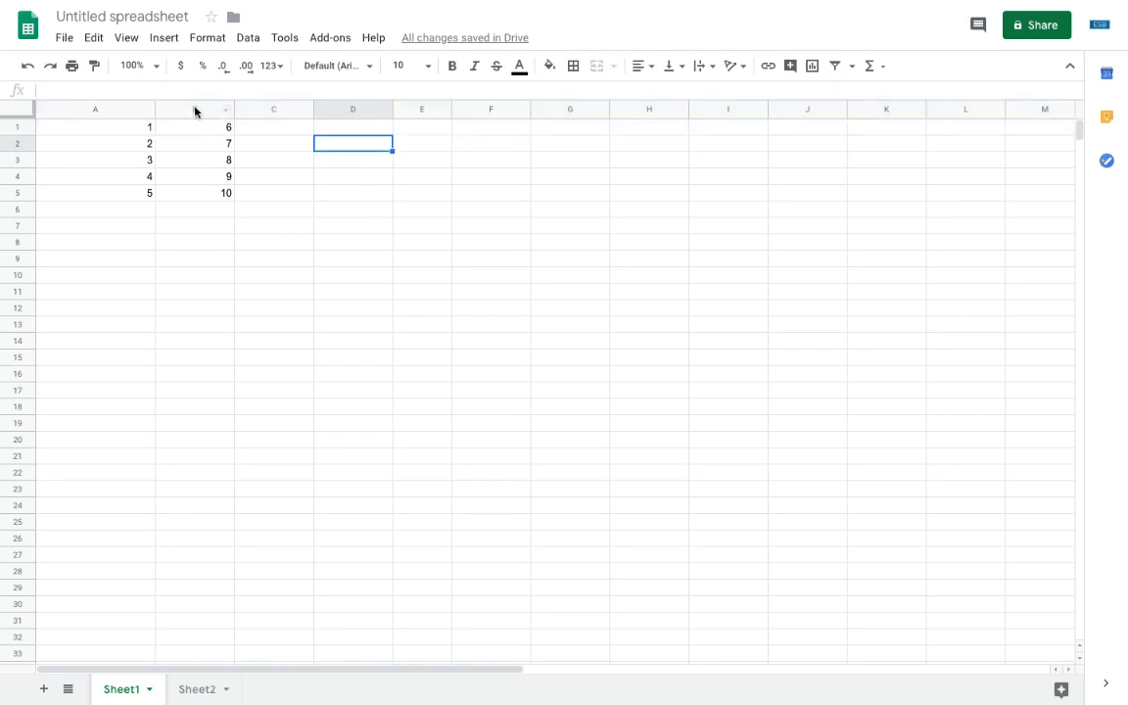
click(194, 144)
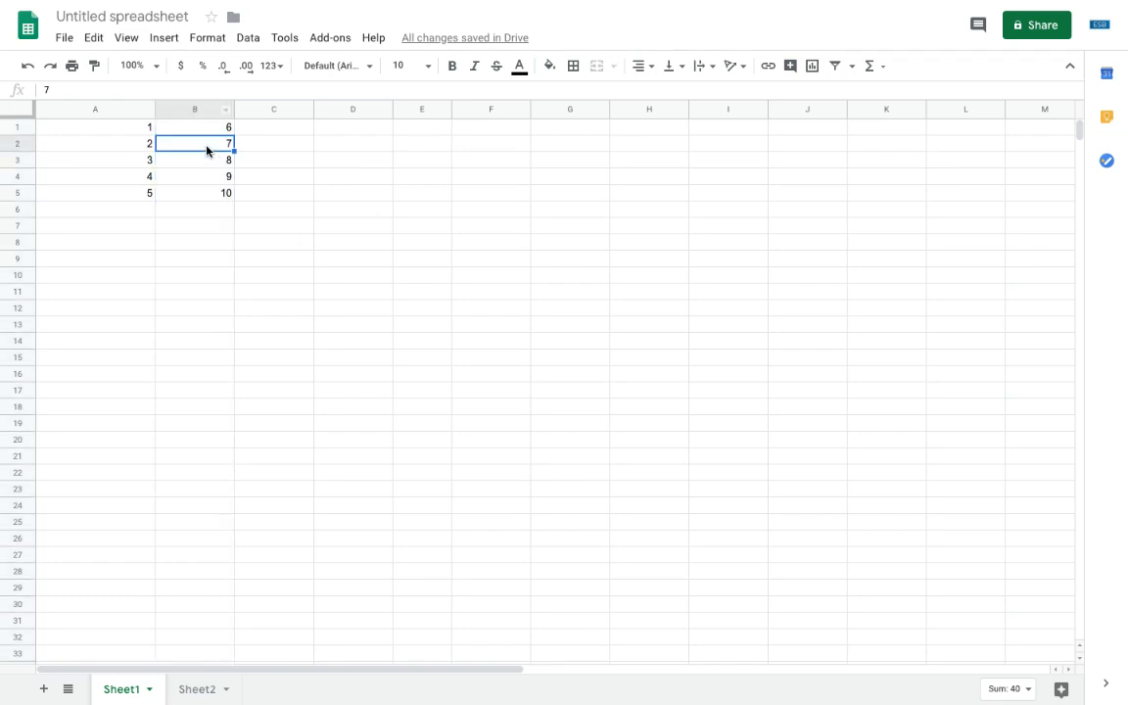
mouse_move(135, 198)
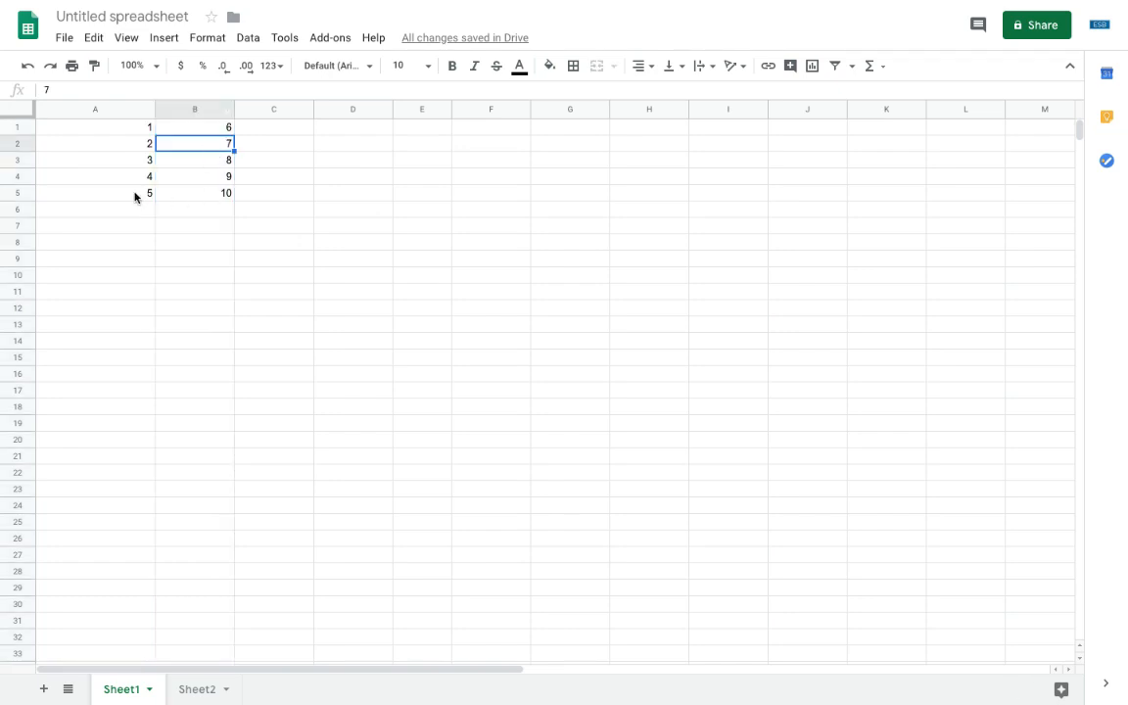
click(95, 193)
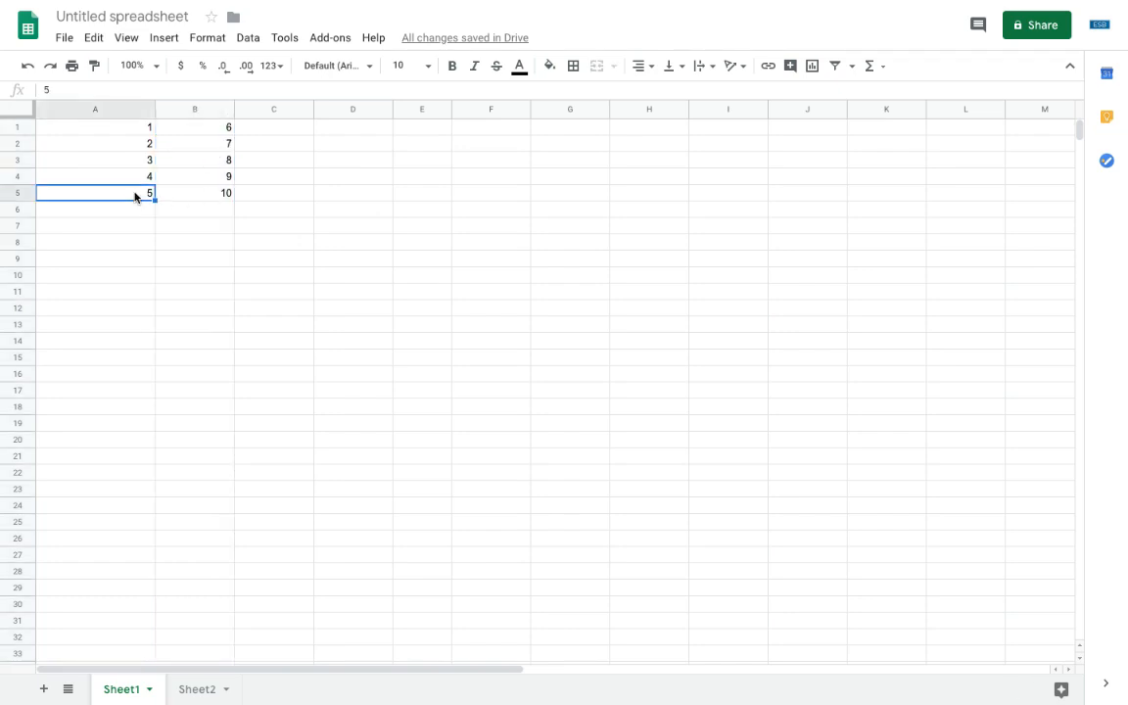
click(421, 127)
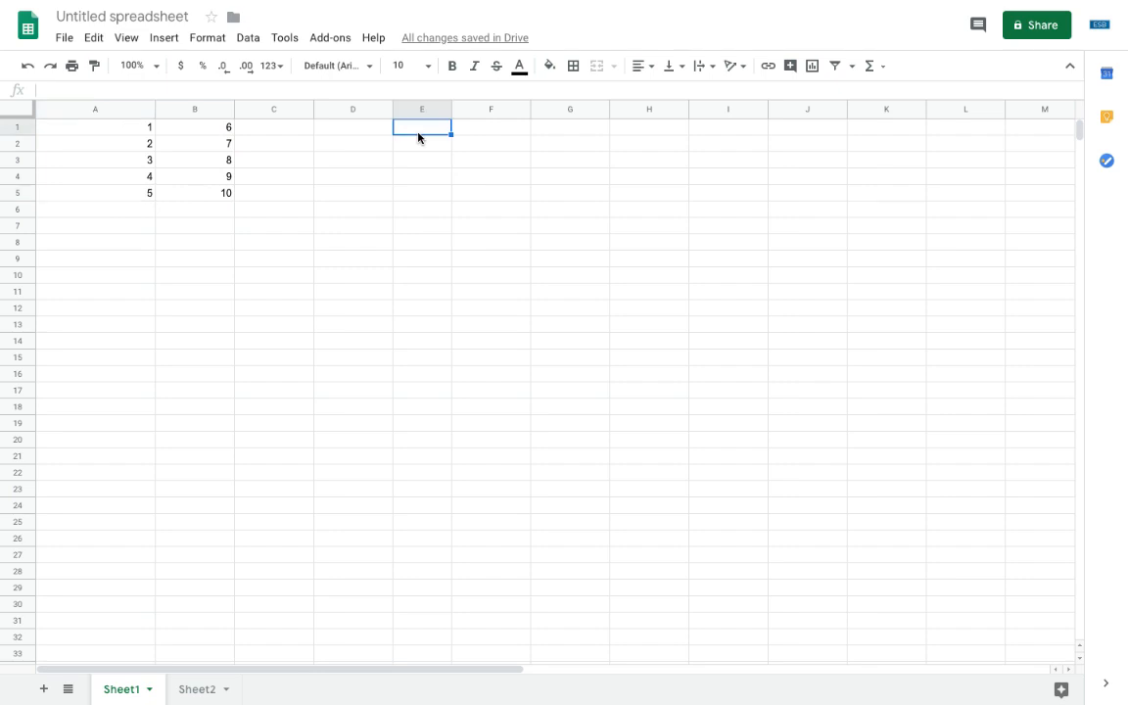
Enter the formula =A5 in E1 so it displays 5.
text(=)
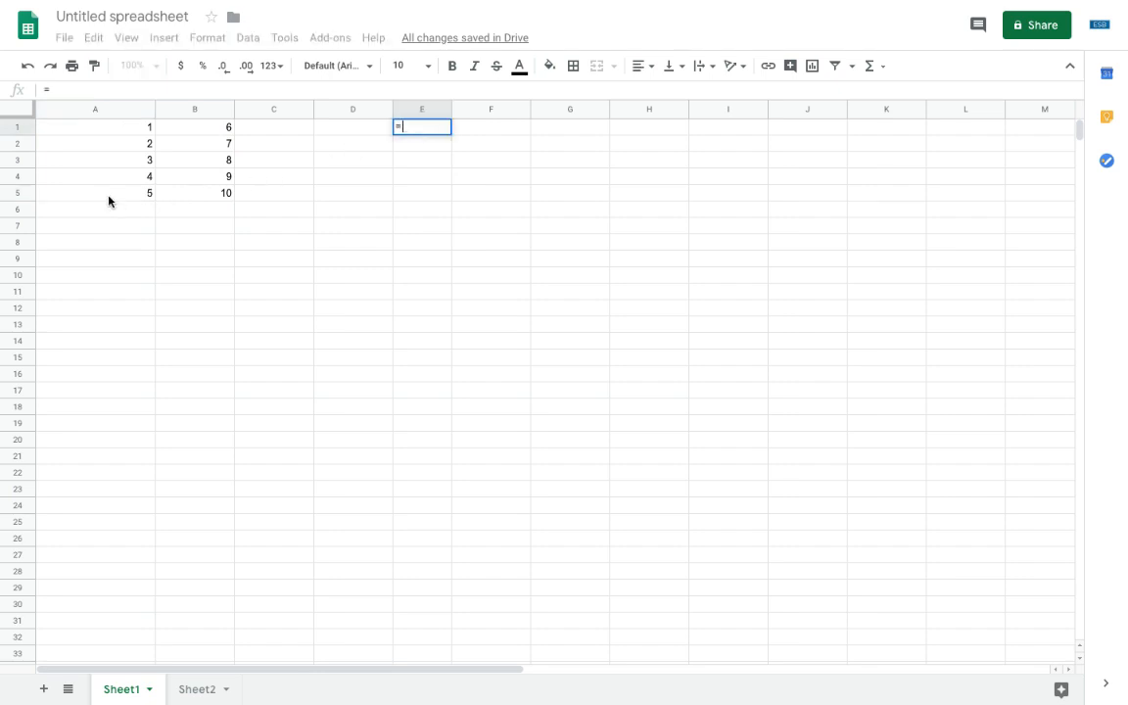
text(A5)
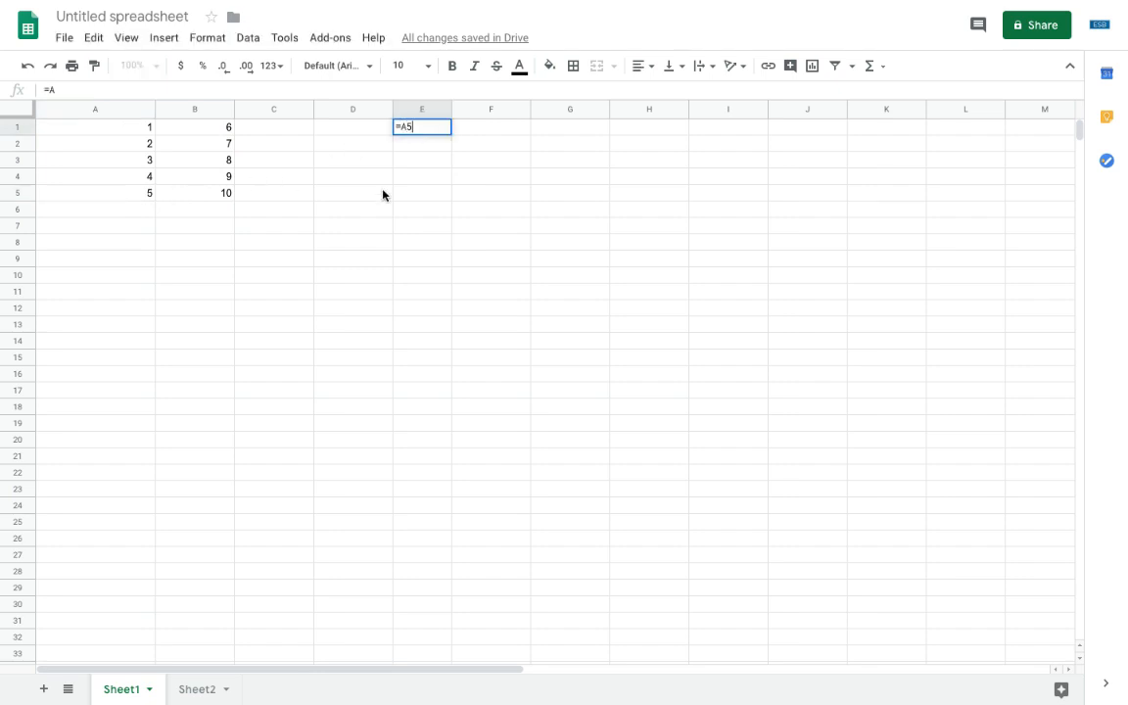
key(Return)
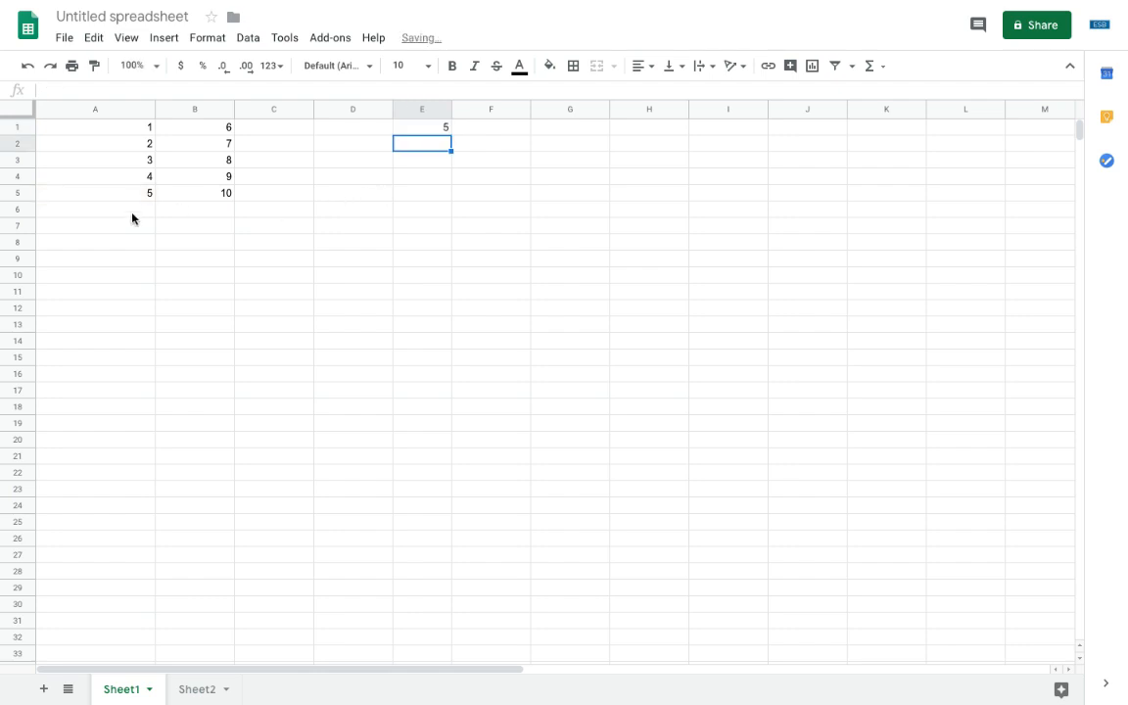
Test the reference by typing Five into A5, undo it, and reselect E1.
text(Five)
click(422, 126)
text(=A)
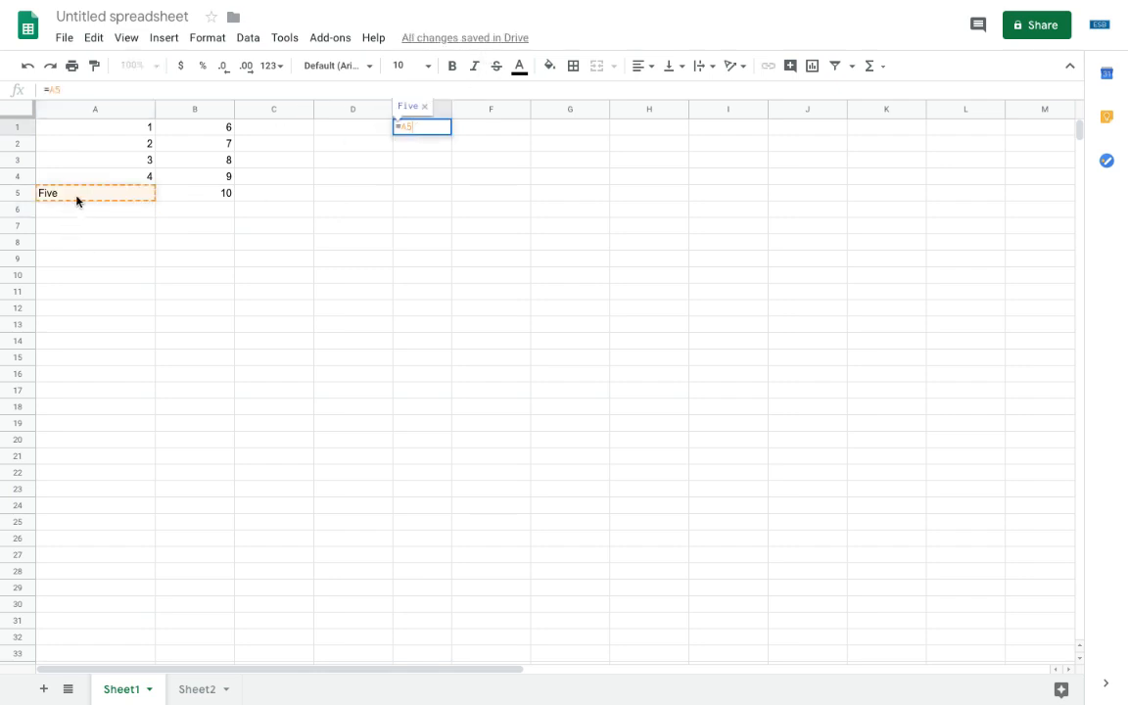
key(Return)
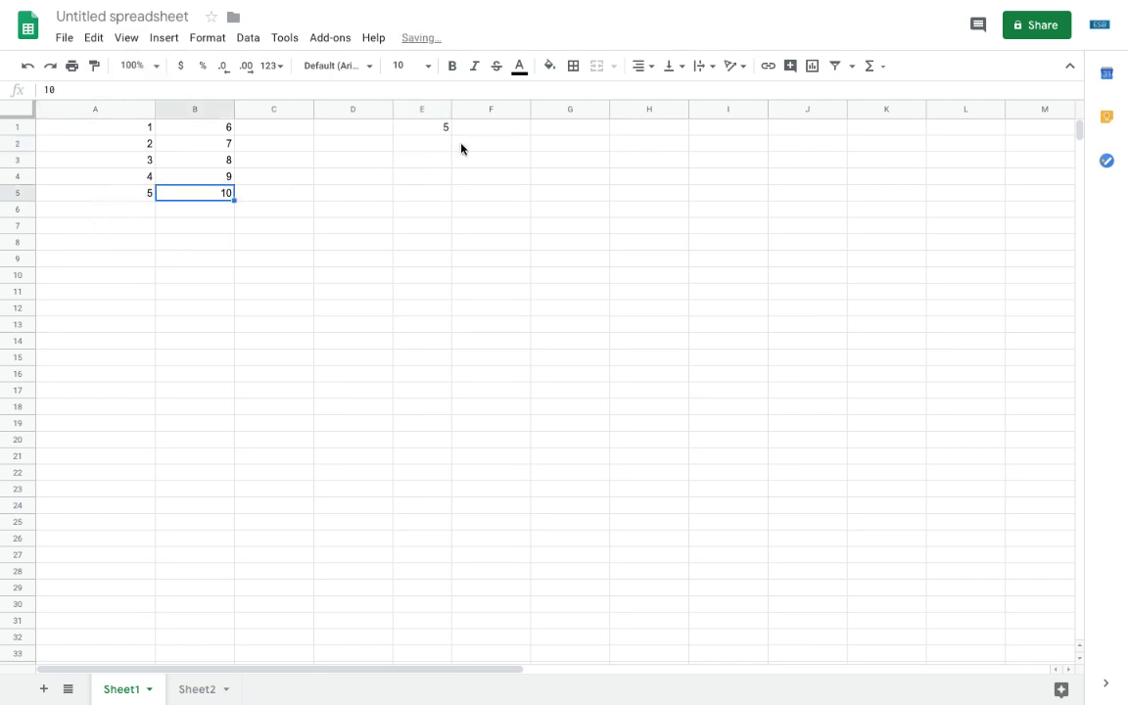
click(422, 126)
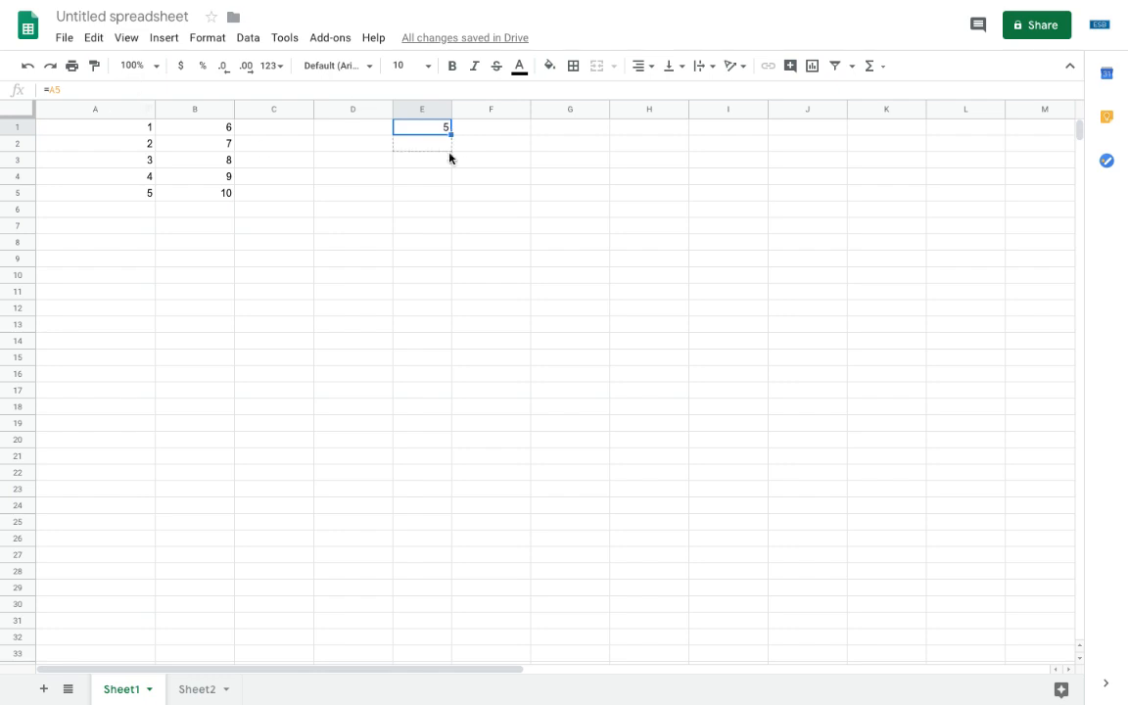
Fill E1's formula down to E5 and inspect the copied formula in E3.
drag(421, 127, 421, 192)
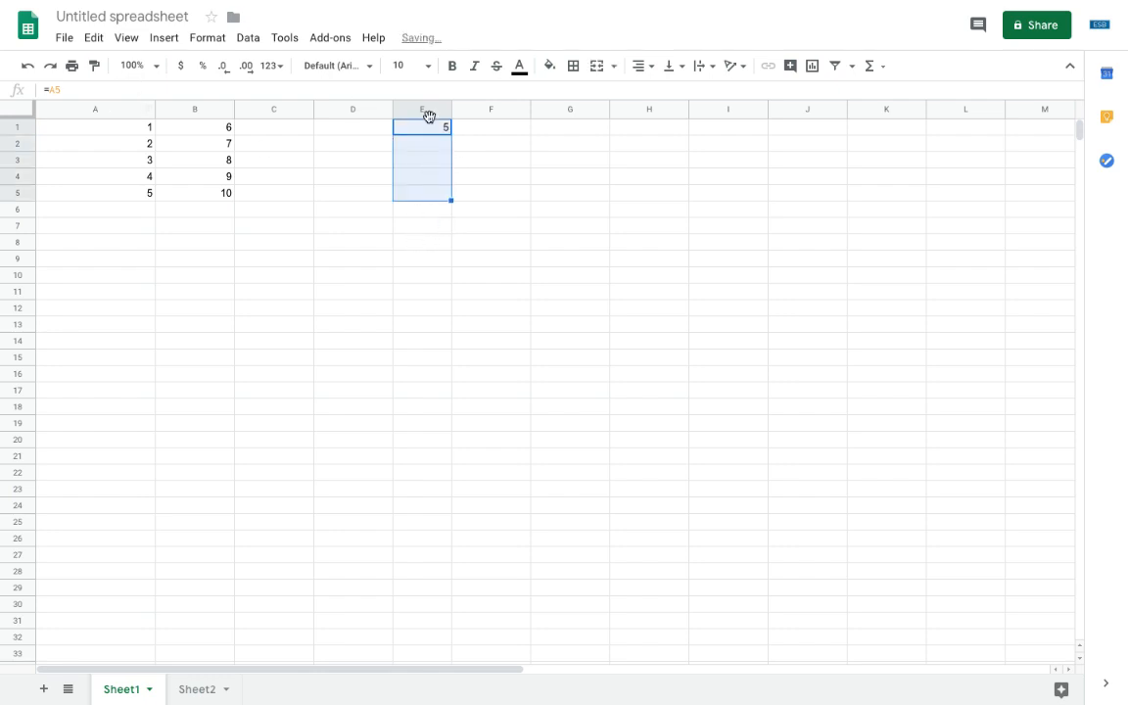
click(422, 159)
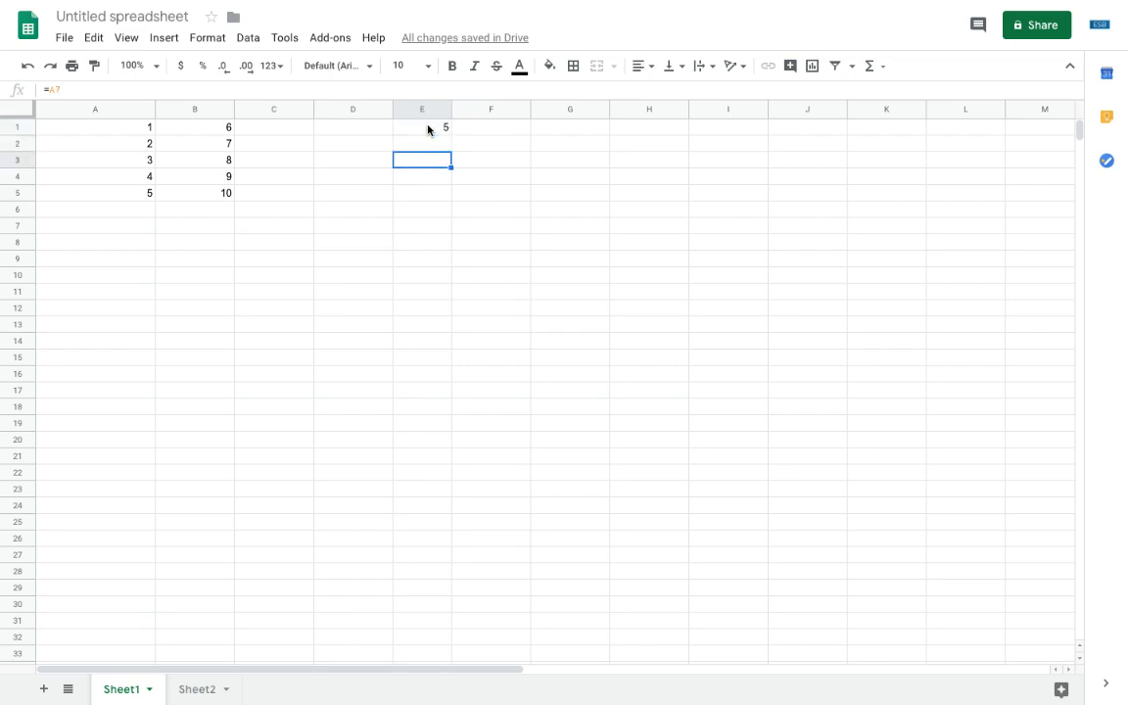
click(421, 127)
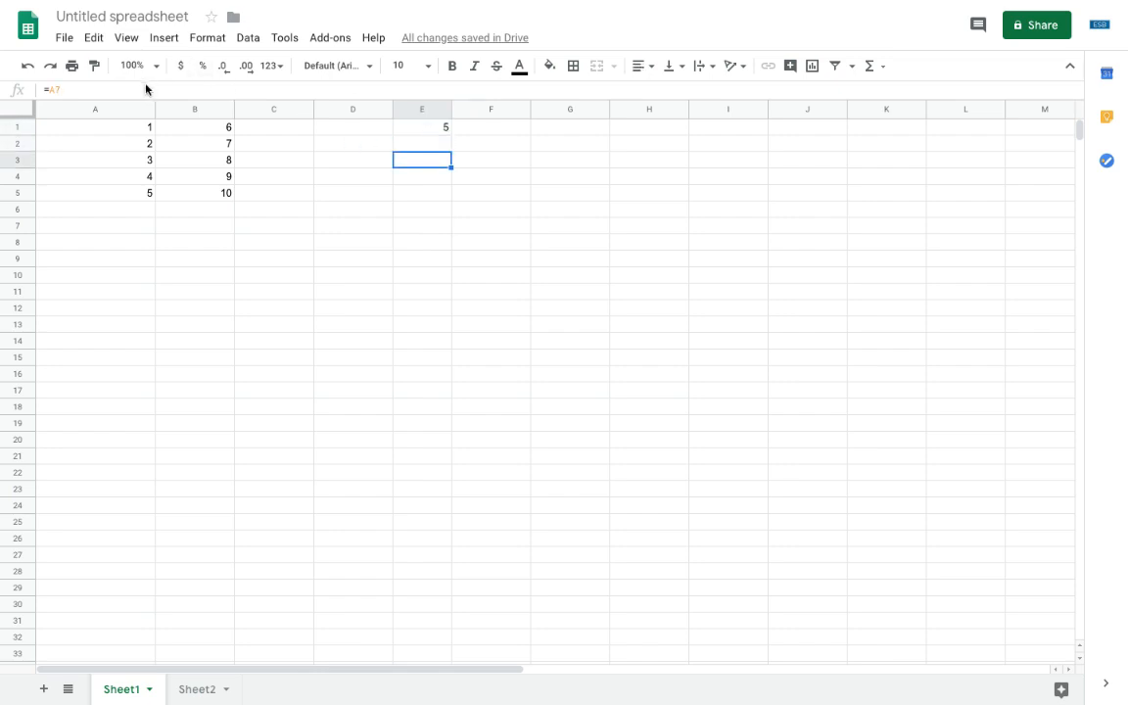
click(421, 128)
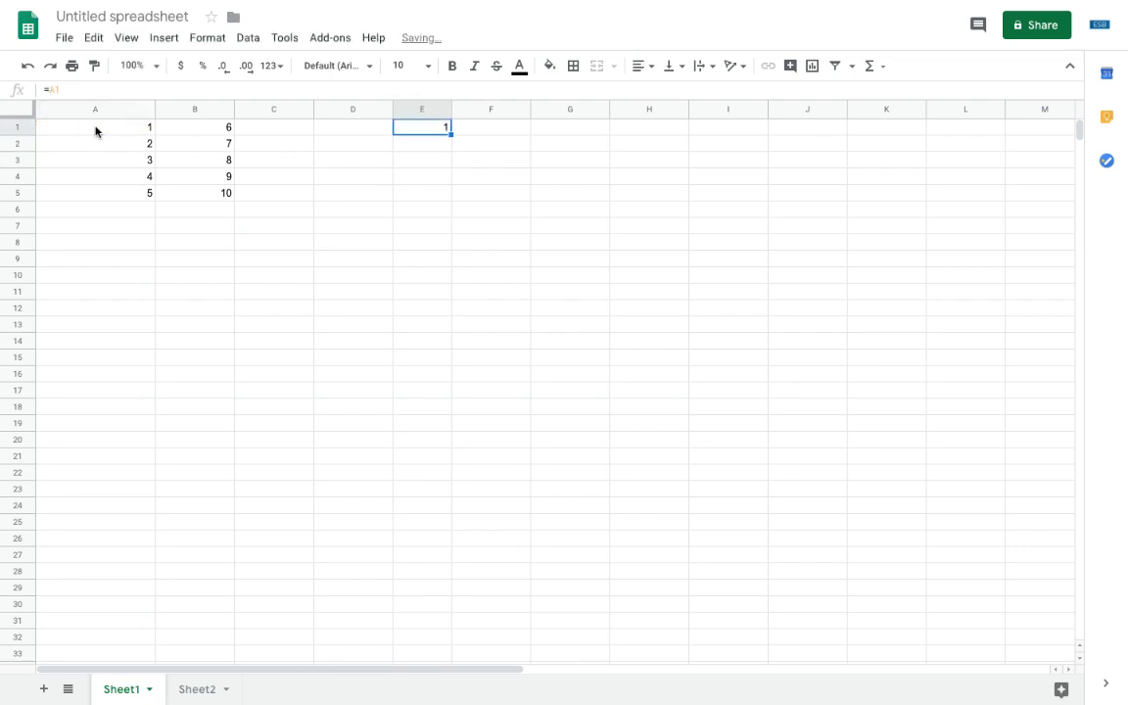
Refill E1 down through E5 and compare the relative references in E1 and E5.
drag(421, 127, 422, 193)
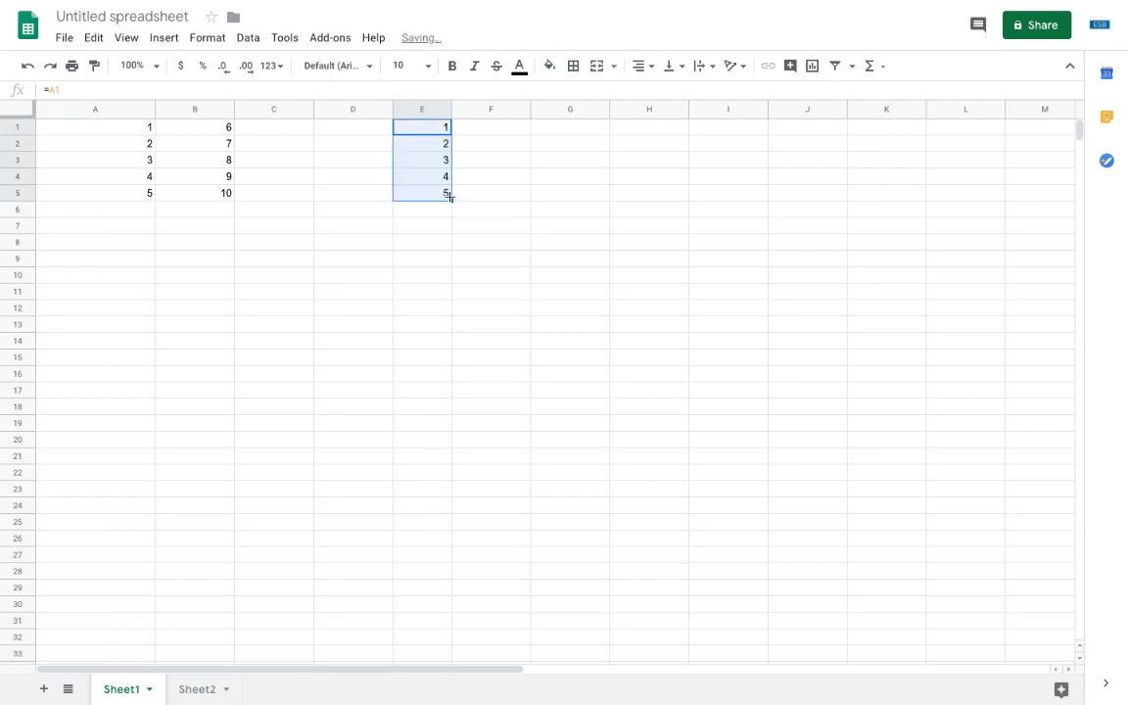
click(421, 127)
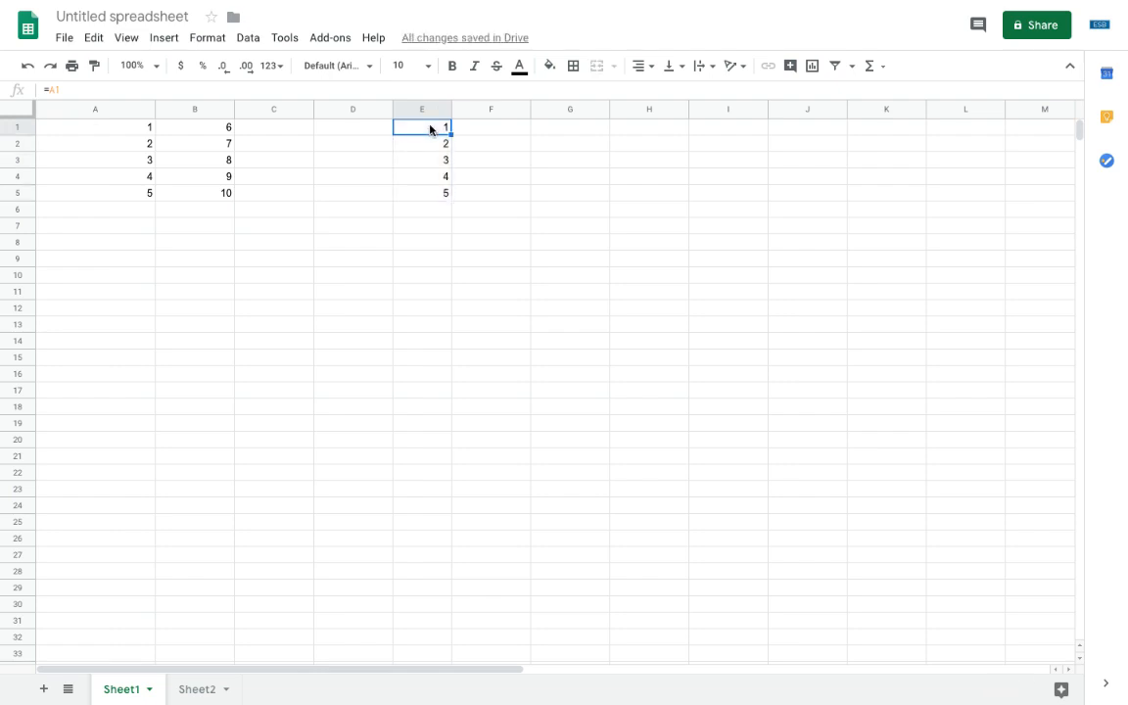
click(421, 176)
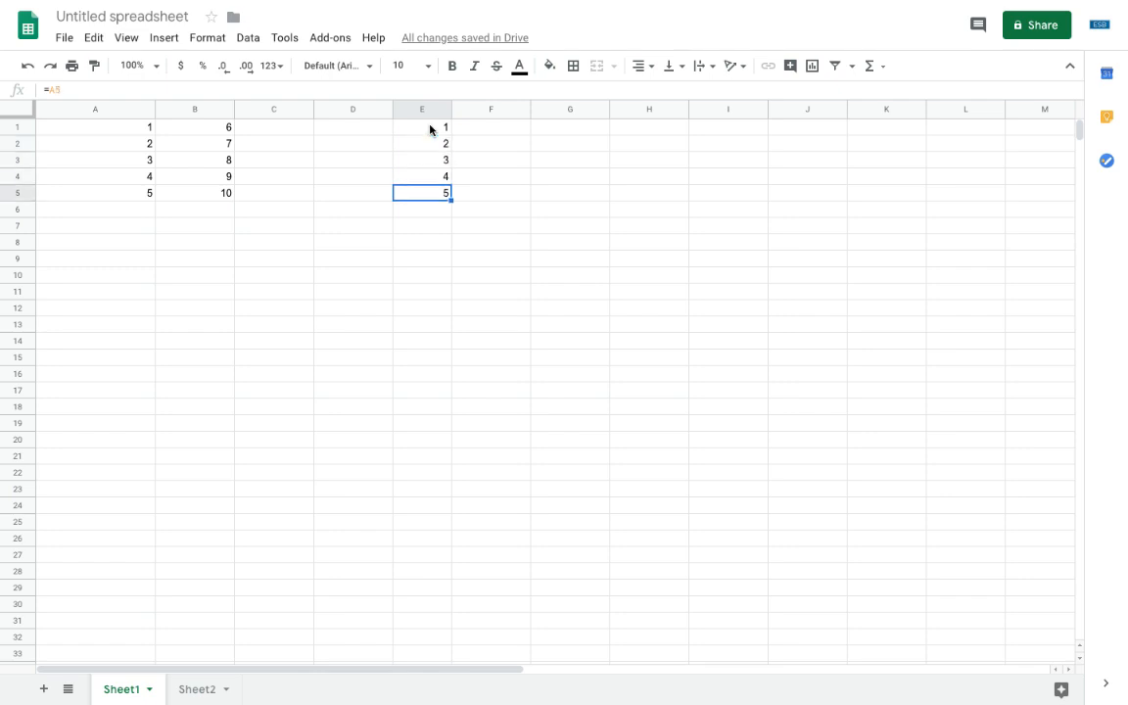
mouse_move(472, 147)
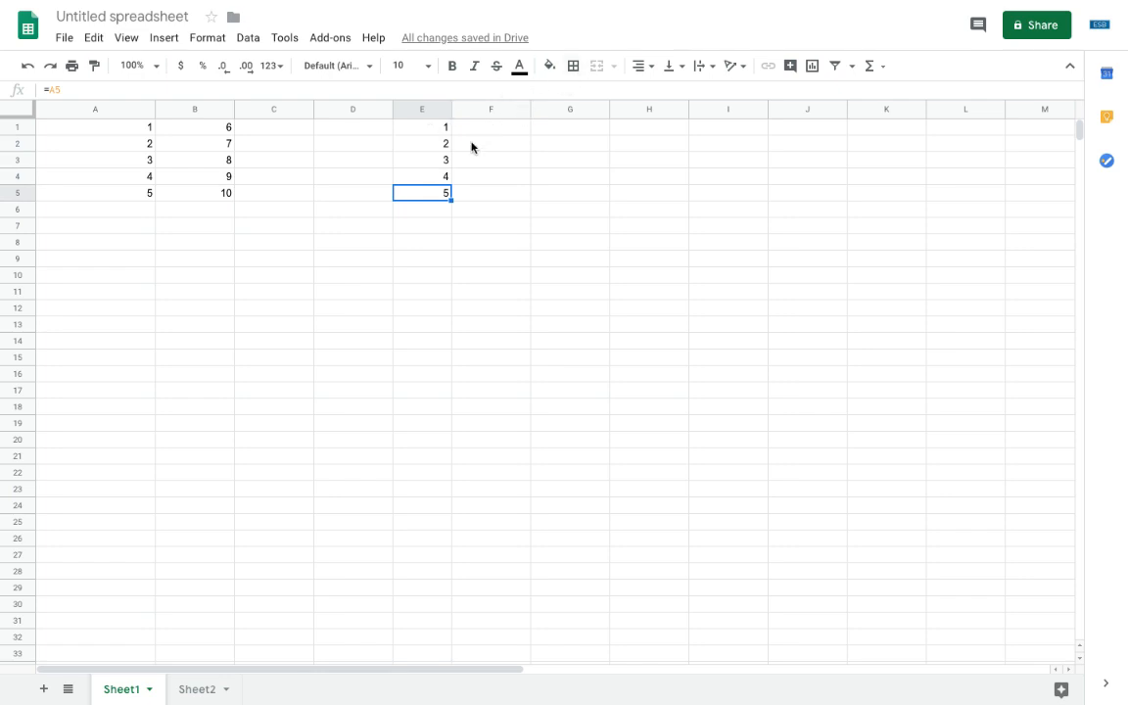
click(422, 126)
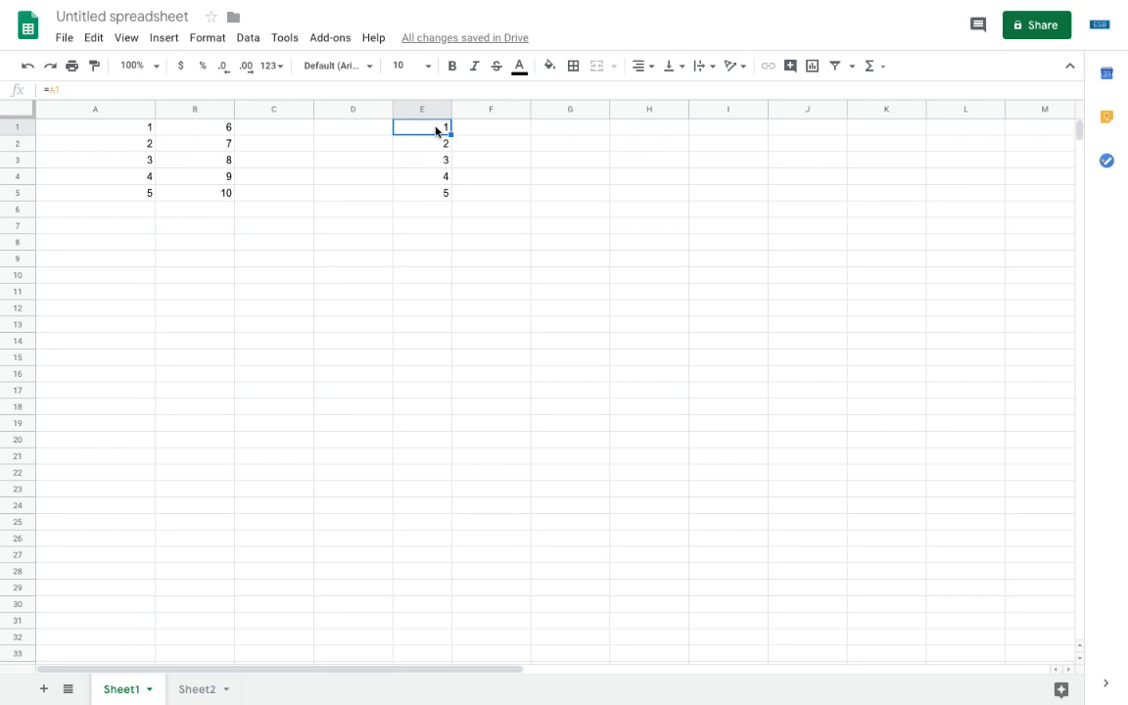
Change E1's formula to =A$1 and fill it down to E5, so all show 1.
double_click(421, 126)
text($)
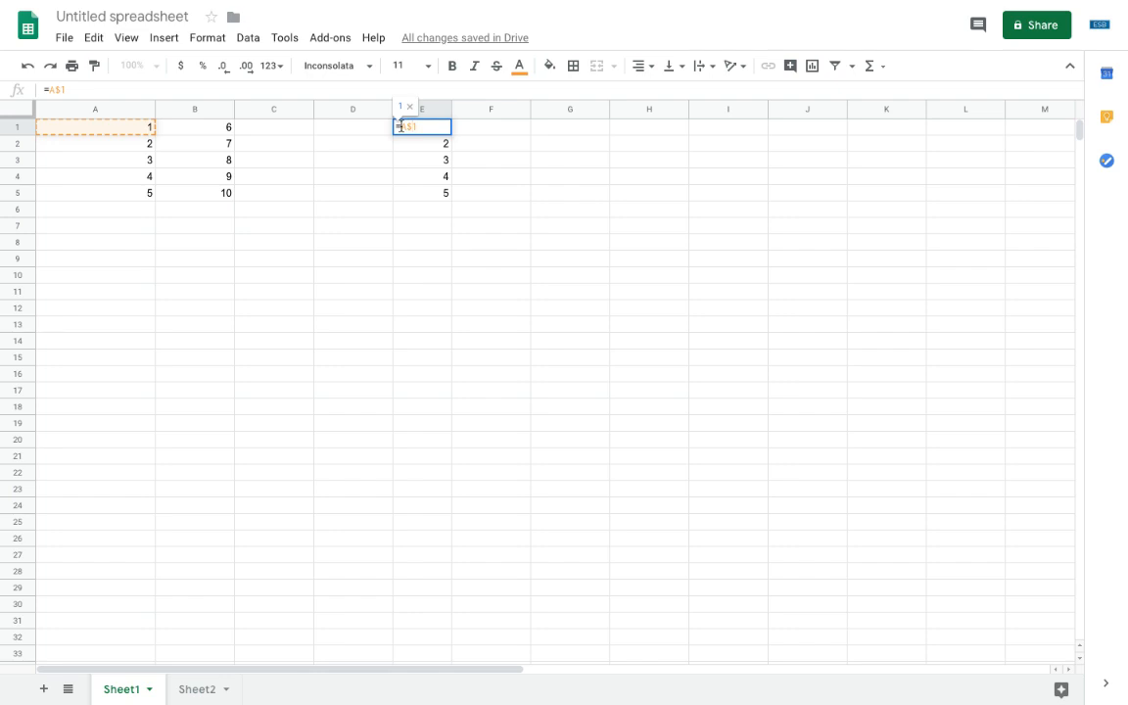
key(Return)
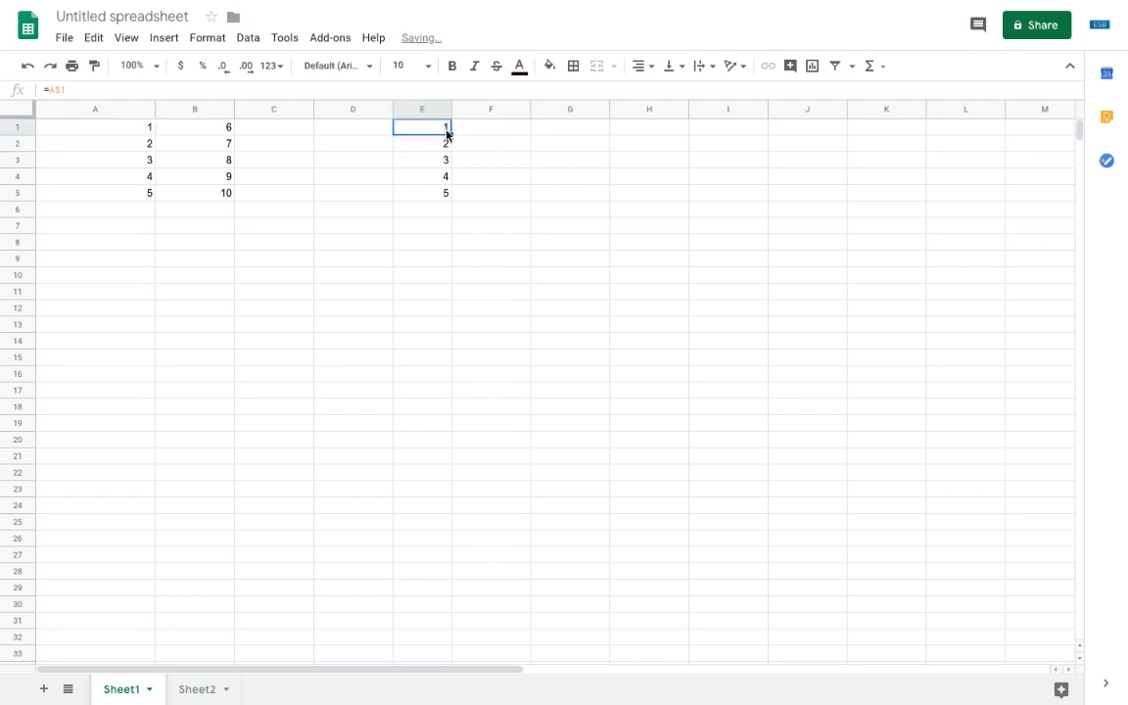
drag(421, 126, 421, 193)
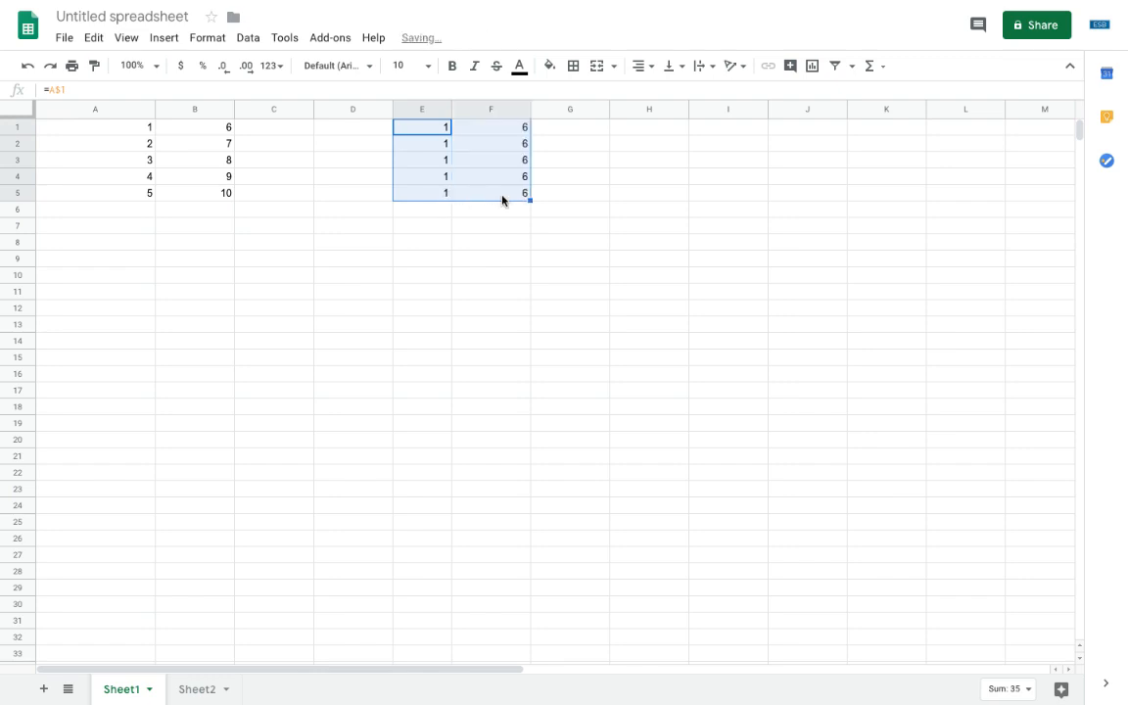
Inspect the value 6 in B1, then reopen E1's anchored formula for editing.
click(194, 127)
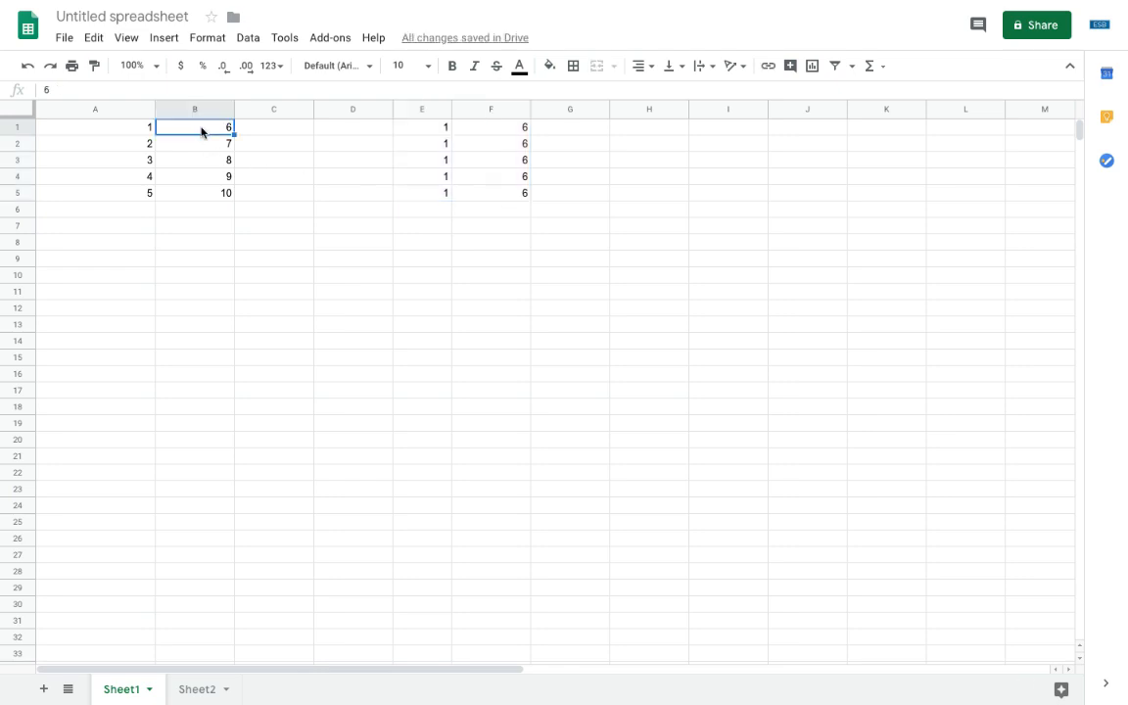
click(490, 126)
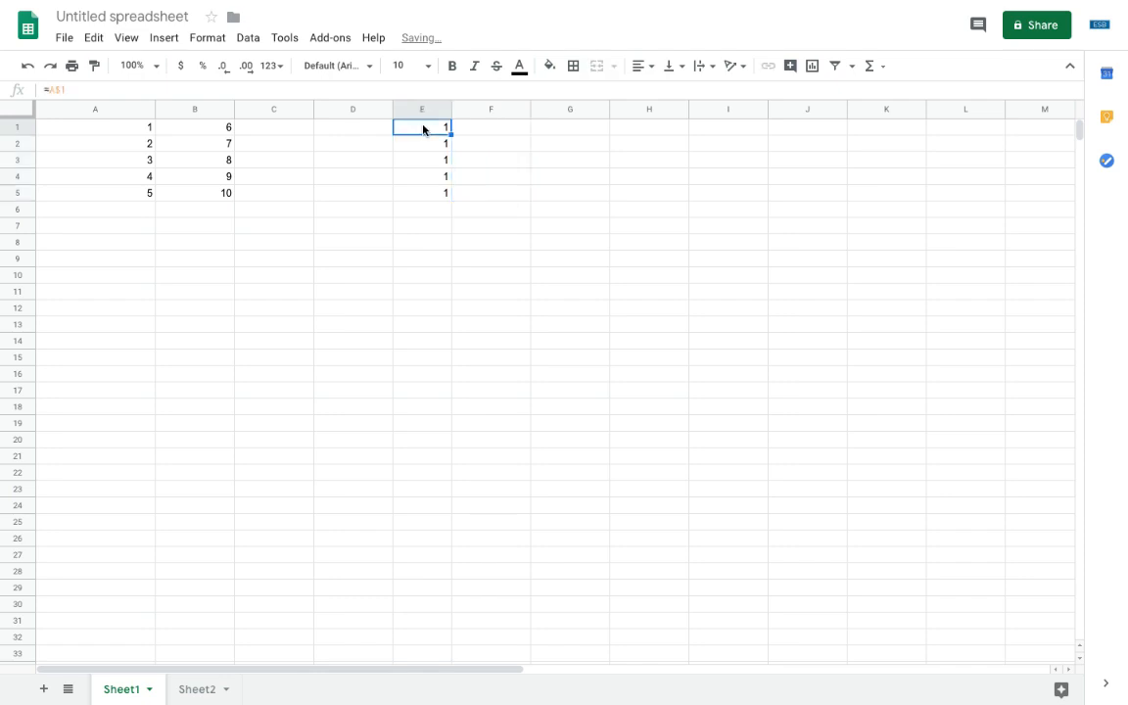
double_click(422, 126)
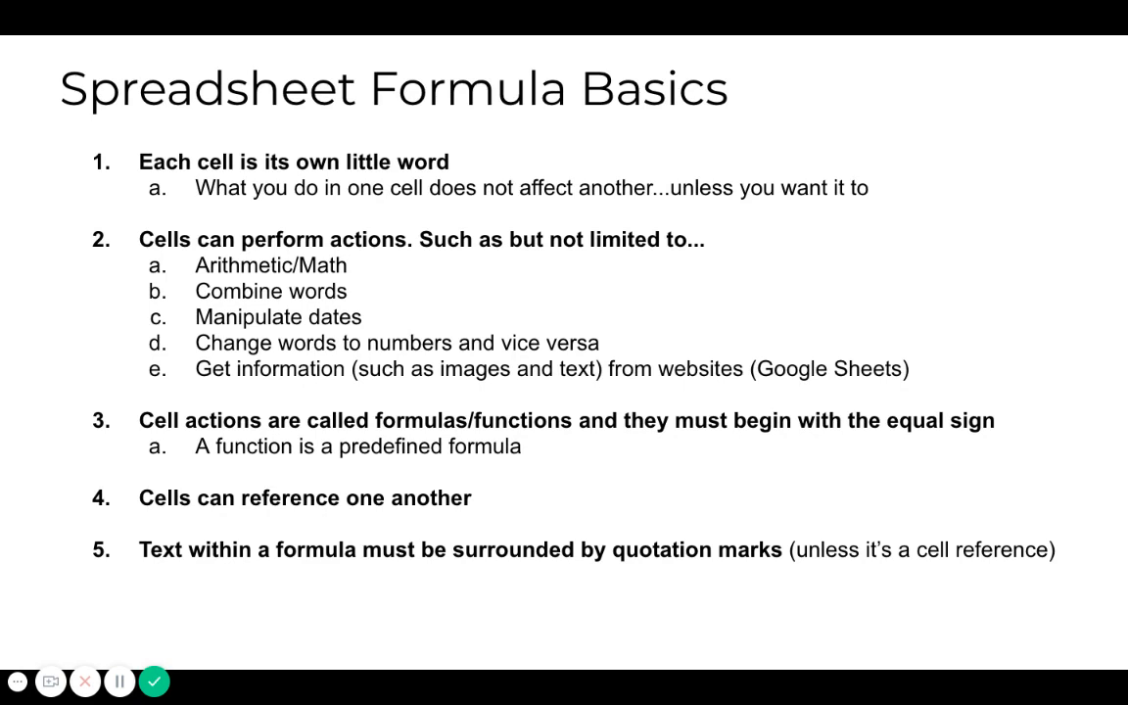
mouse_move(577, 470)
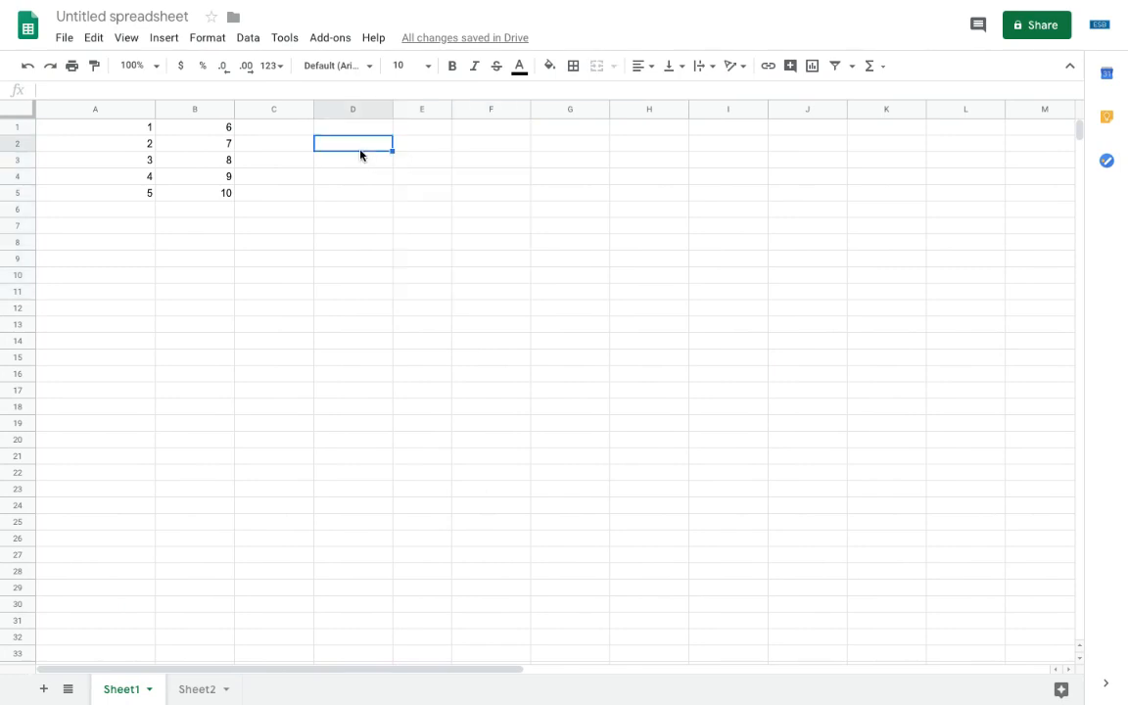
Enter the quoted formula ="Hello World" in E1 so it shows Hello World.
click(421, 126)
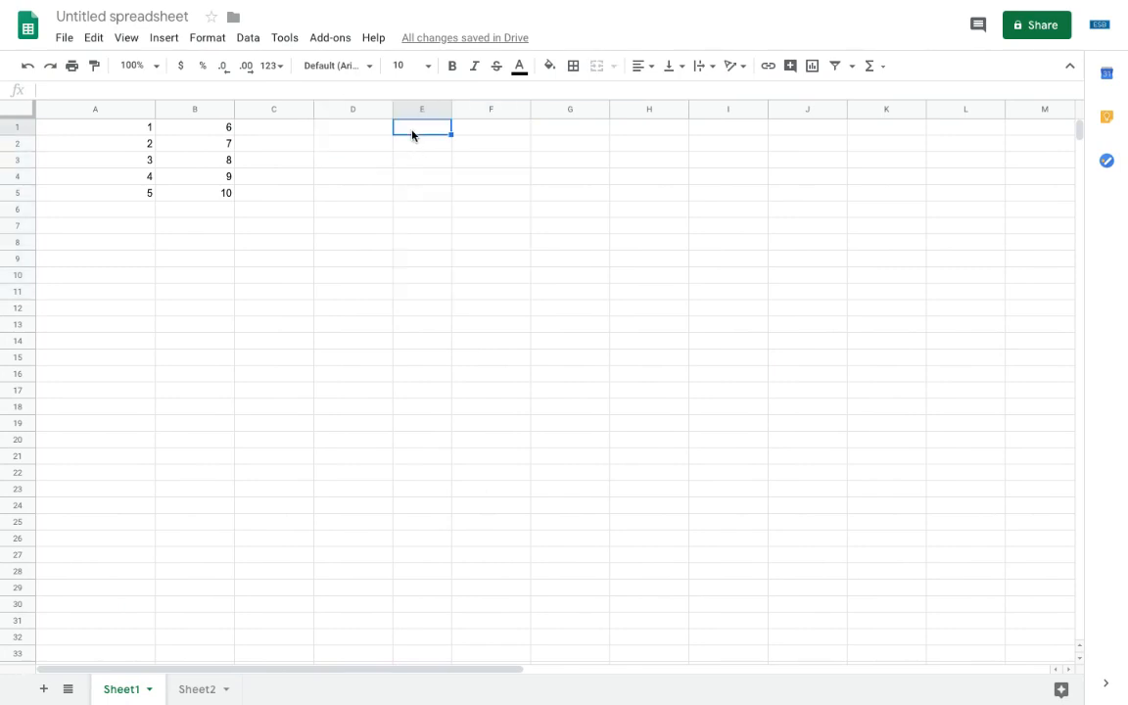
text(="Hello Wo)
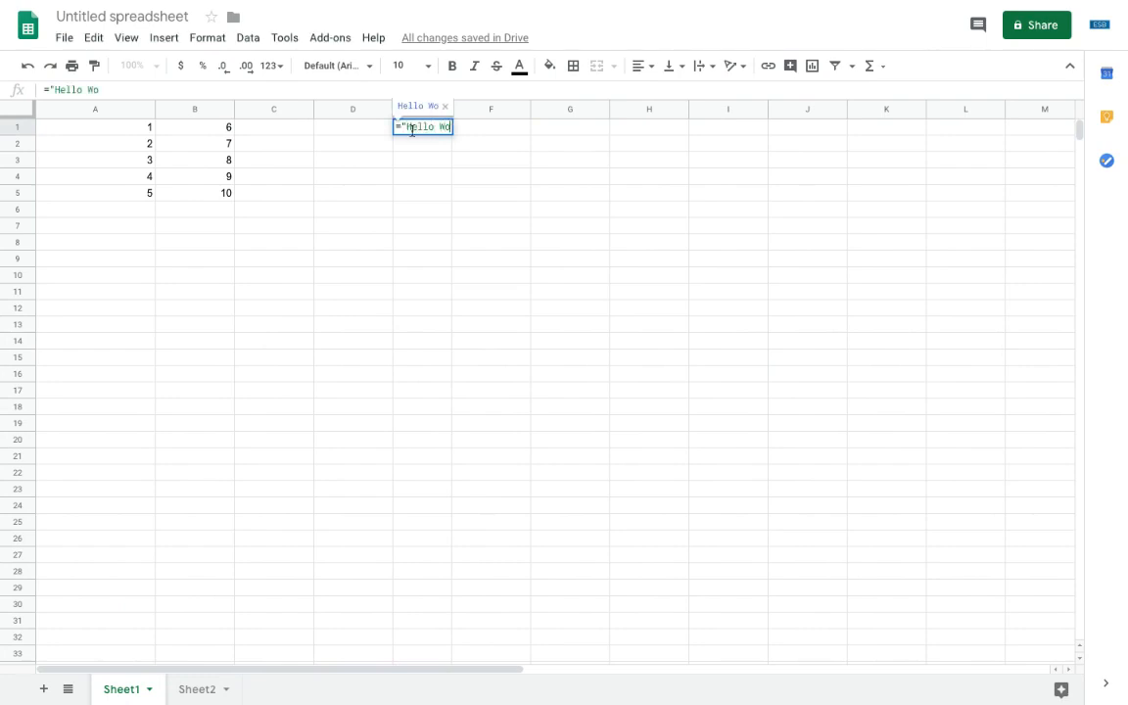
text(rld)
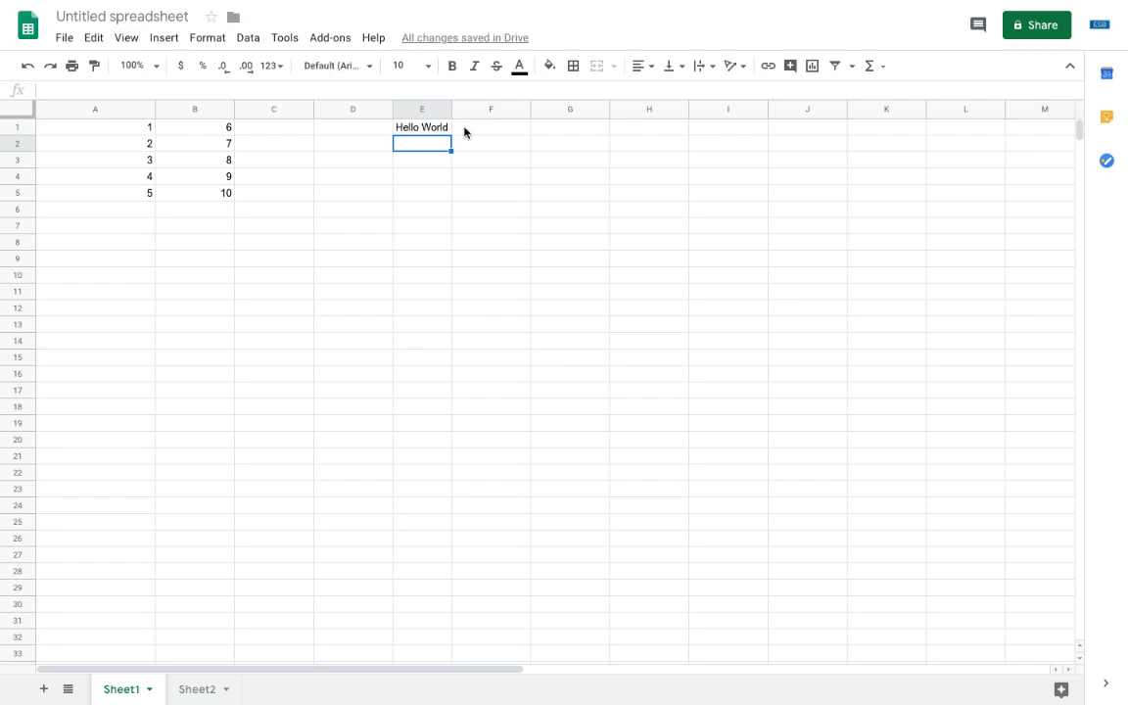
Try the unquoted formula =hello world in E2, then clear the resulting error.
text(=)
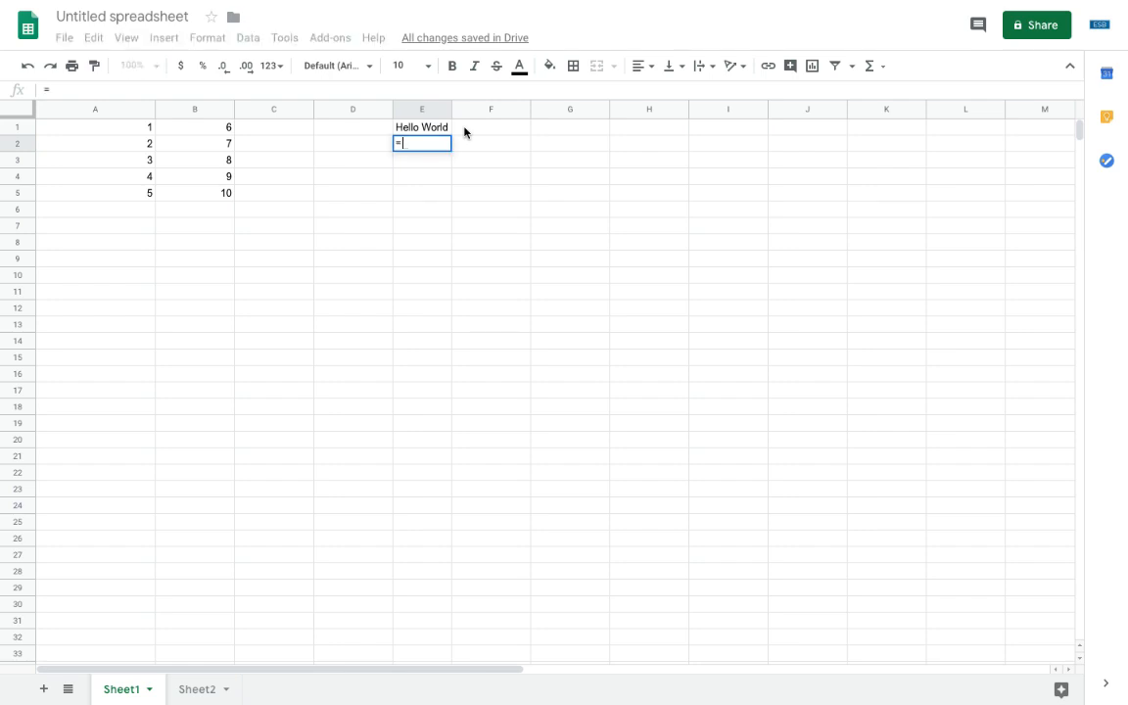
text(hello world)
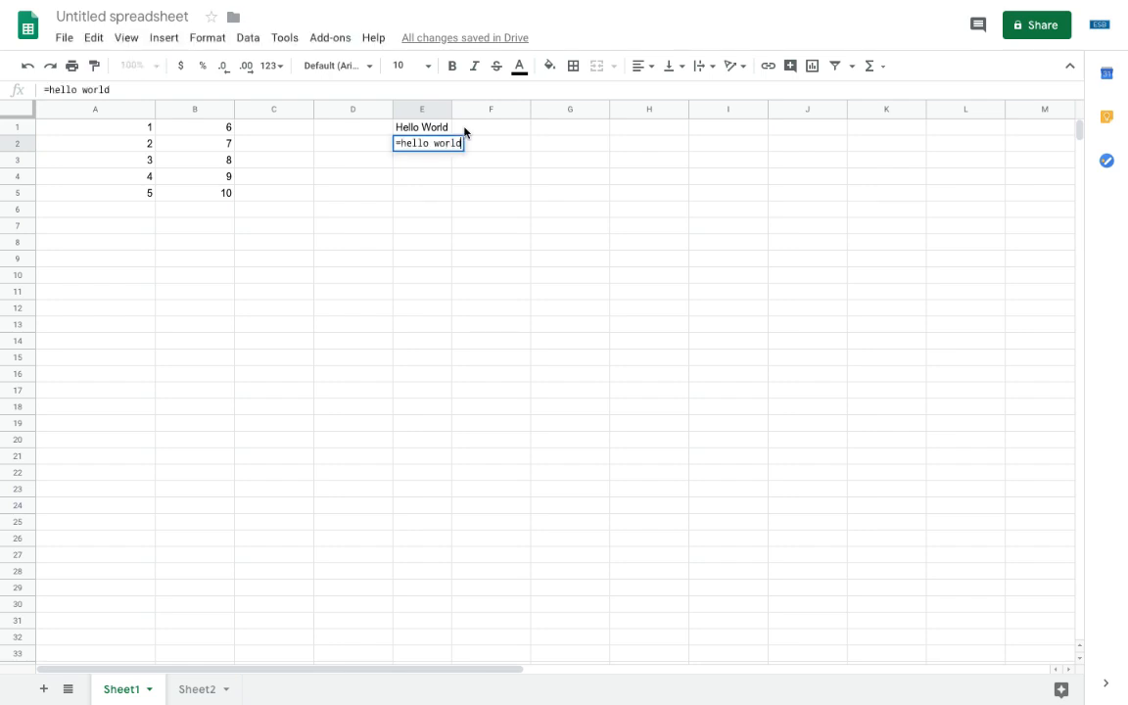
key(Return)
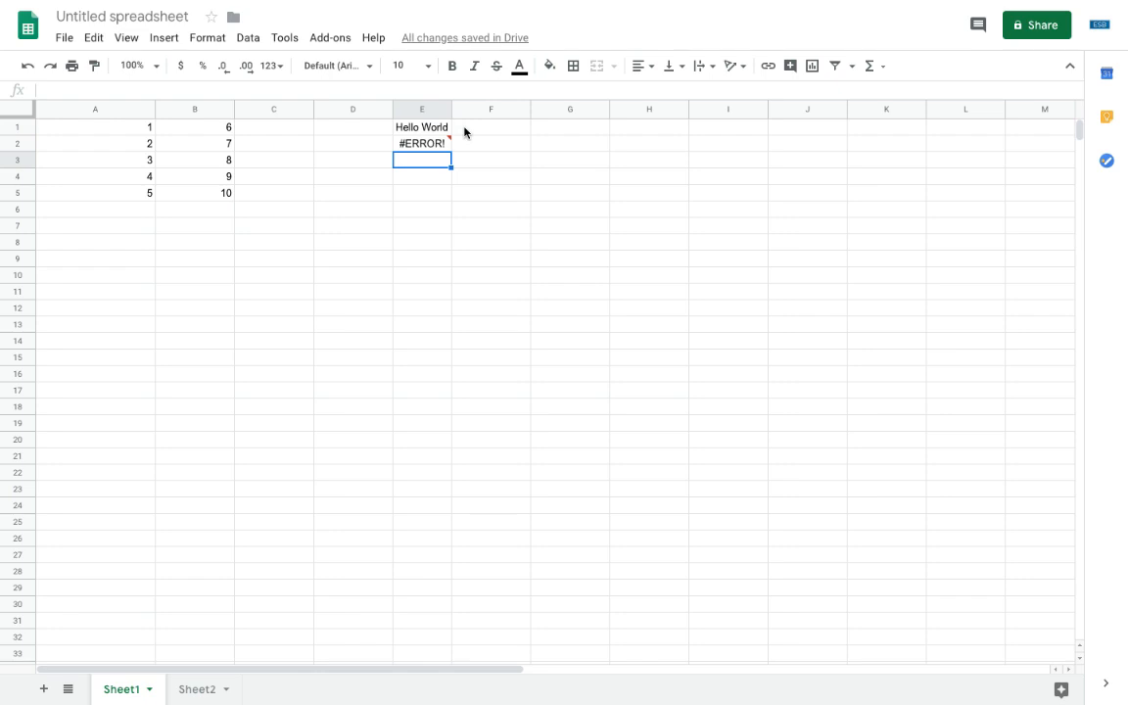
click(422, 142)
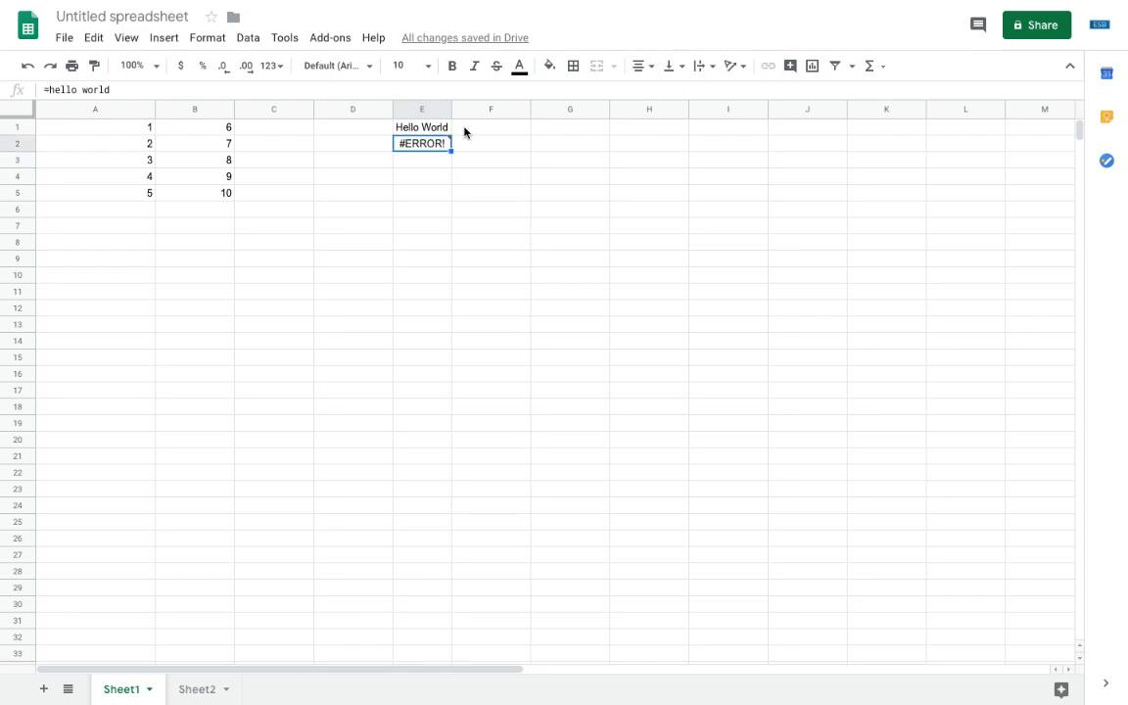
key(Delete)
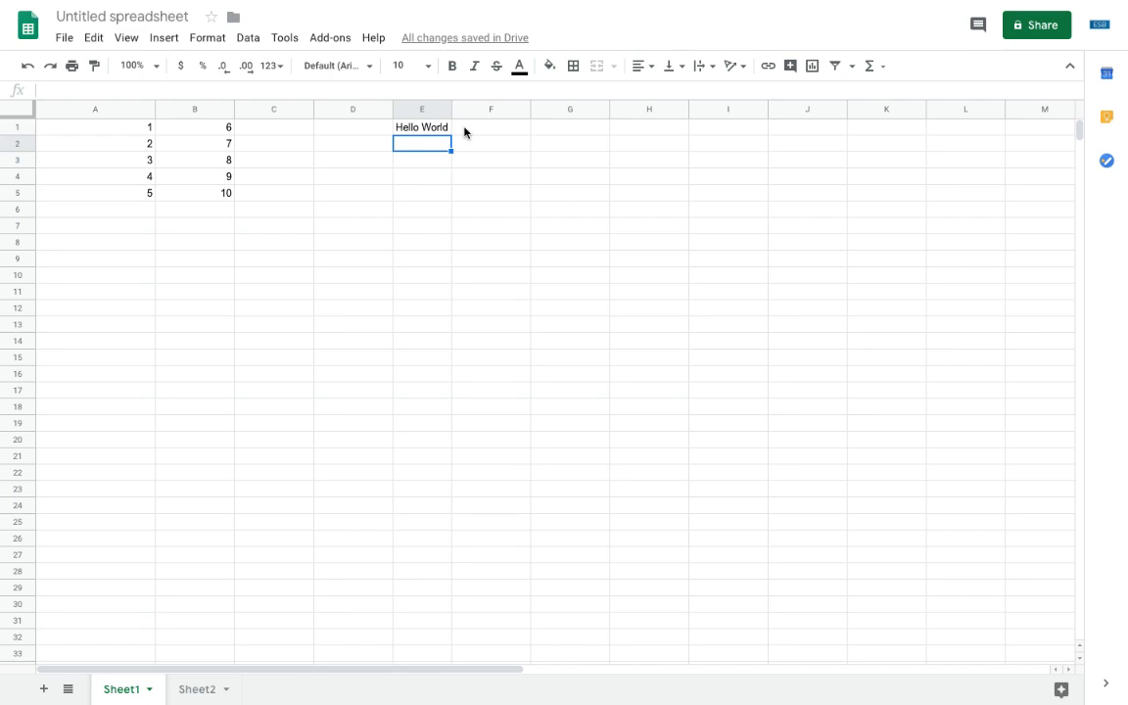
Enter a formula in D2 referencing D1 so it displays Hello World.
text(=)
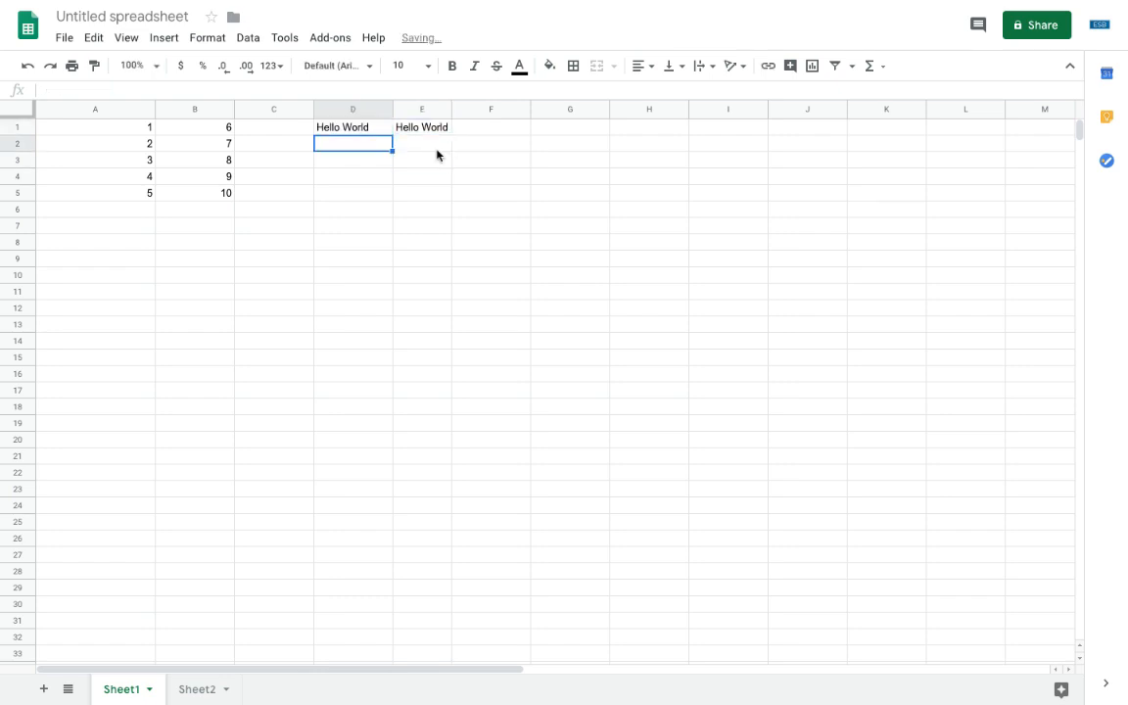
click(352, 126)
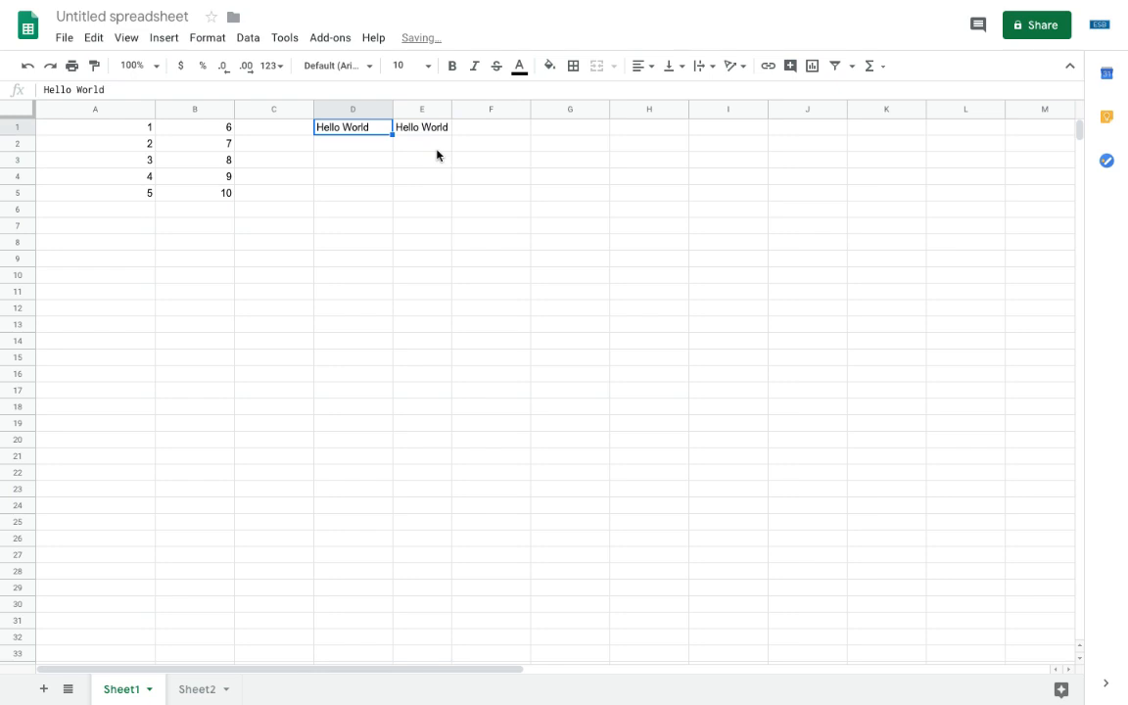
text(=)
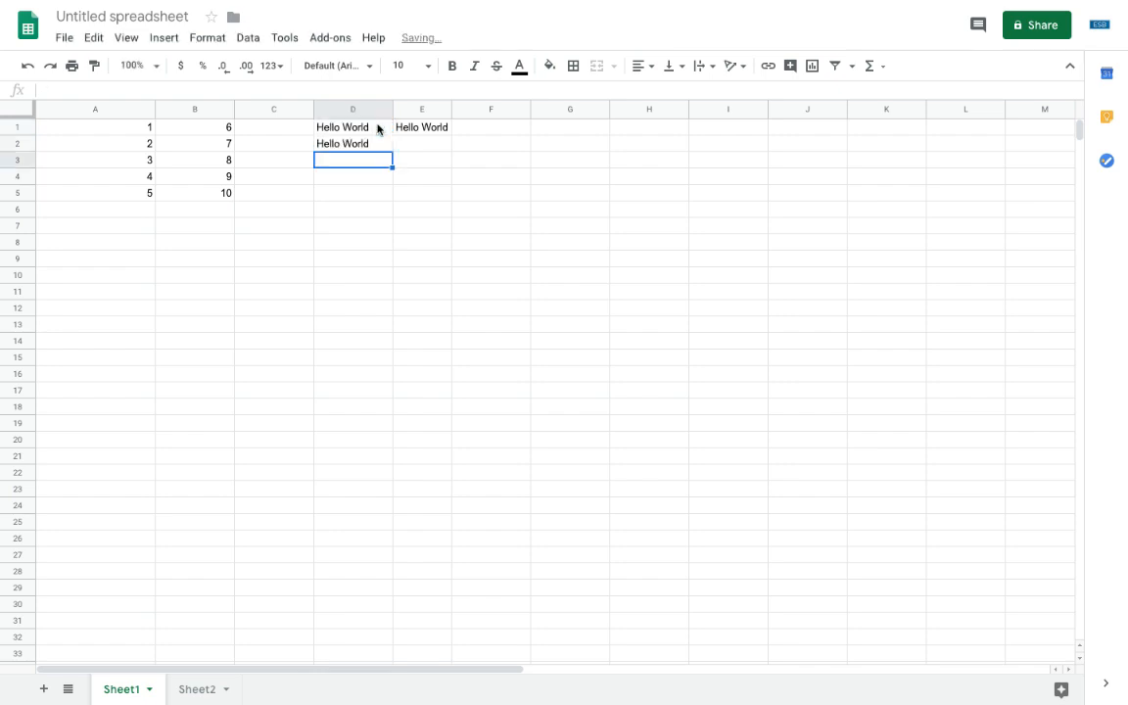
click(353, 143)
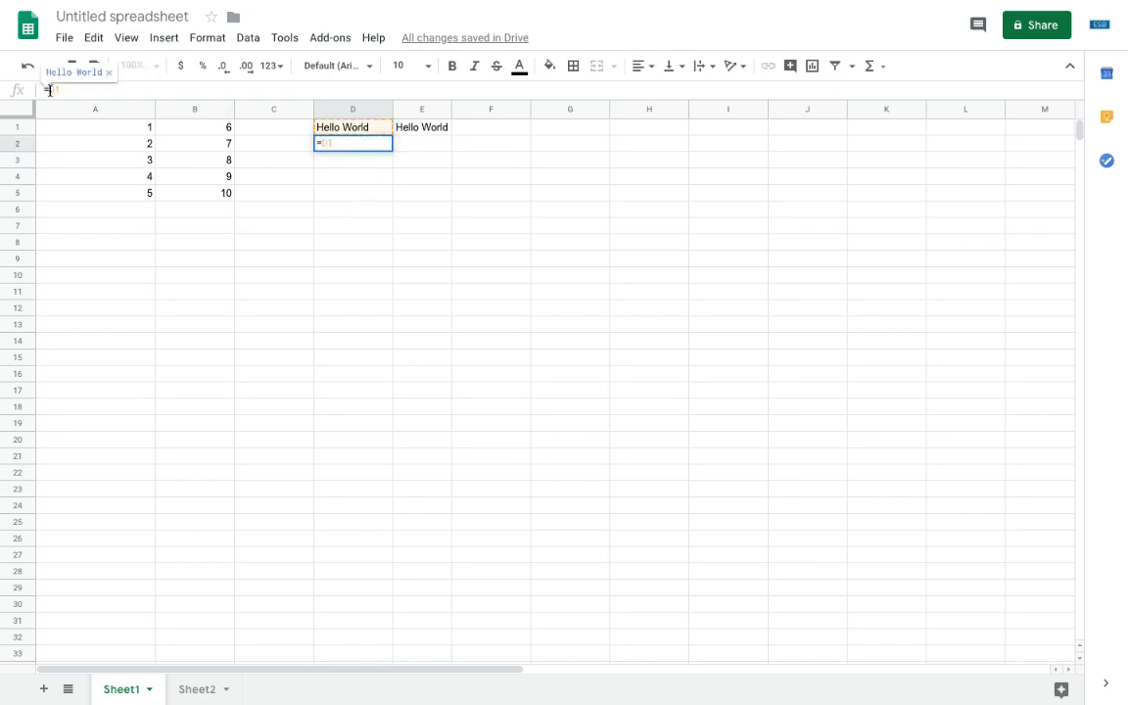
key(enter)
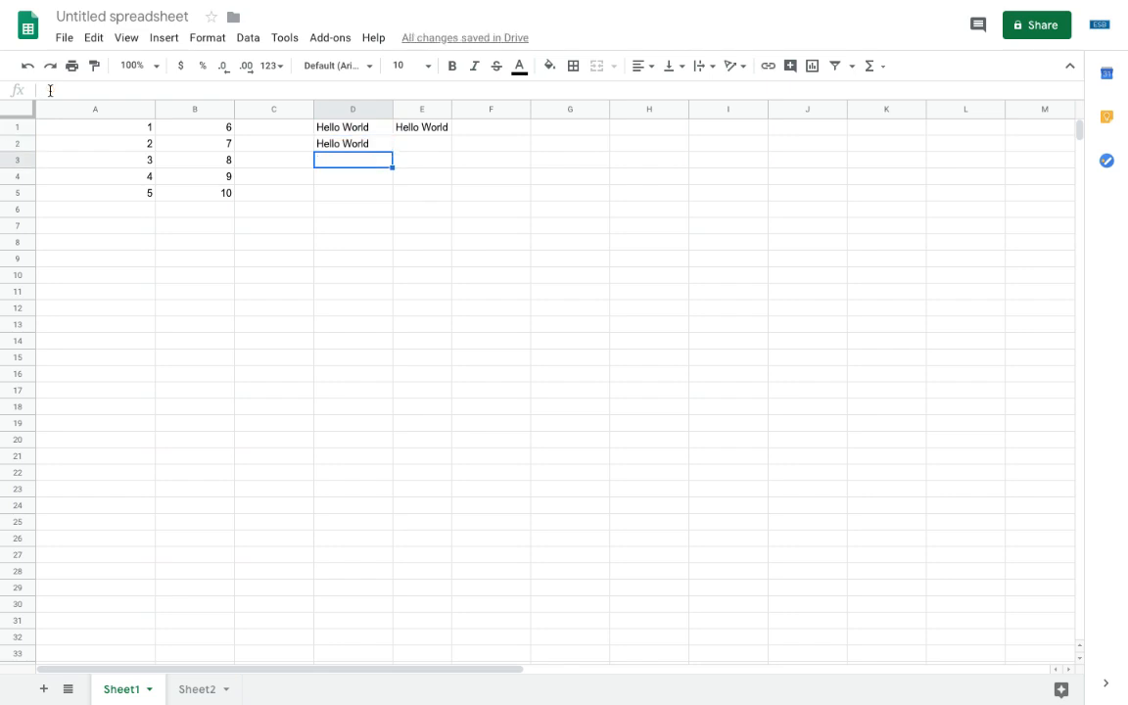
Enter =D2&123 in D3 to show Hello World123, then clear D2 and D3.
text(=)
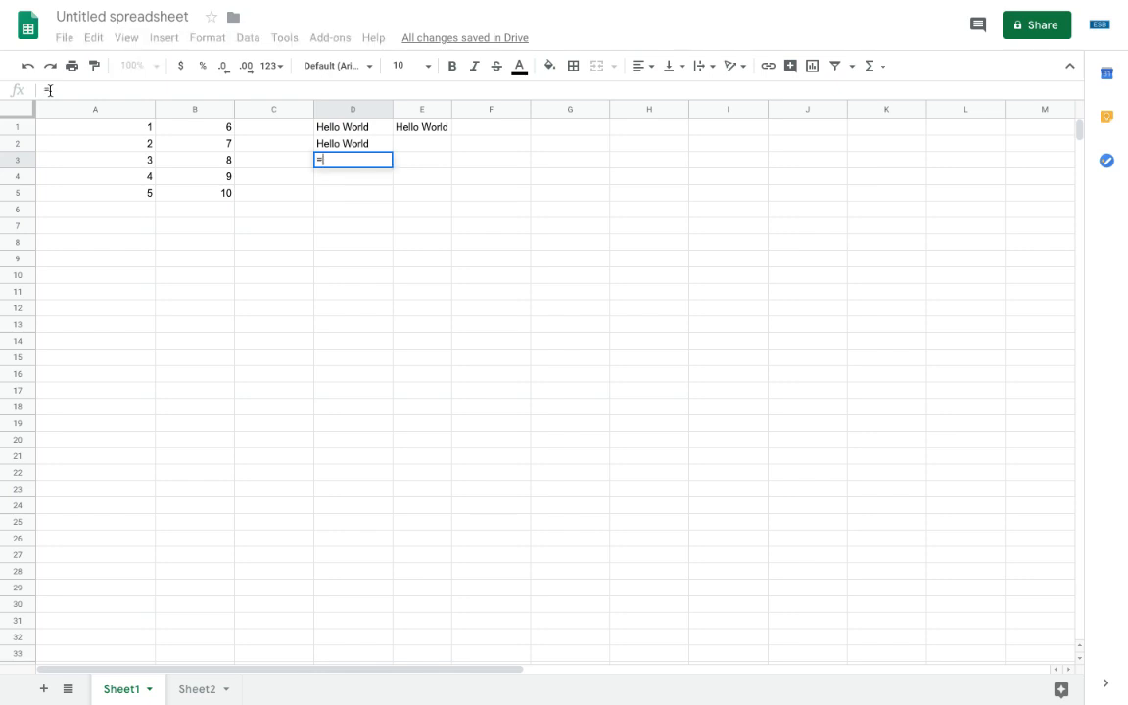
click(352, 143)
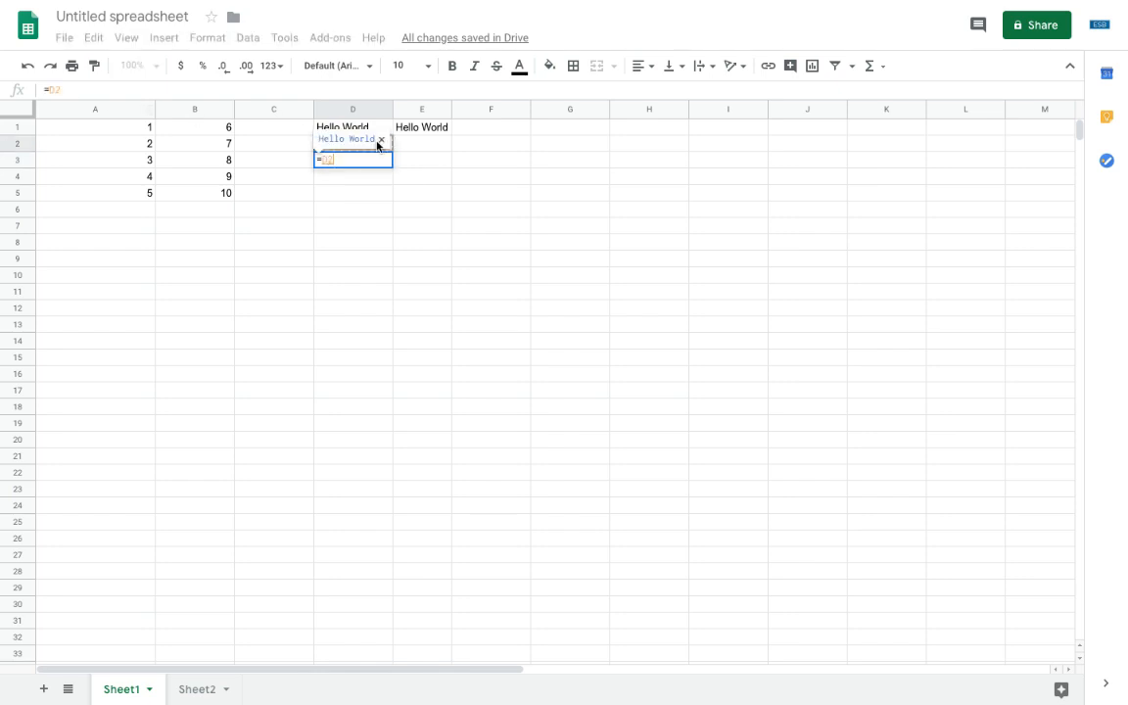
text(&)
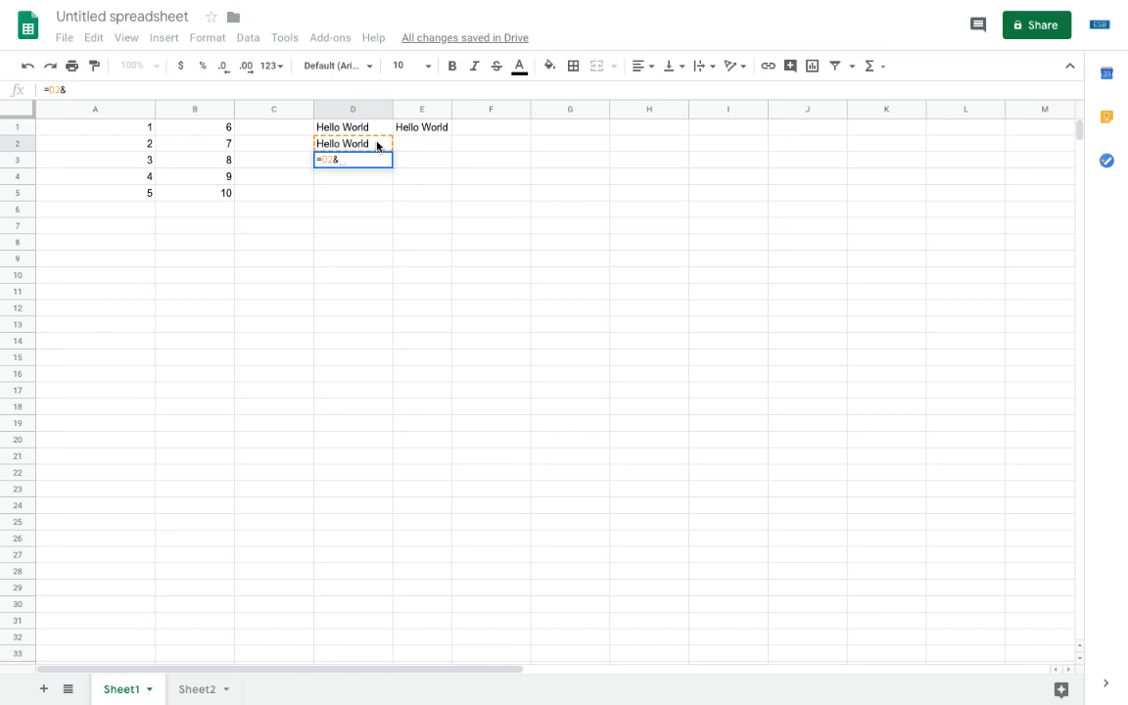
text(123)
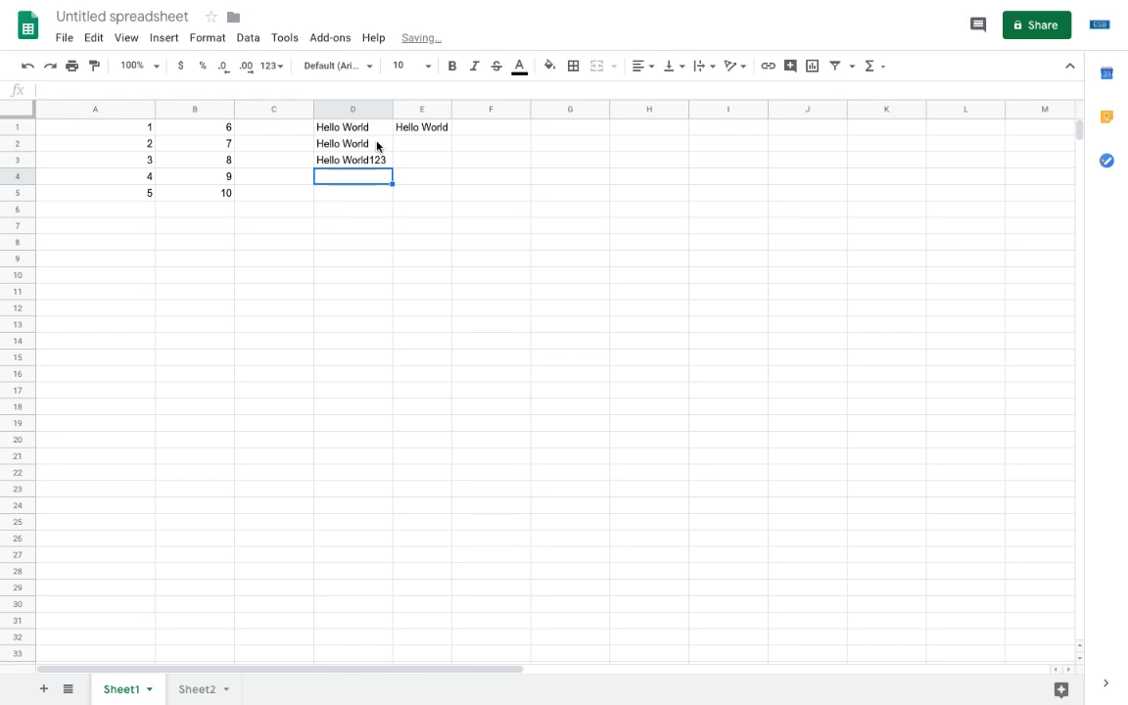
click(353, 159)
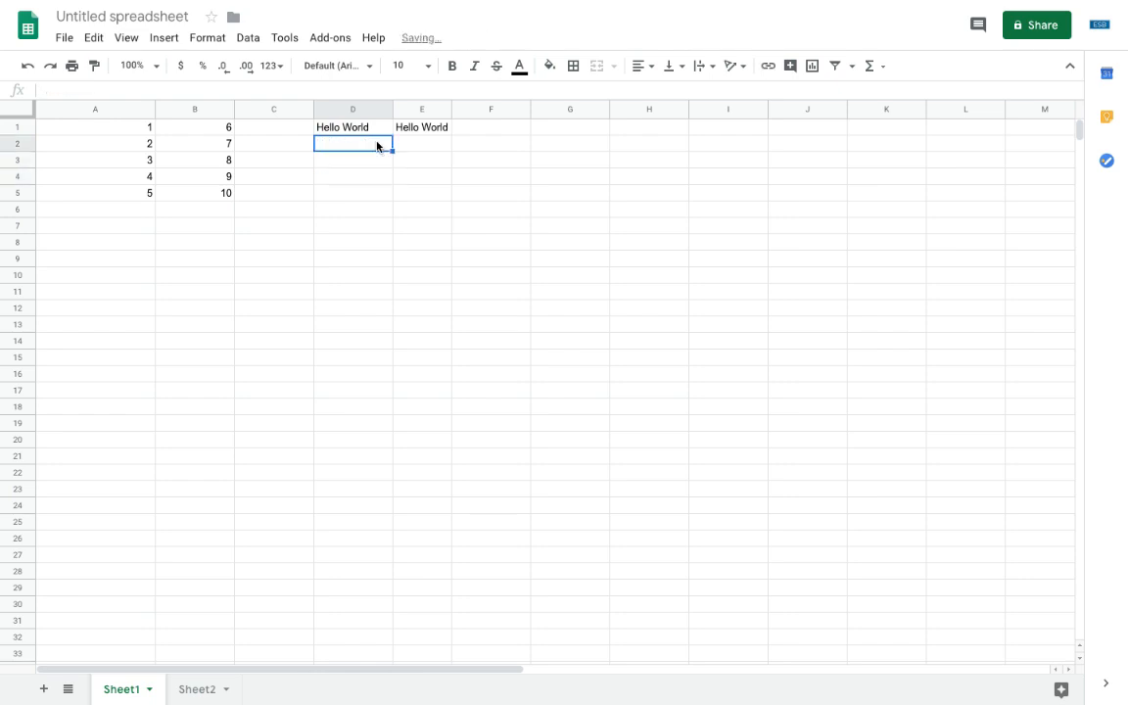
Enter 123 in D2 and a D5 formula =2+D2 showing 125.
click(353, 160)
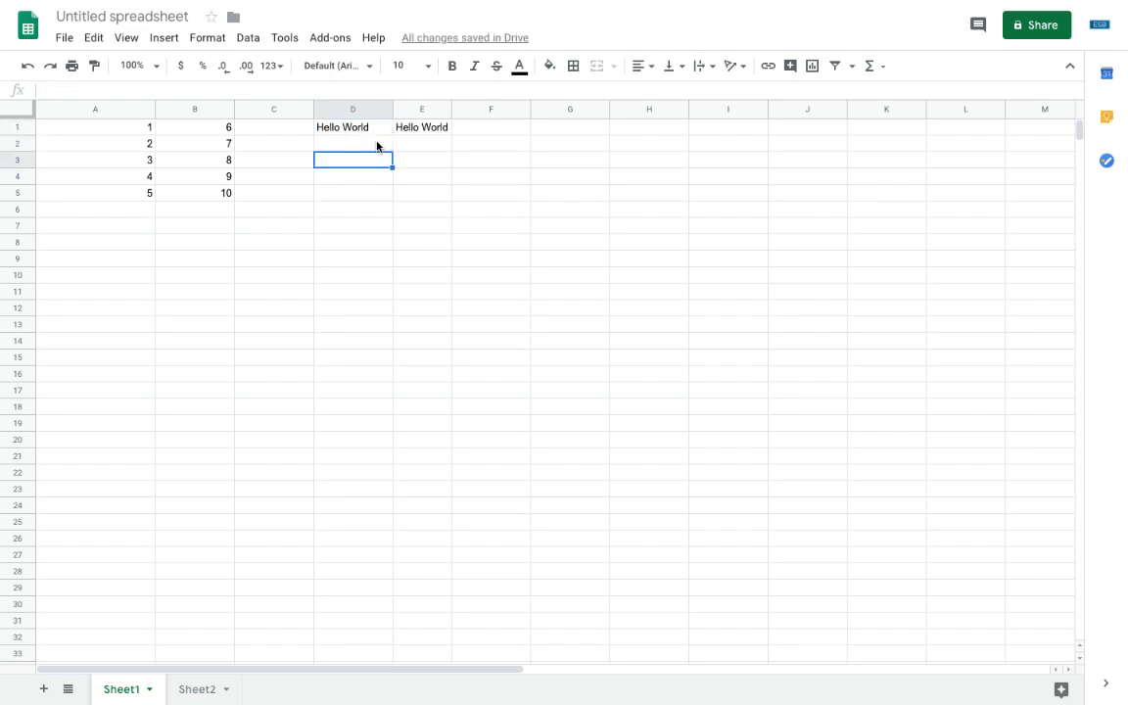
click(352, 126)
text(=)
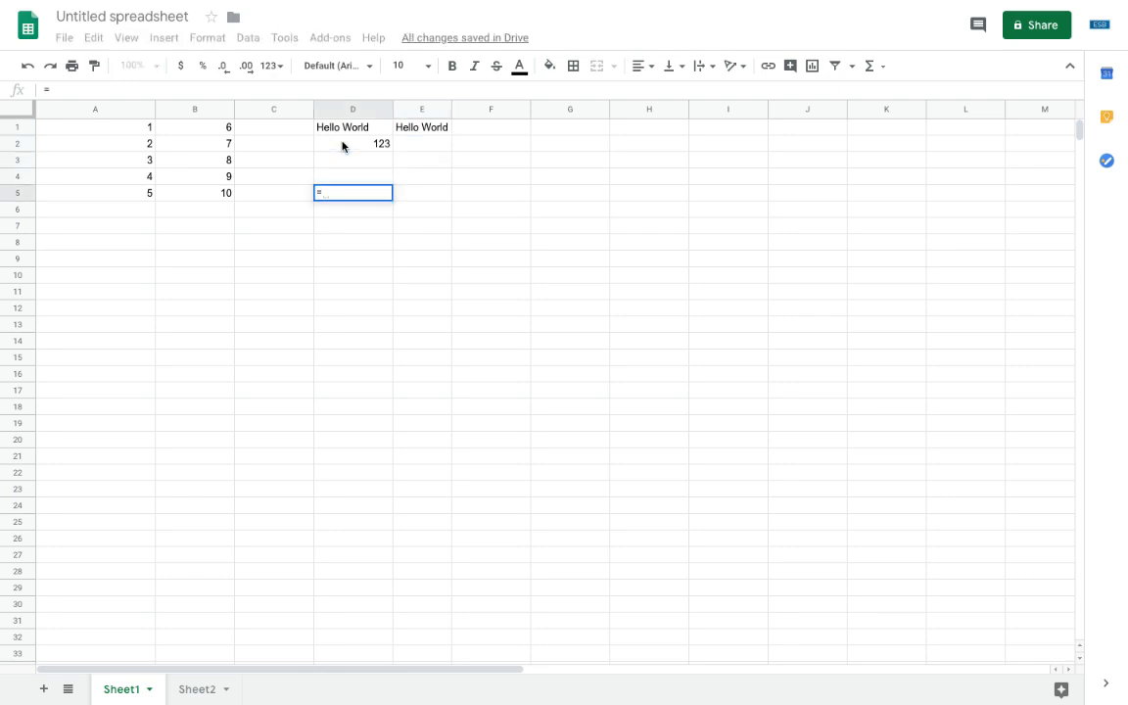
text(2)
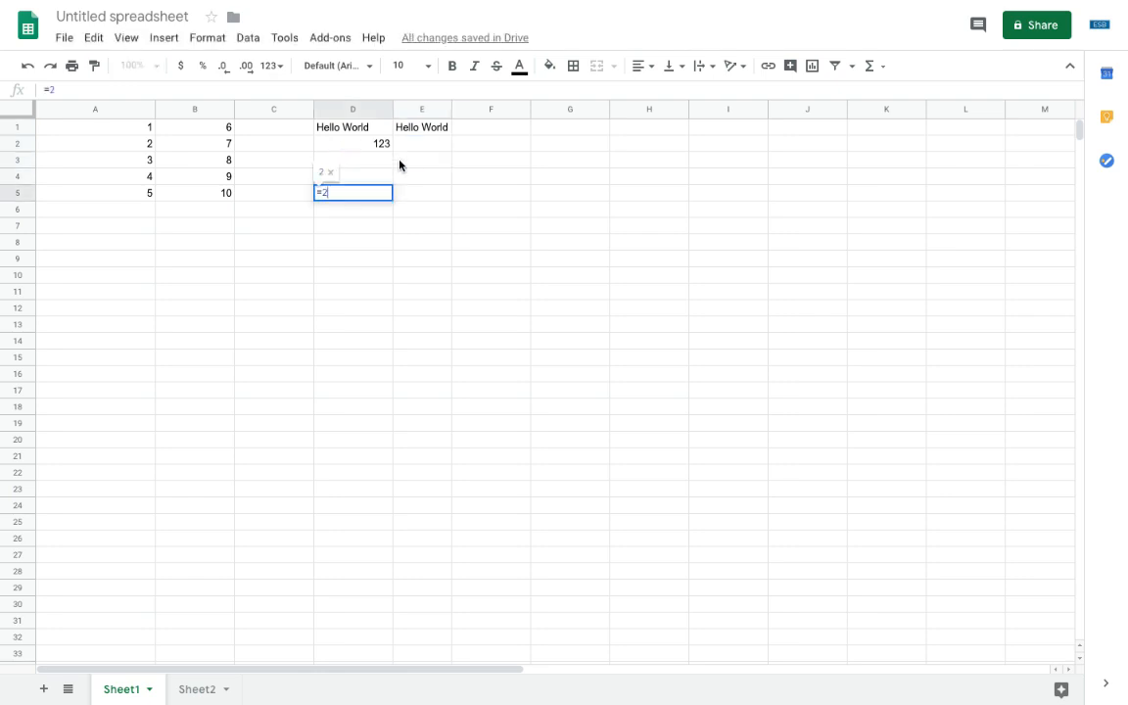
click(353, 143)
text(=)
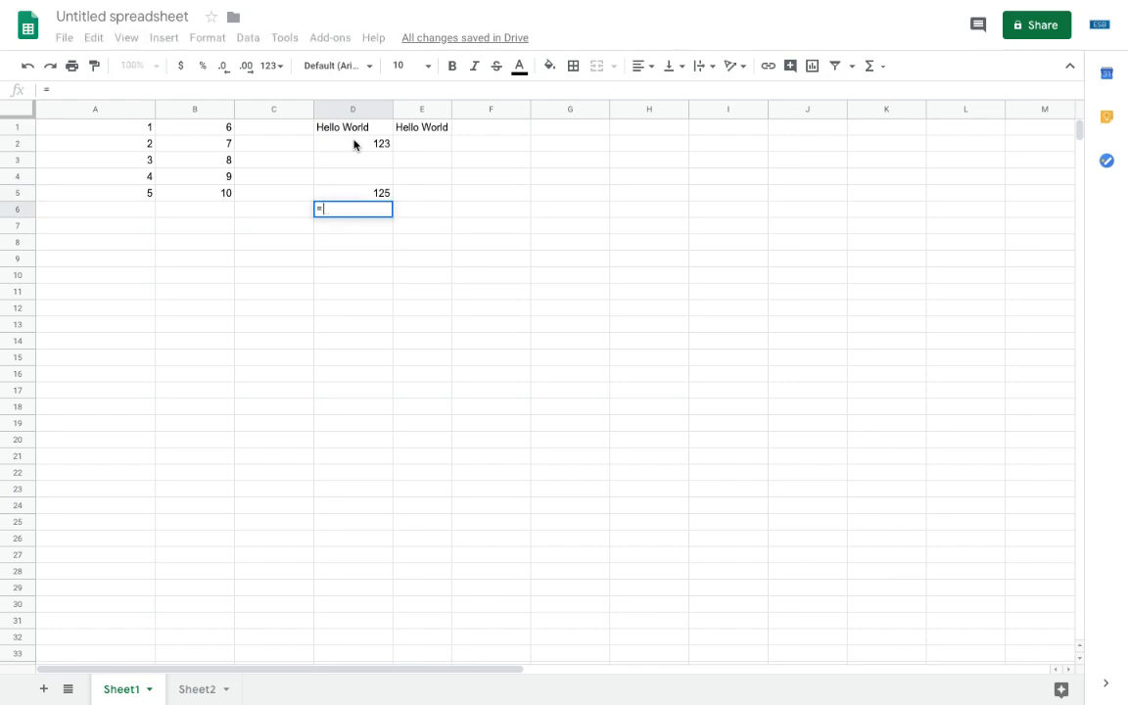
text(2+)
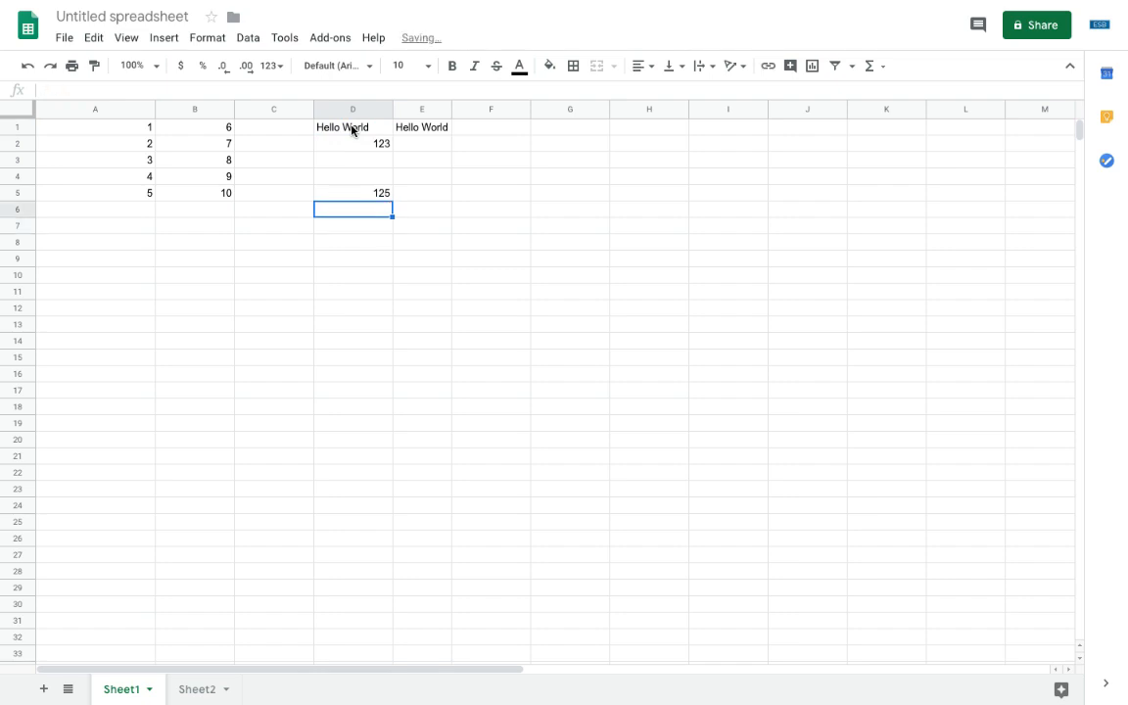
mouse_move(619, 247)
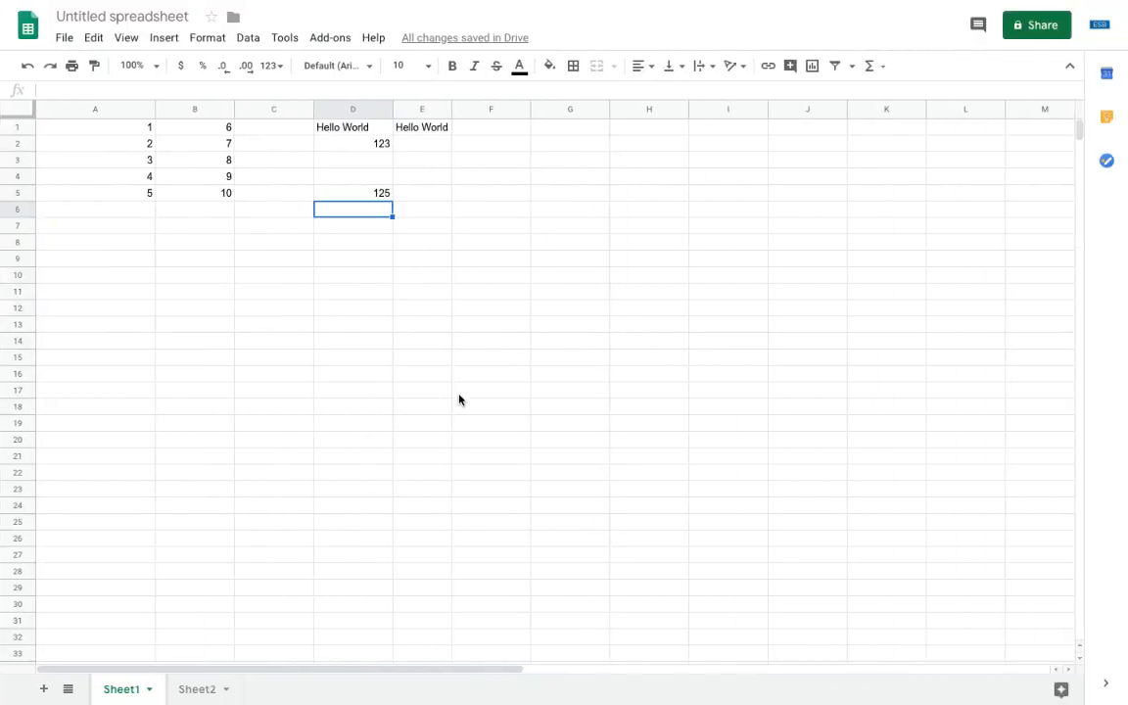
Clear D1:F7 and enter =sum(B1,sum(2,2)) in D1, displaying 10.
click(352, 193)
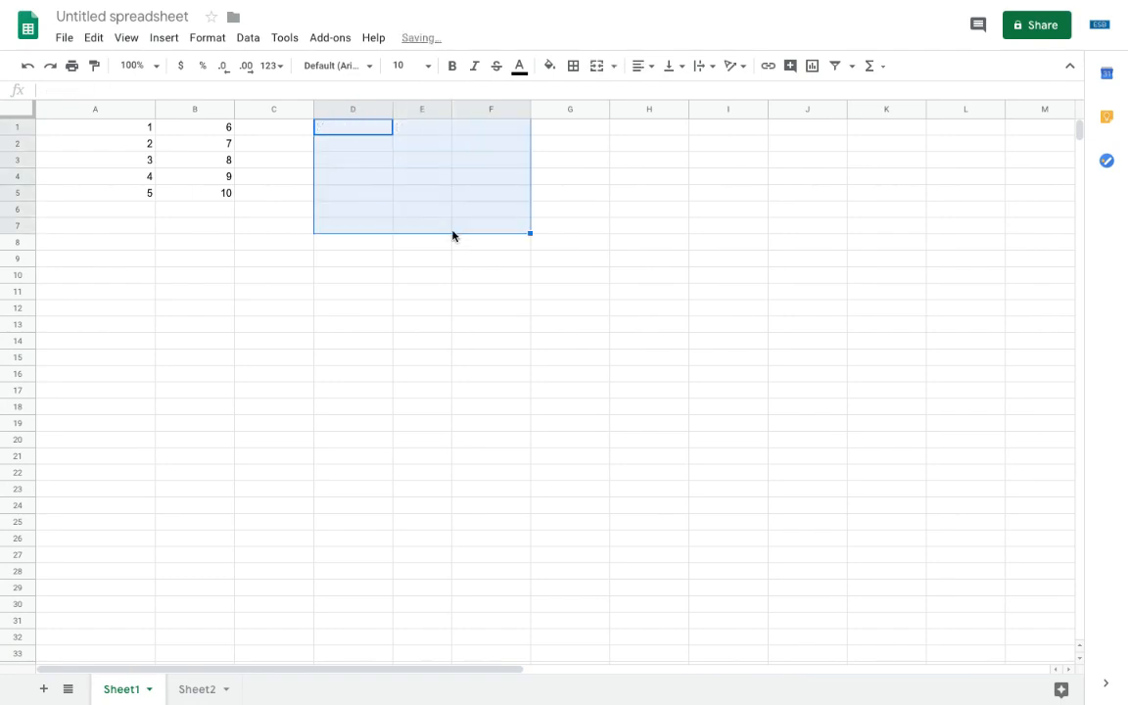
text(=sum()
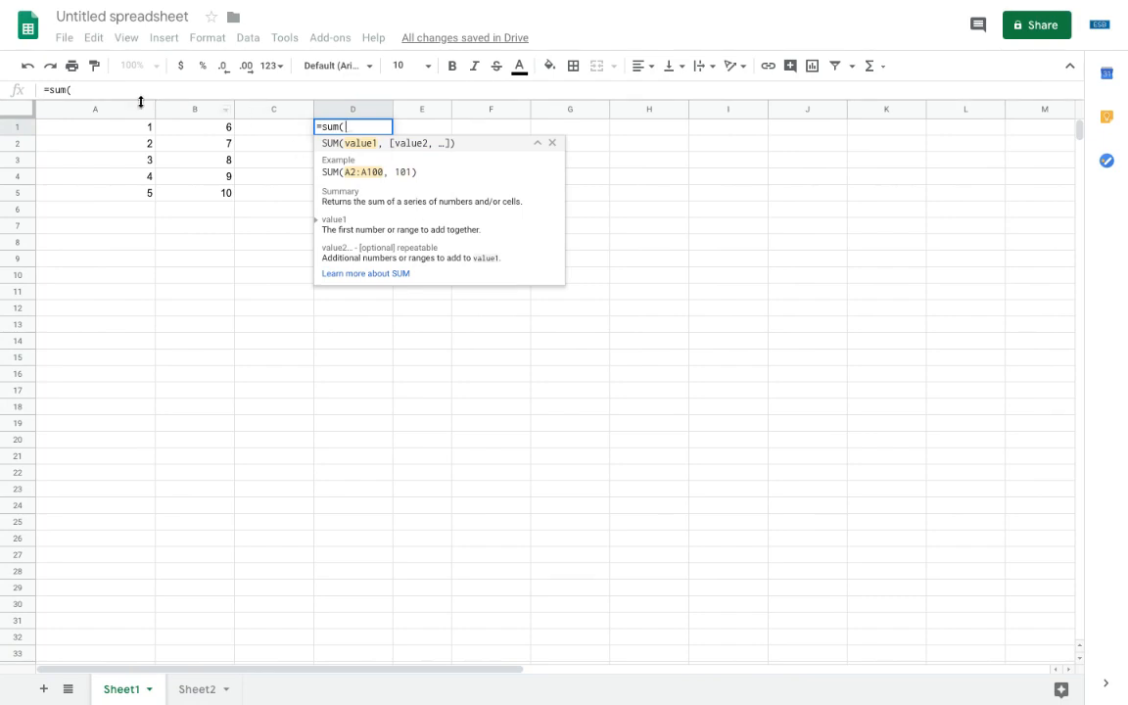
click(194, 127)
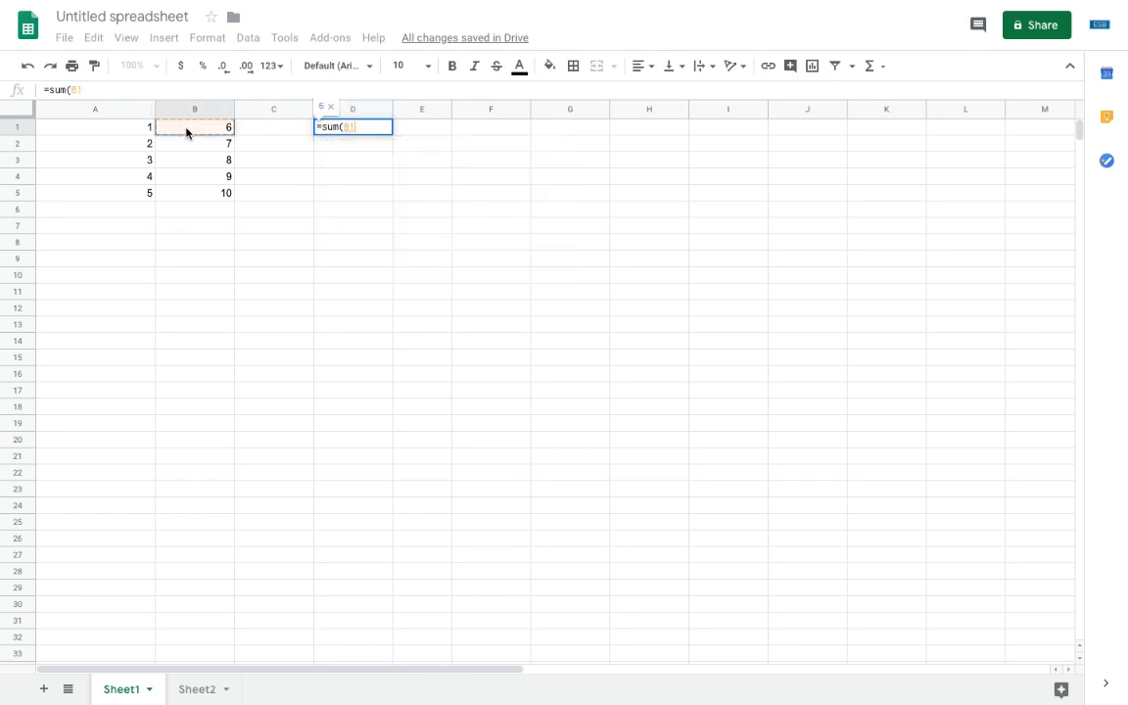
text(,)
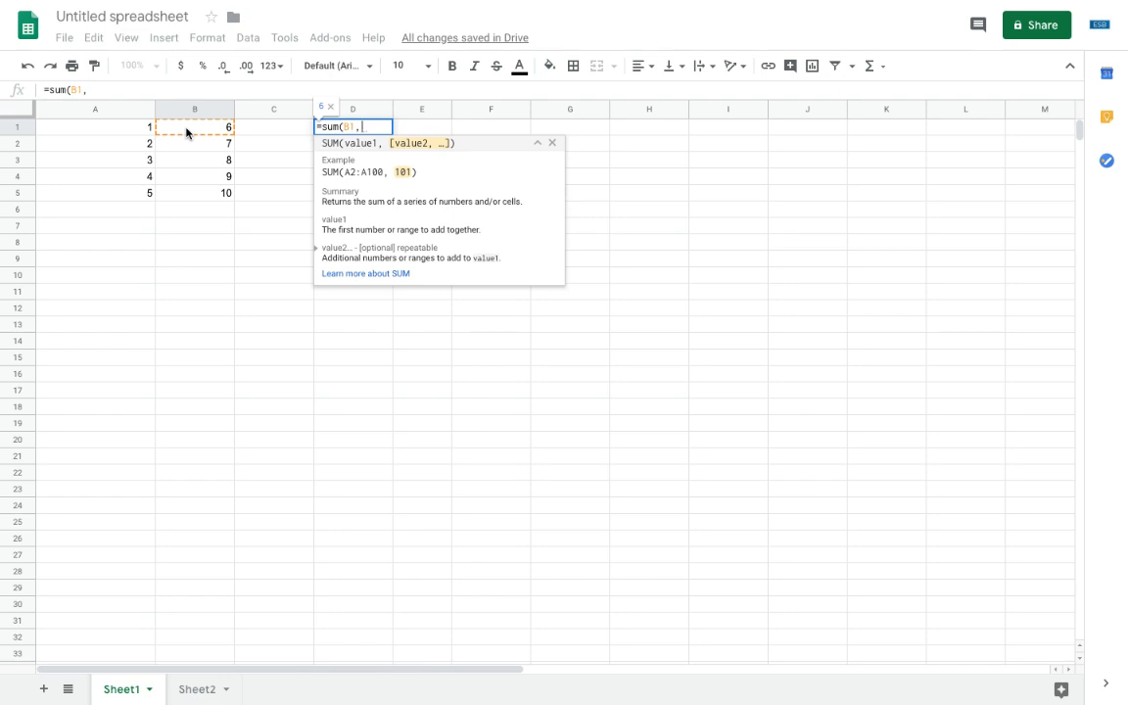
text(sum()
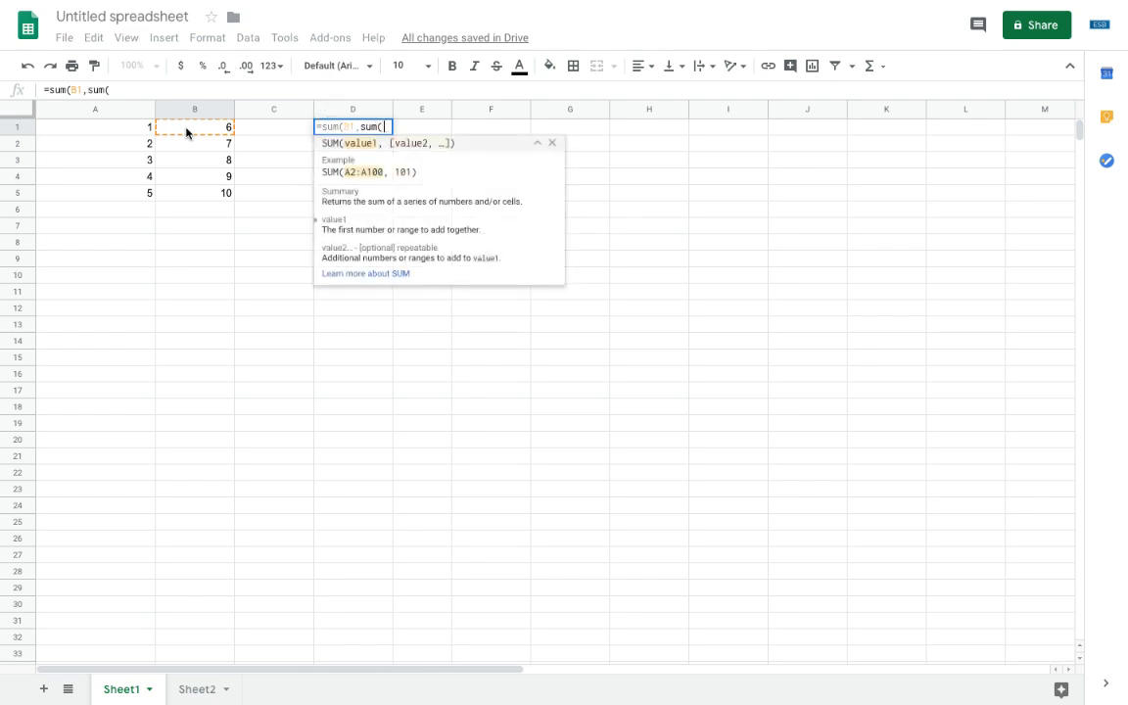
text(2,2))
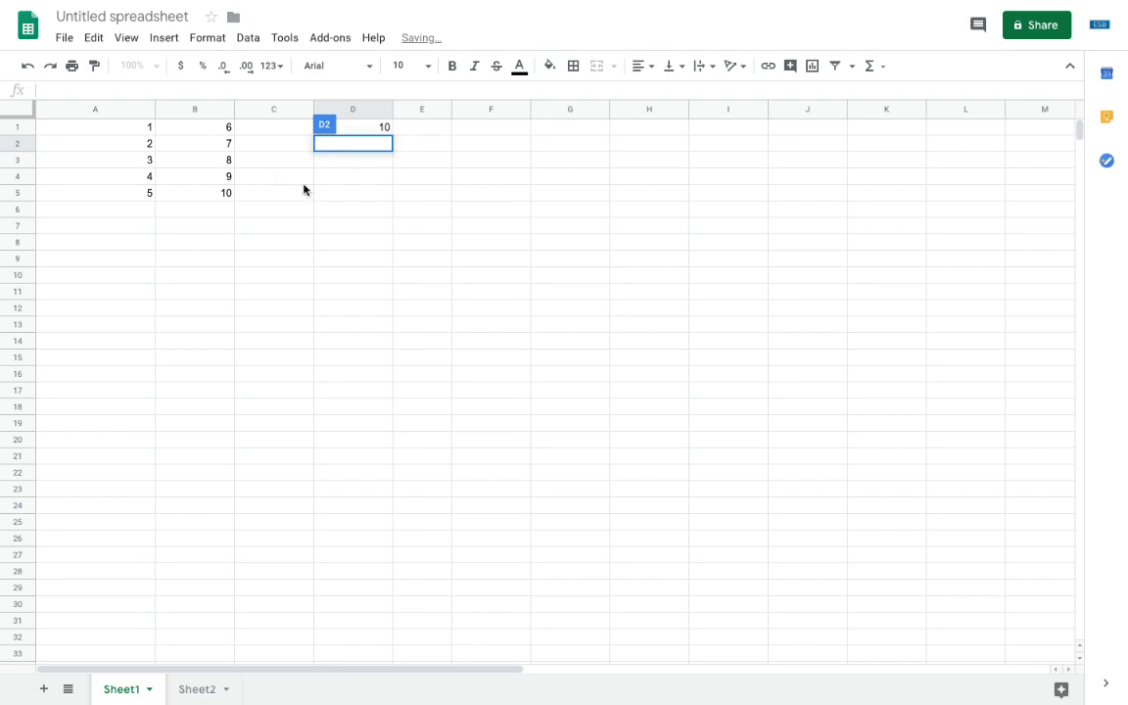
click(352, 126)
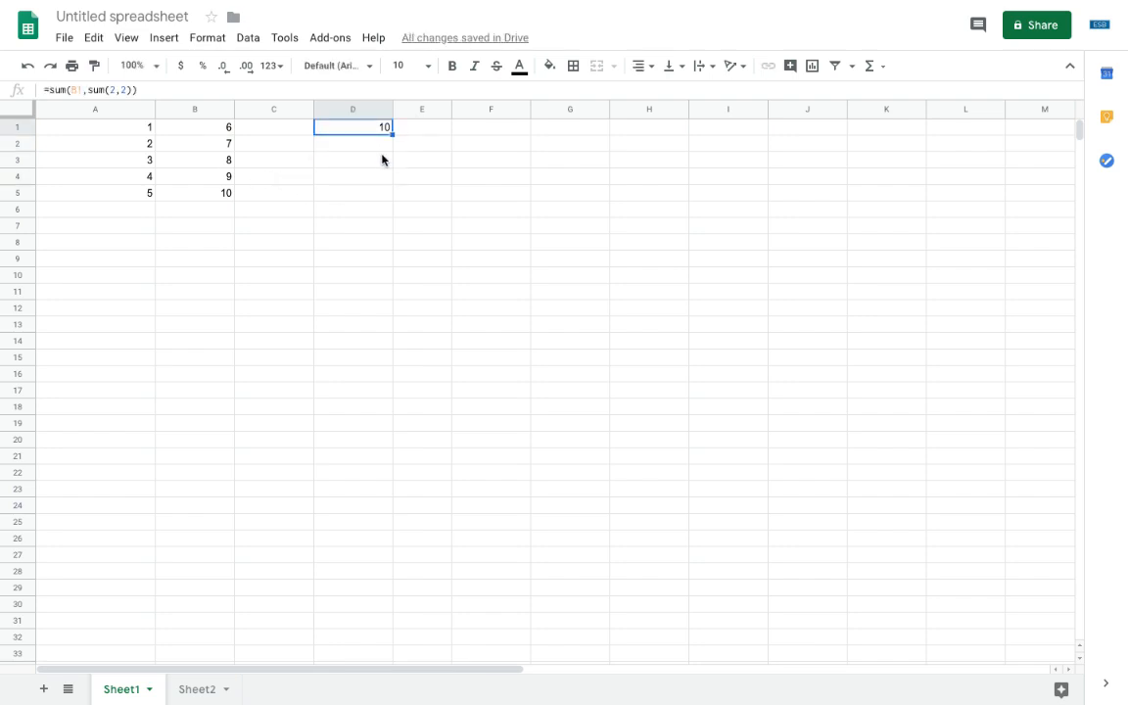
click(194, 126)
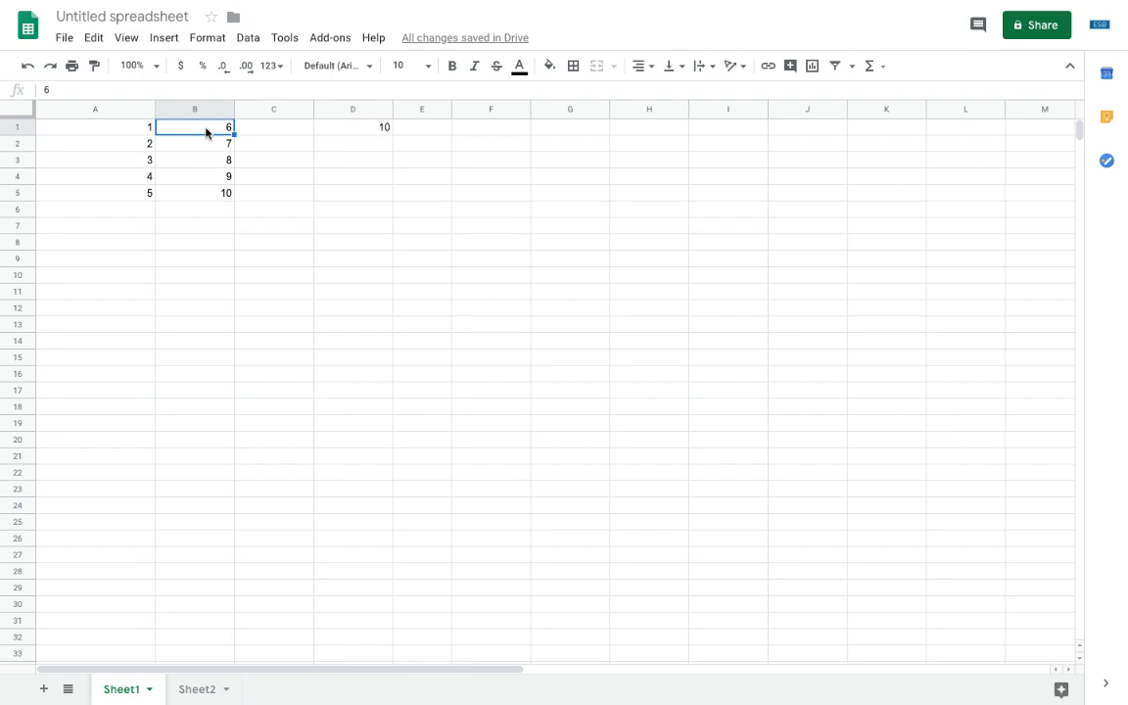
click(353, 127)
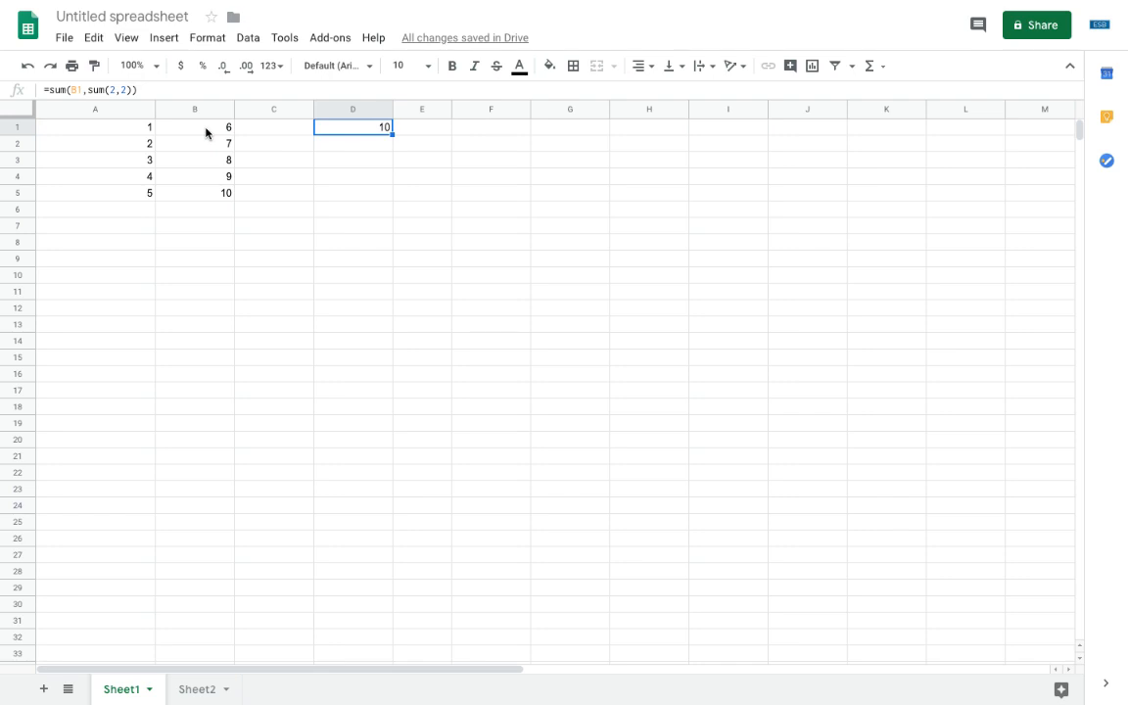
mouse_move(607, 389)
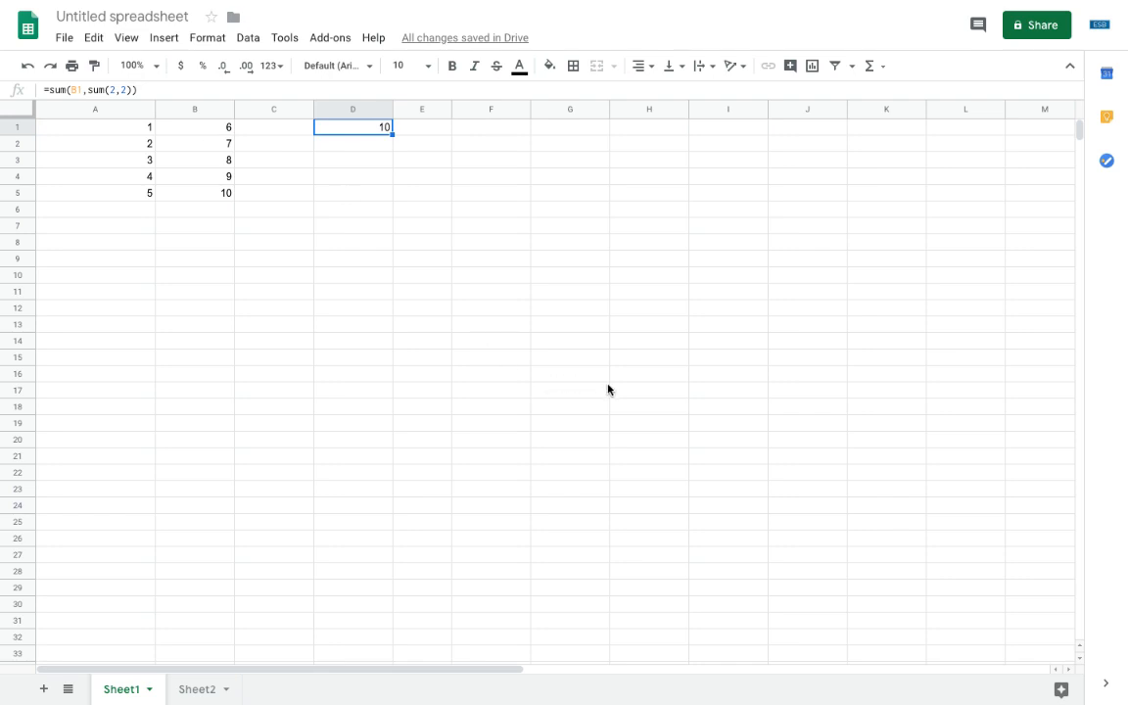